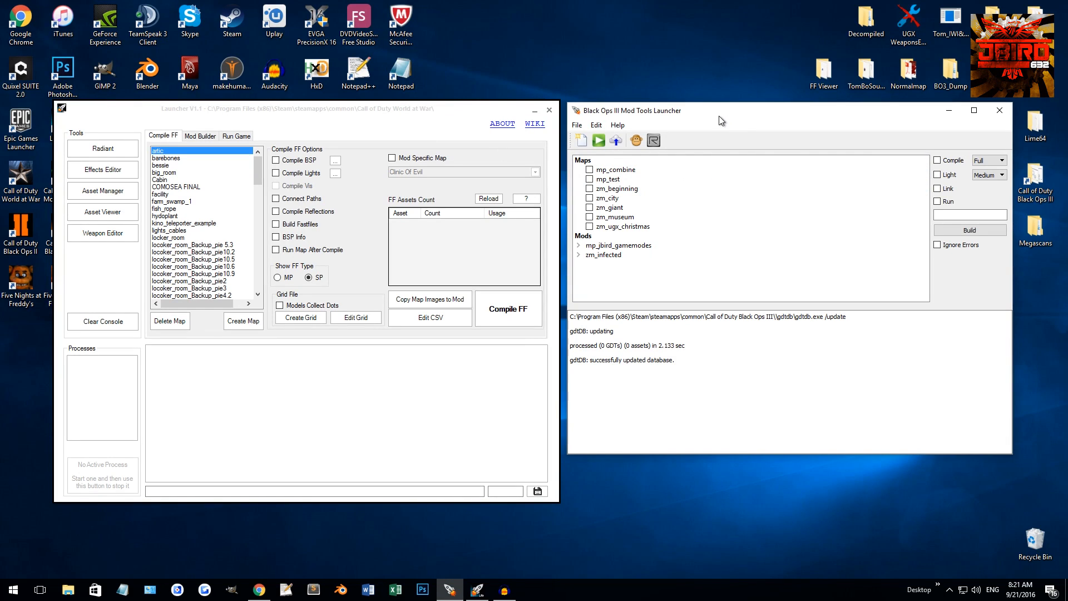
Bring the launcher forward and browse the mod building and game launch settings tabs.
left_click(306, 109)
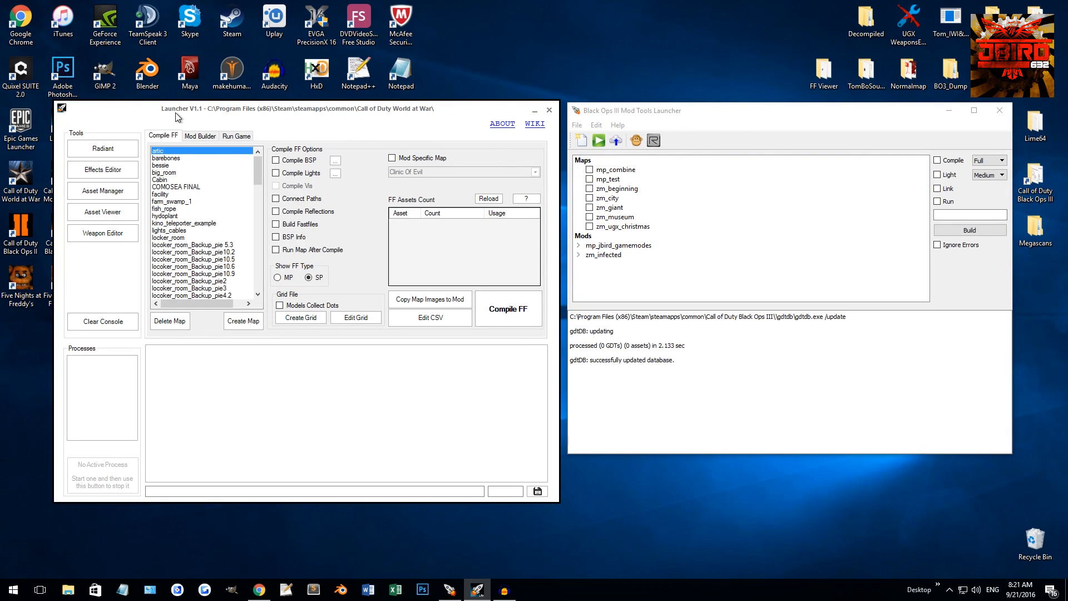
mouse_move(199, 113)
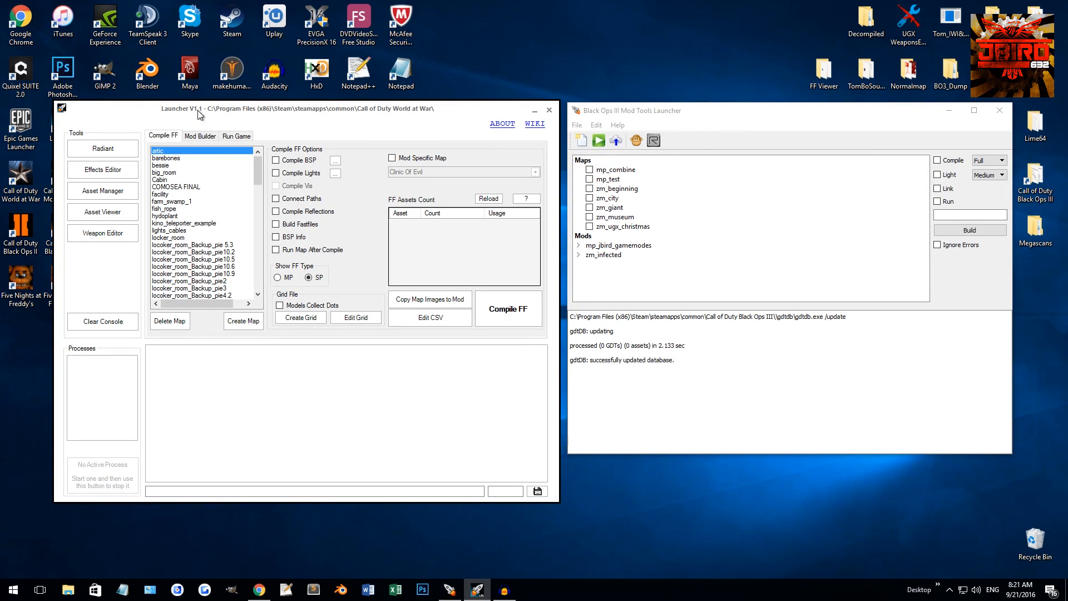
mouse_move(424, 111)
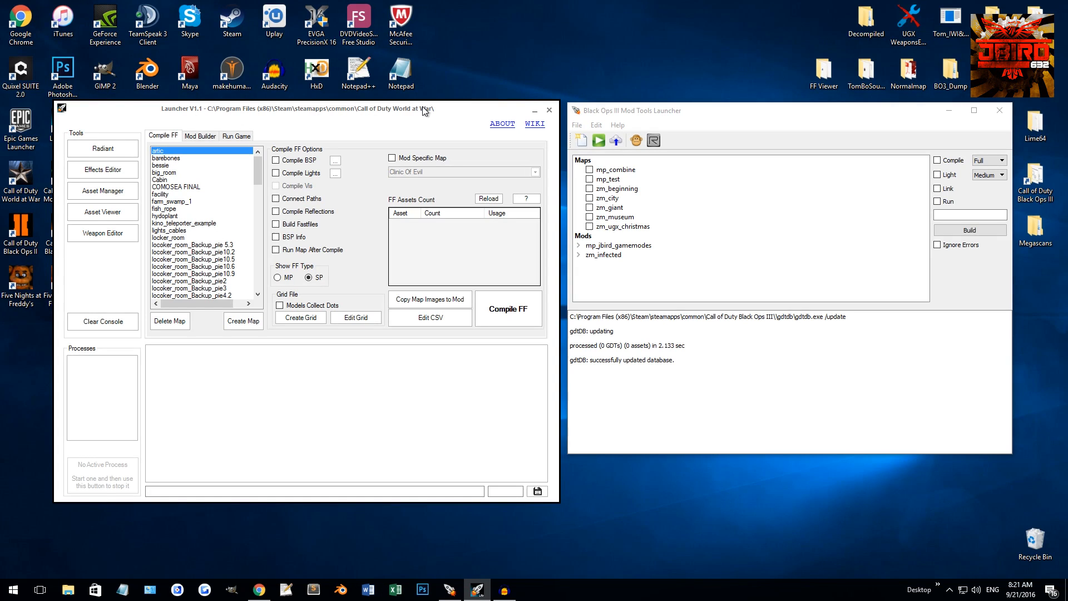
scroll("down", 3)
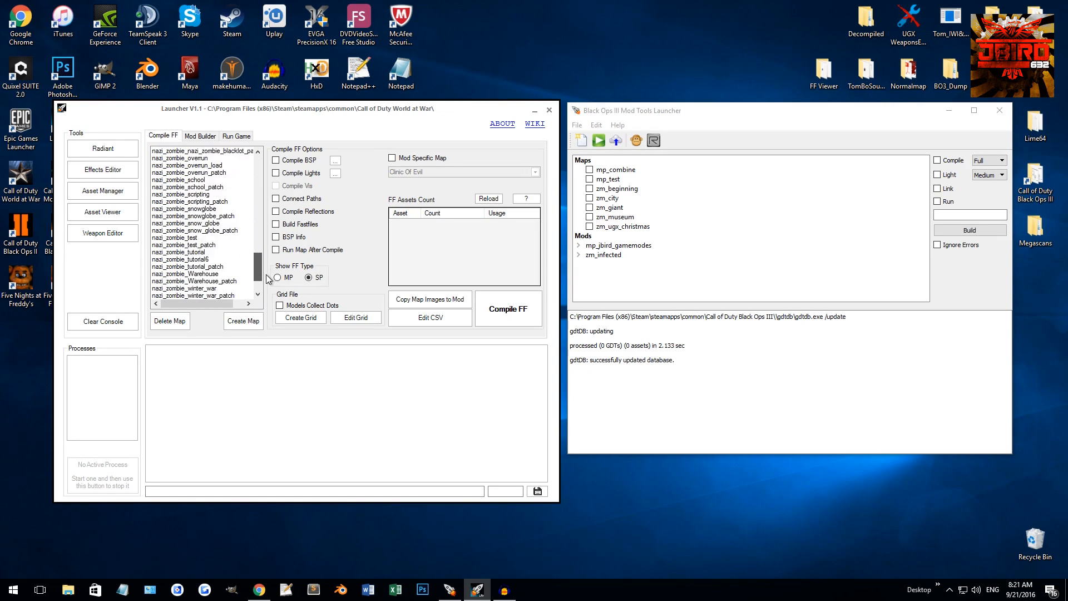
scroll("up", 3)
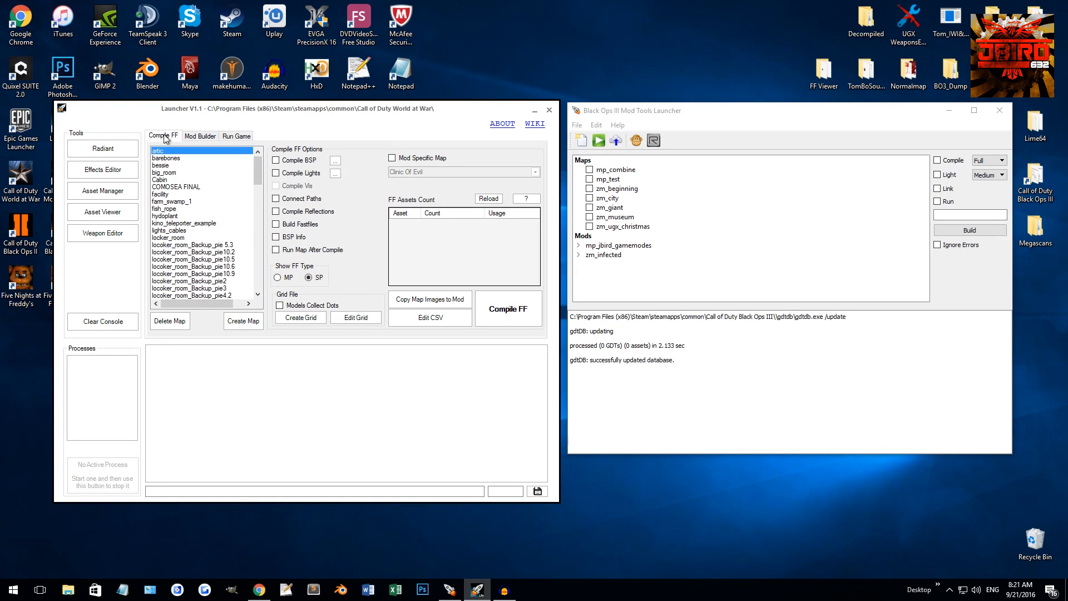
mouse_move(535, 264)
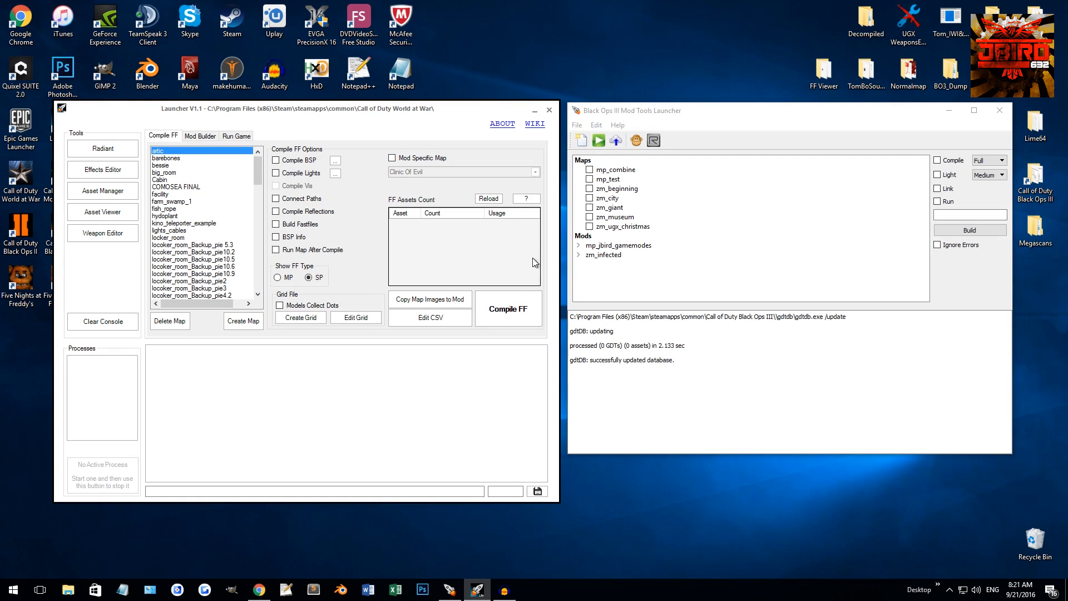
left_click(200, 136)
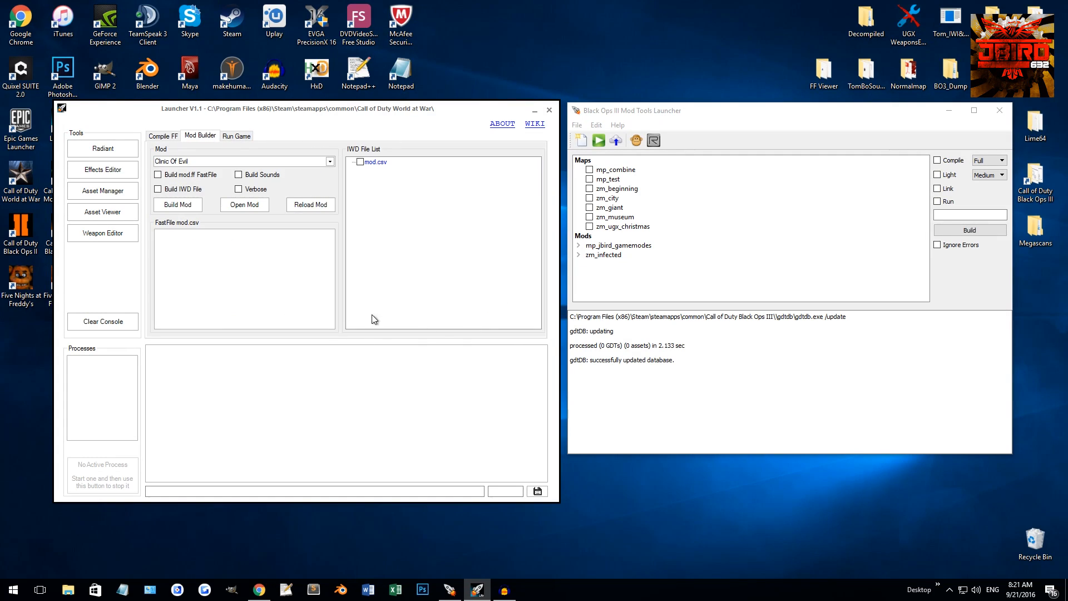
left_click(236, 136)
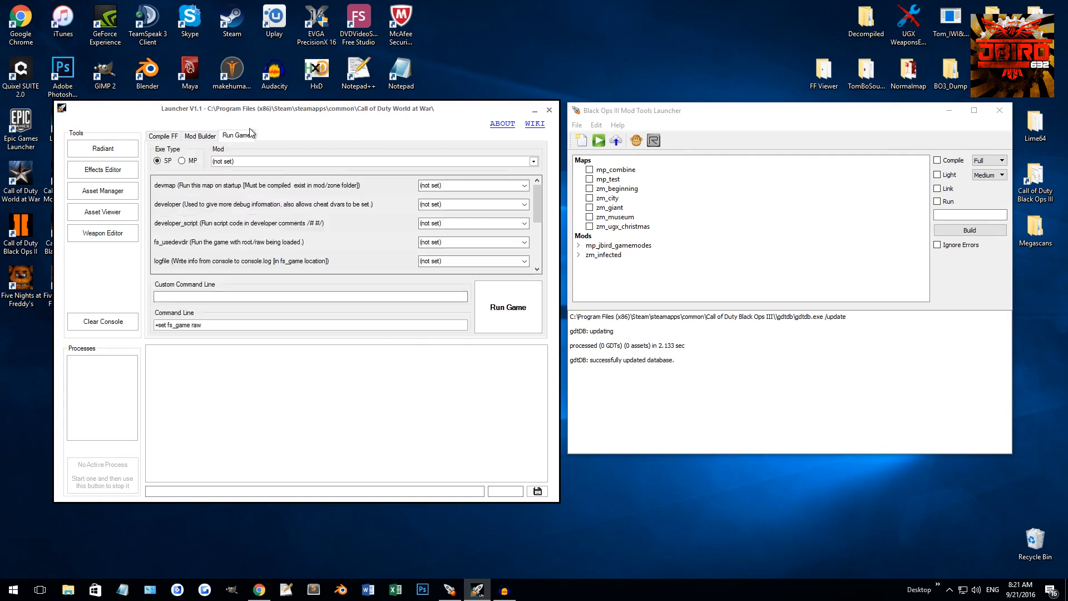
left_click(163, 136)
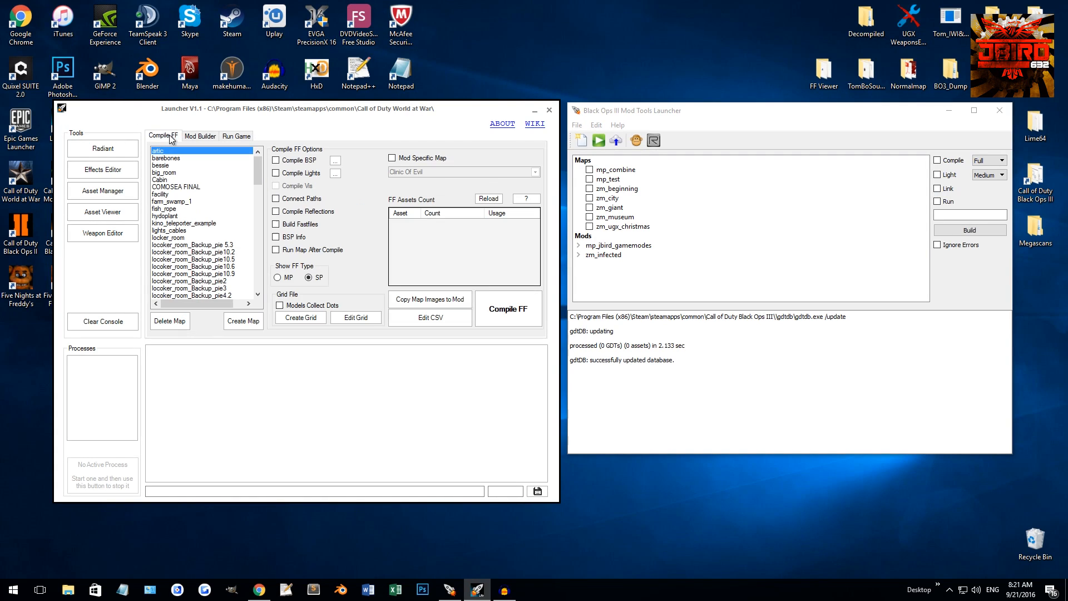
mouse_move(94, 282)
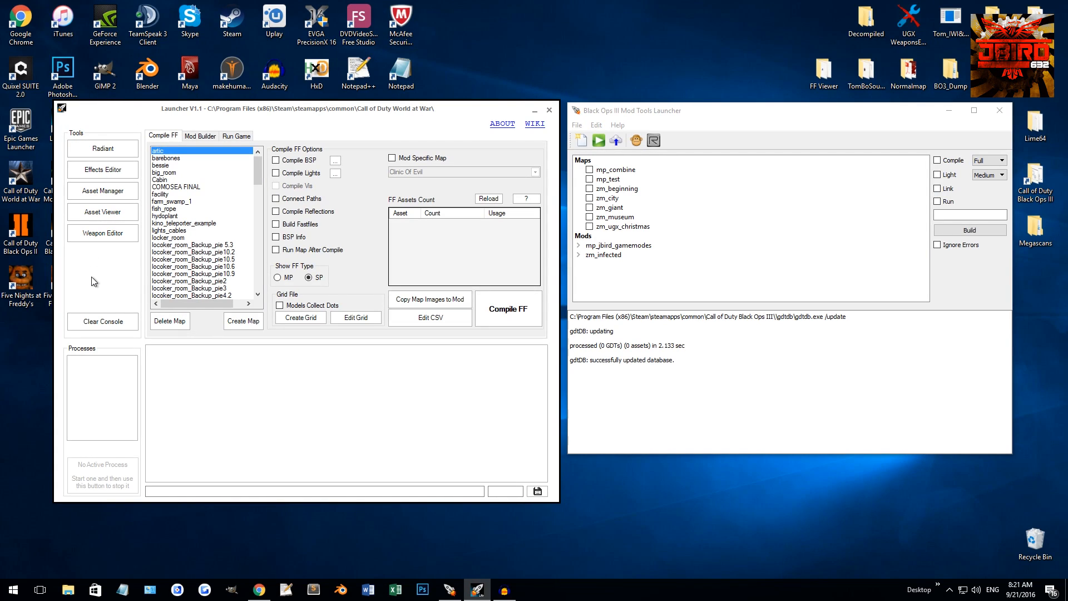
mouse_move(103, 191)
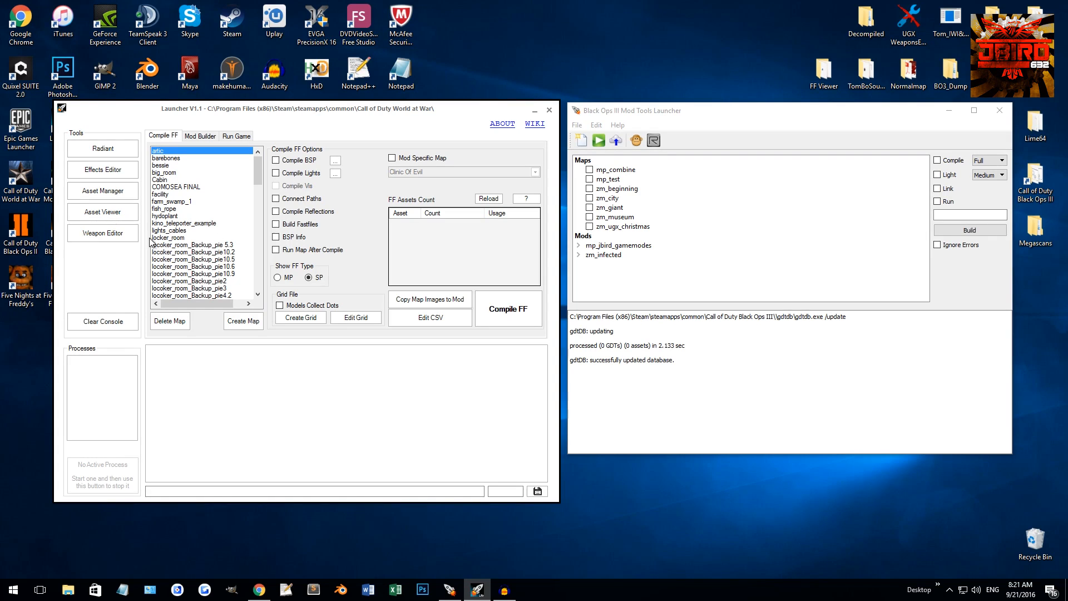
mouse_move(239, 371)
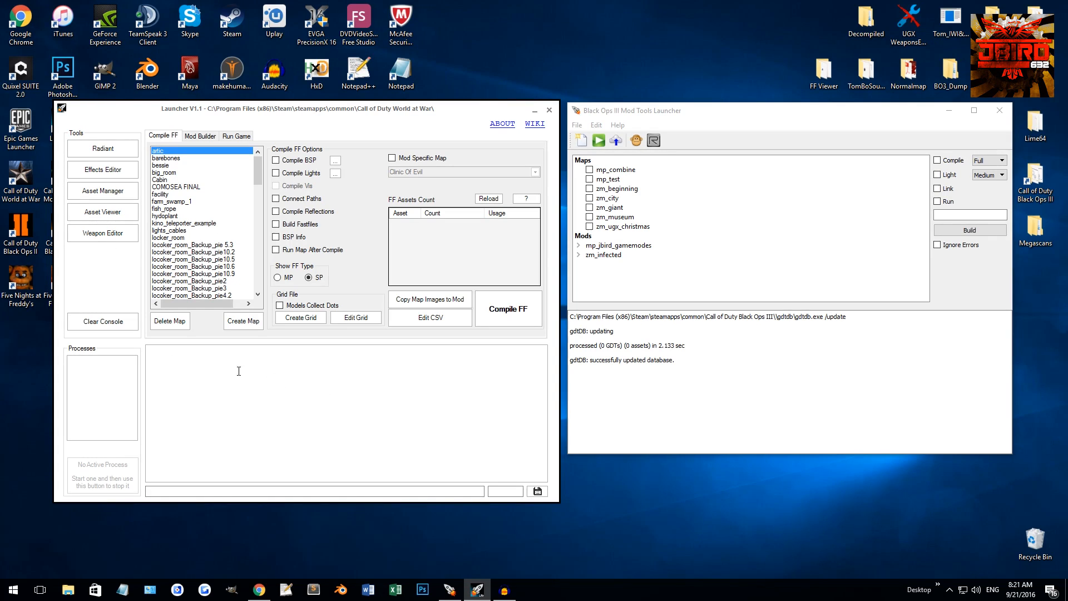
mouse_move(804, 342)
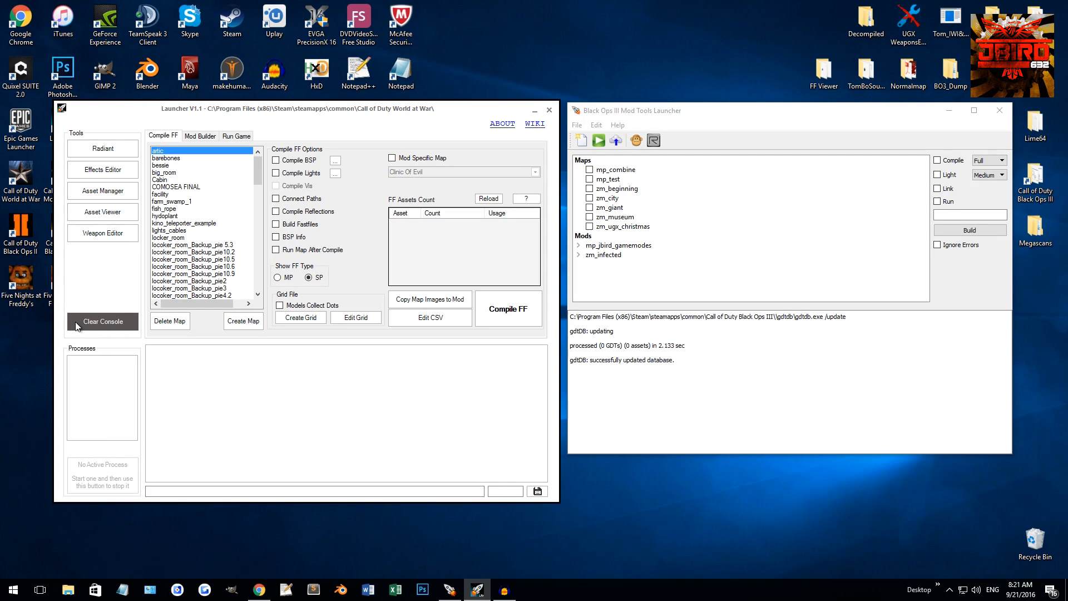
mouse_move(101, 330)
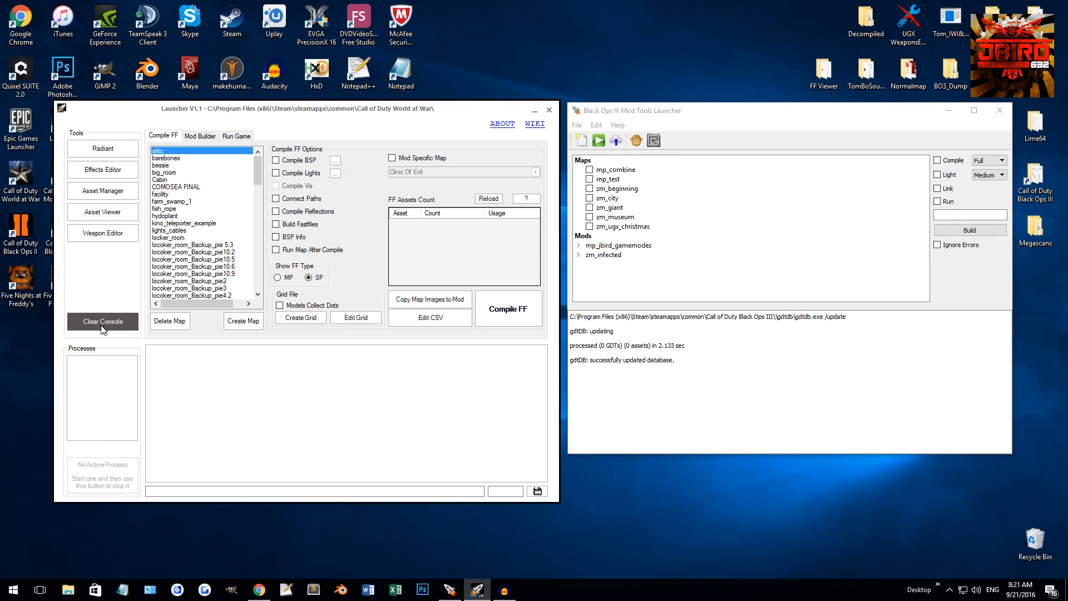
mouse_move(547, 170)
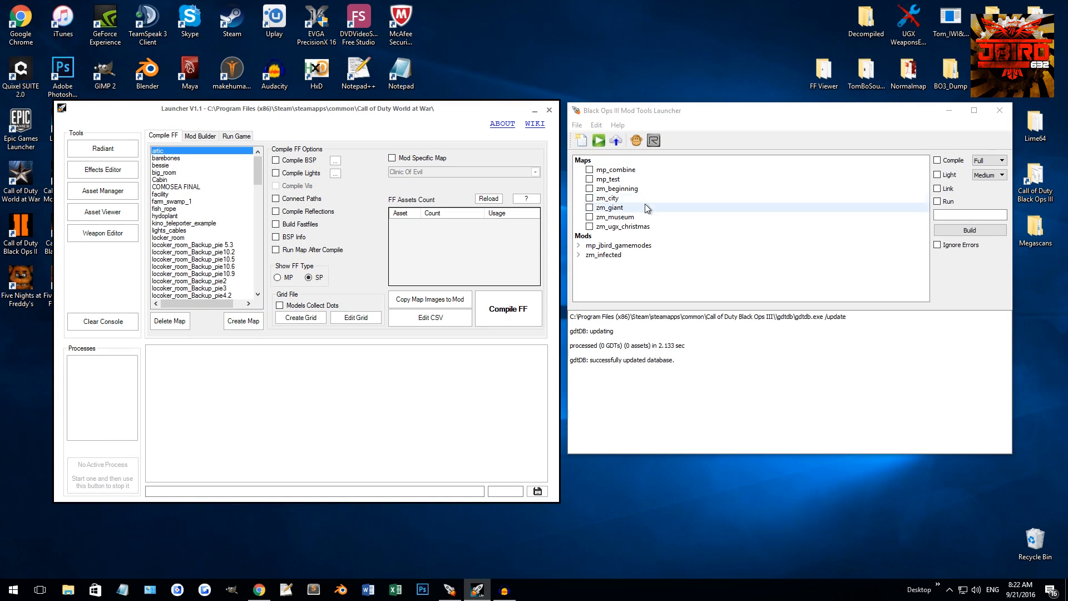
mouse_move(525, 162)
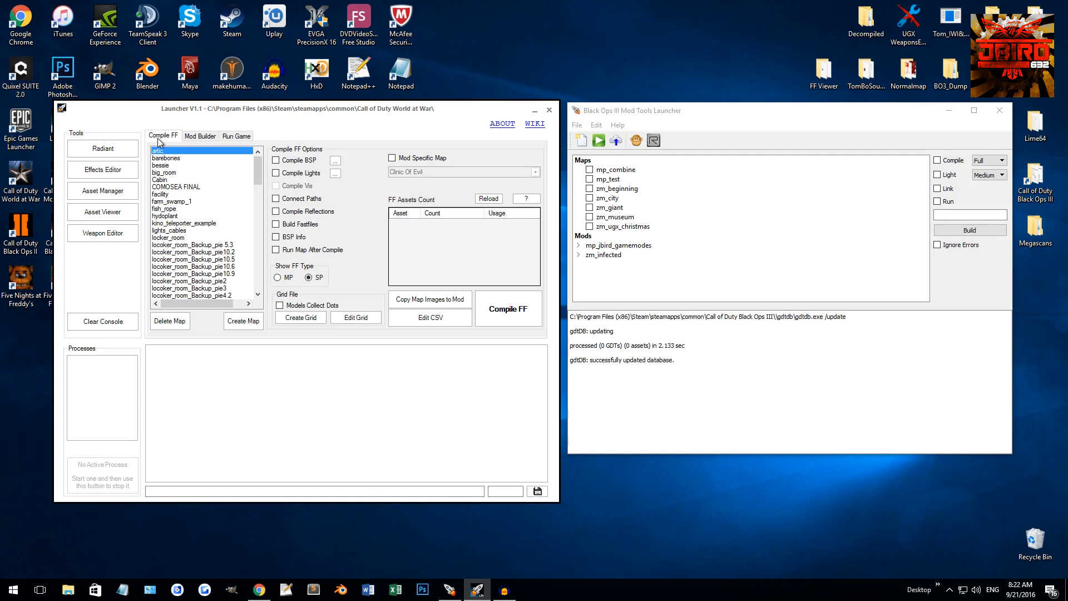
left_click(199, 136)
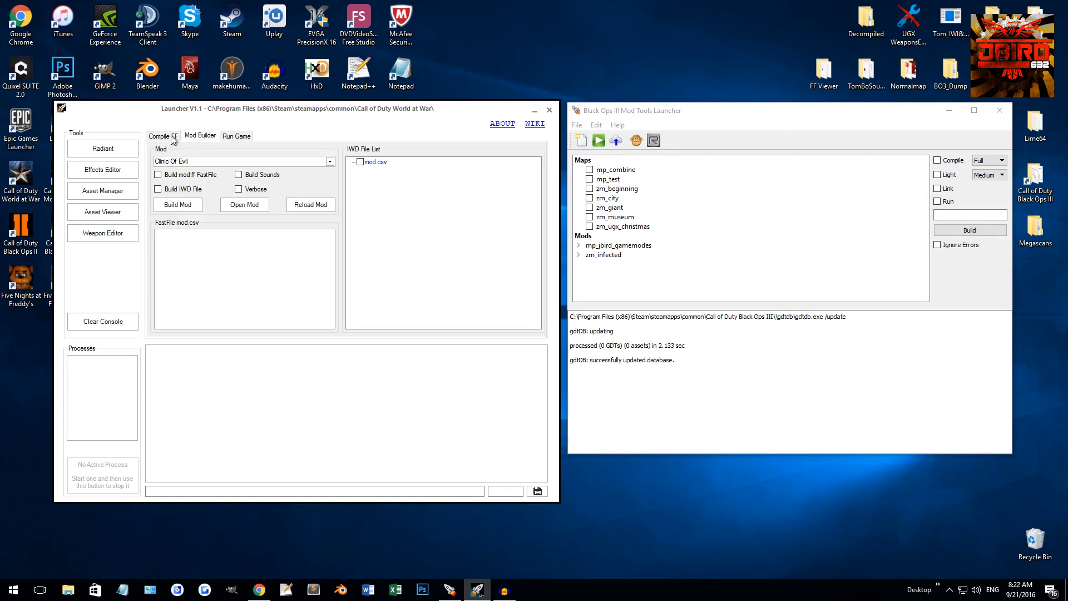
left_click(162, 136)
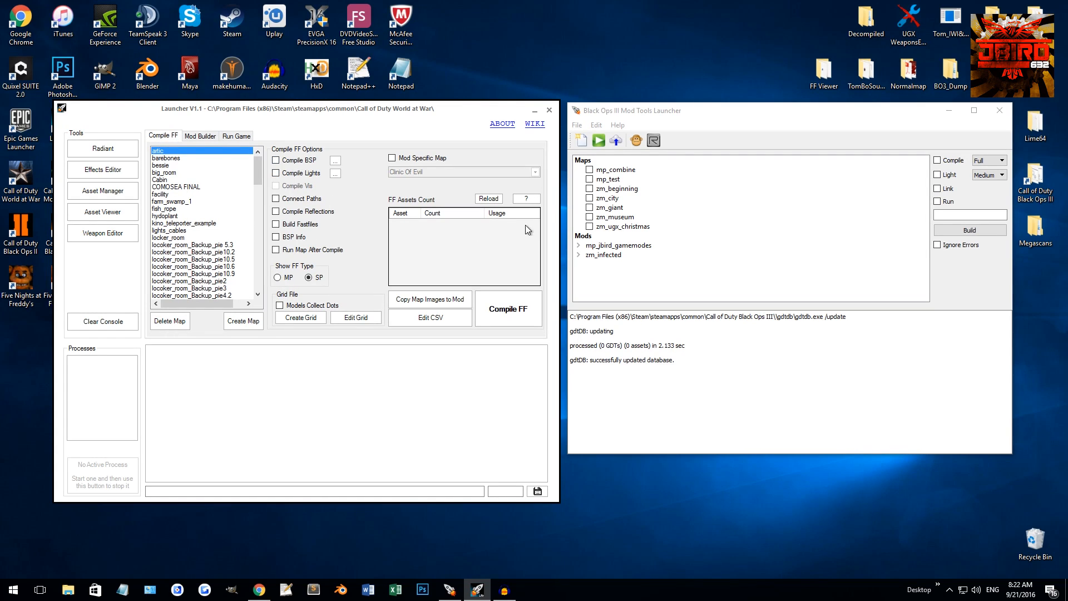
left_click(199, 136)
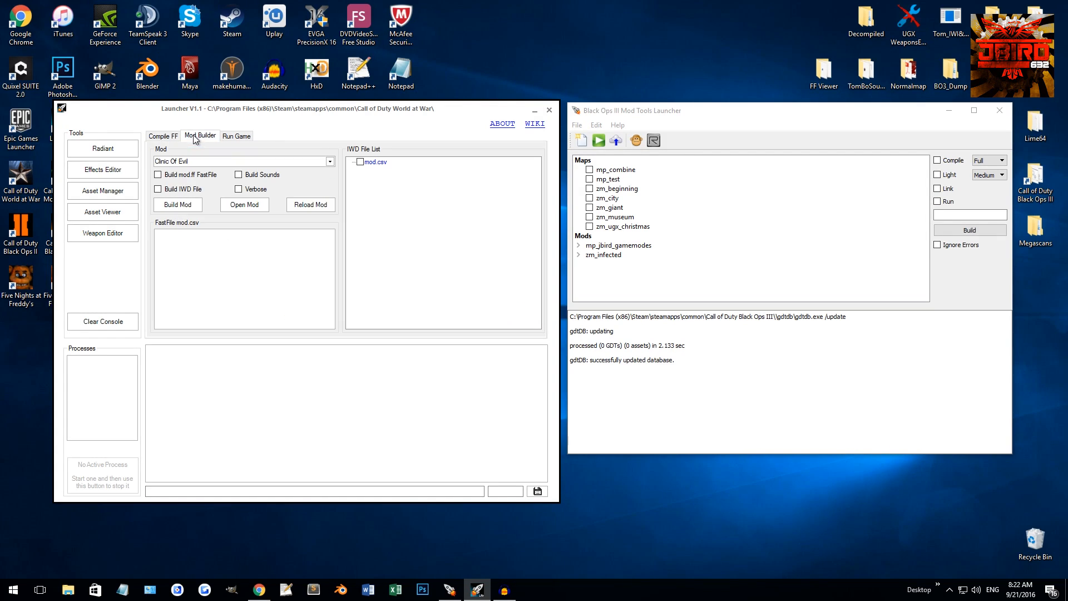
mouse_move(339, 214)
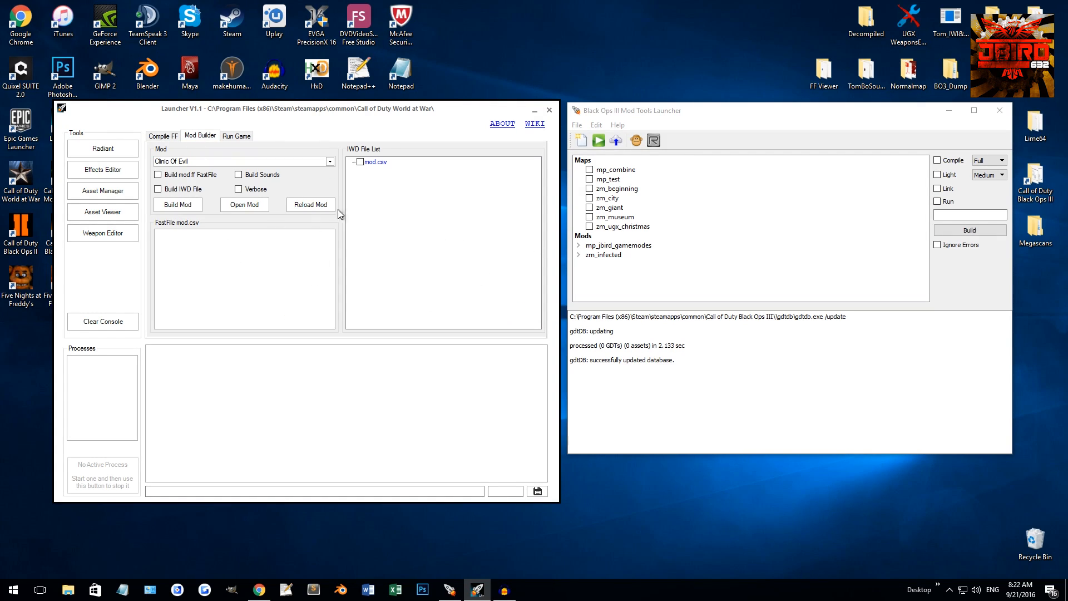
left_click(163, 136)
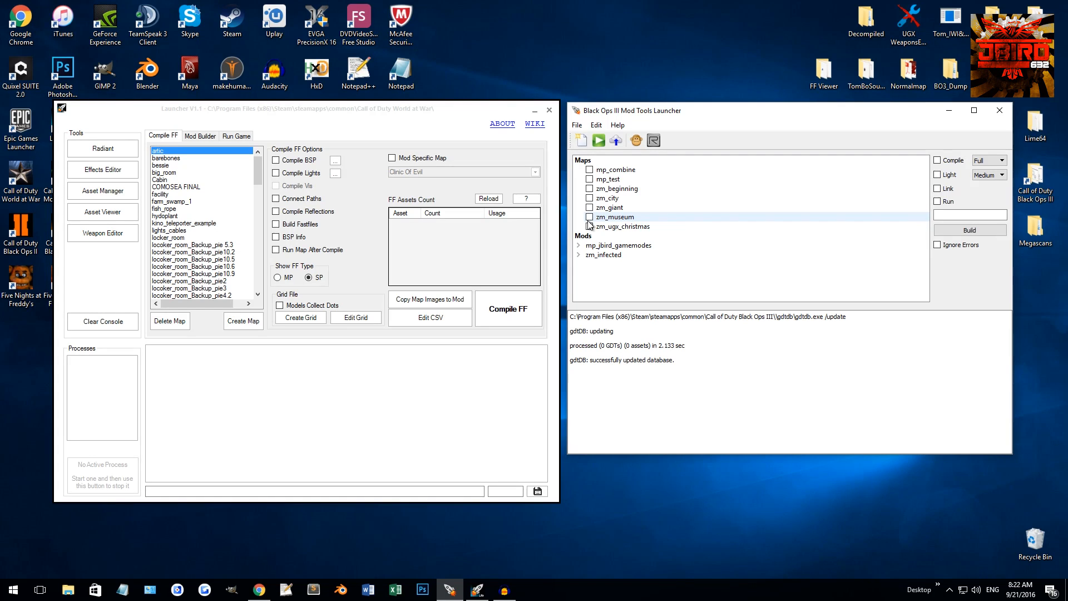
Tick zm_museum and enable Compile, with the compile mode set to Full.
left_click(590, 216)
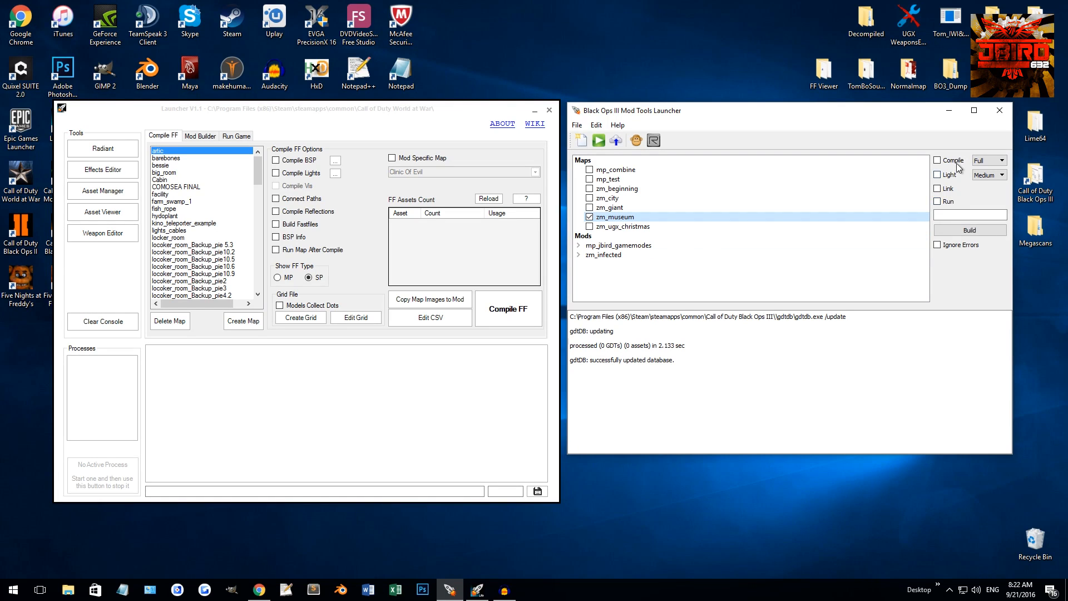
left_click(938, 160)
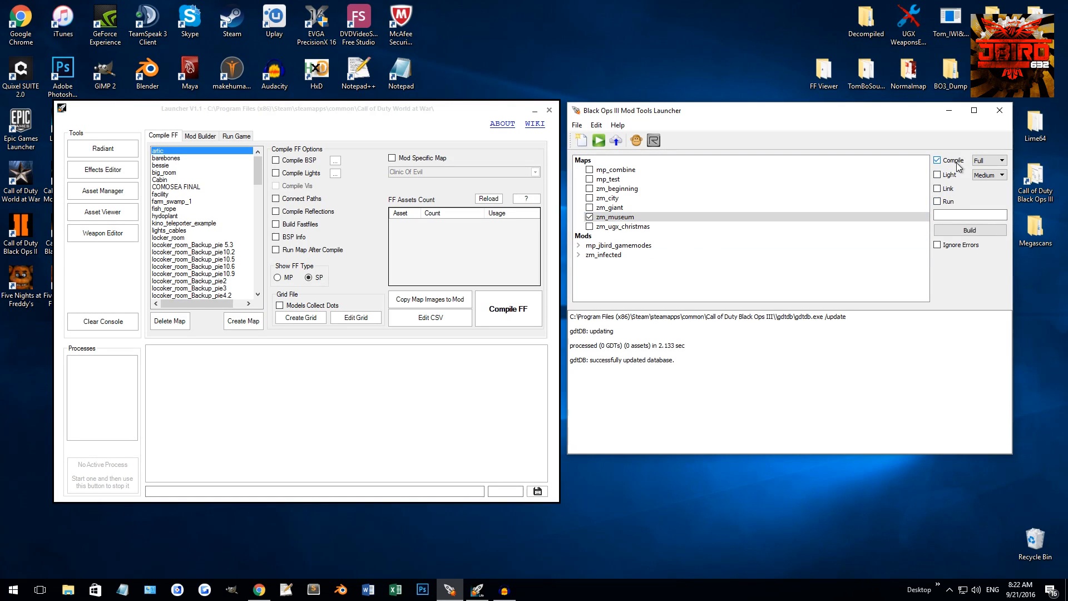
left_click(988, 161)
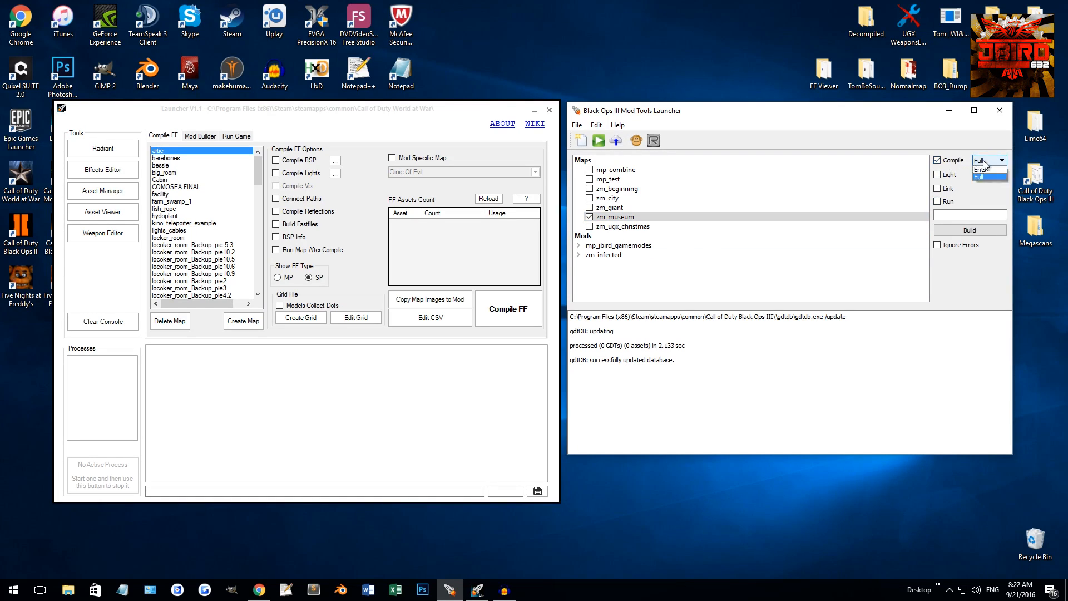
left_click(985, 174)
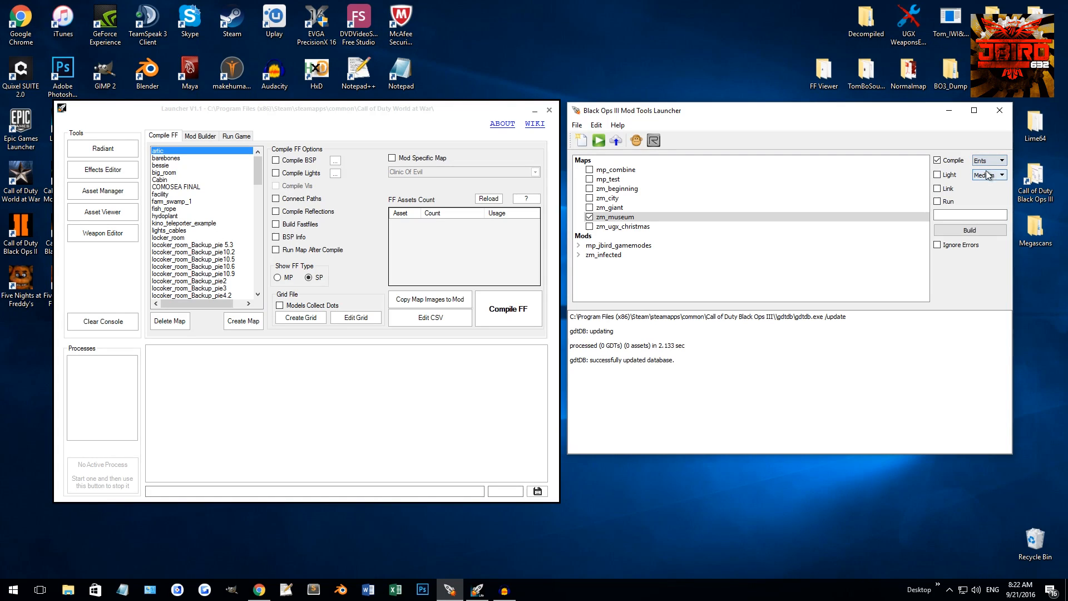
left_click(1001, 160)
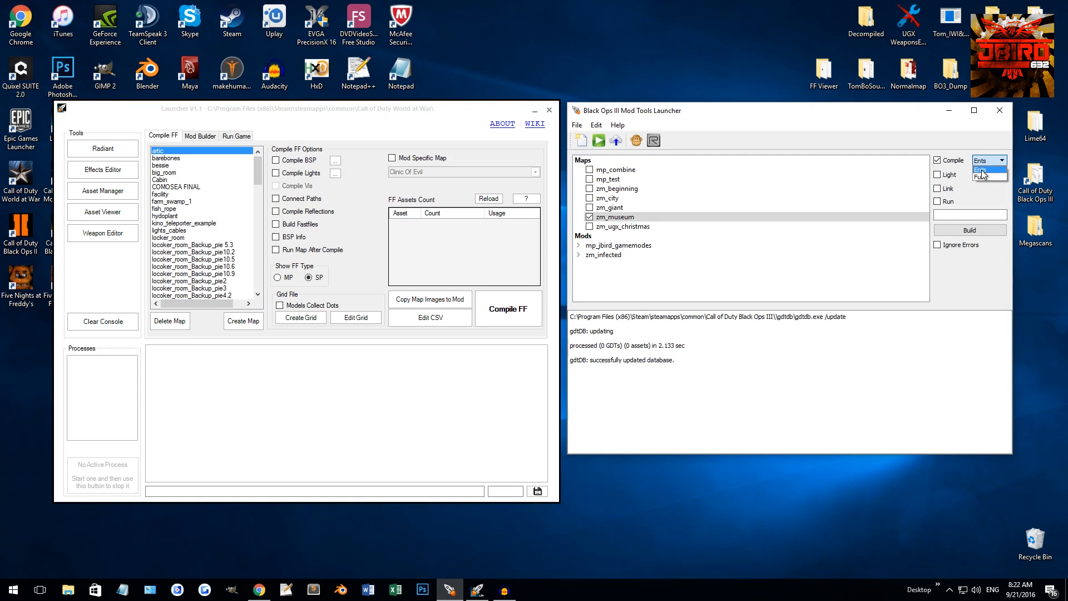
left_click(983, 176)
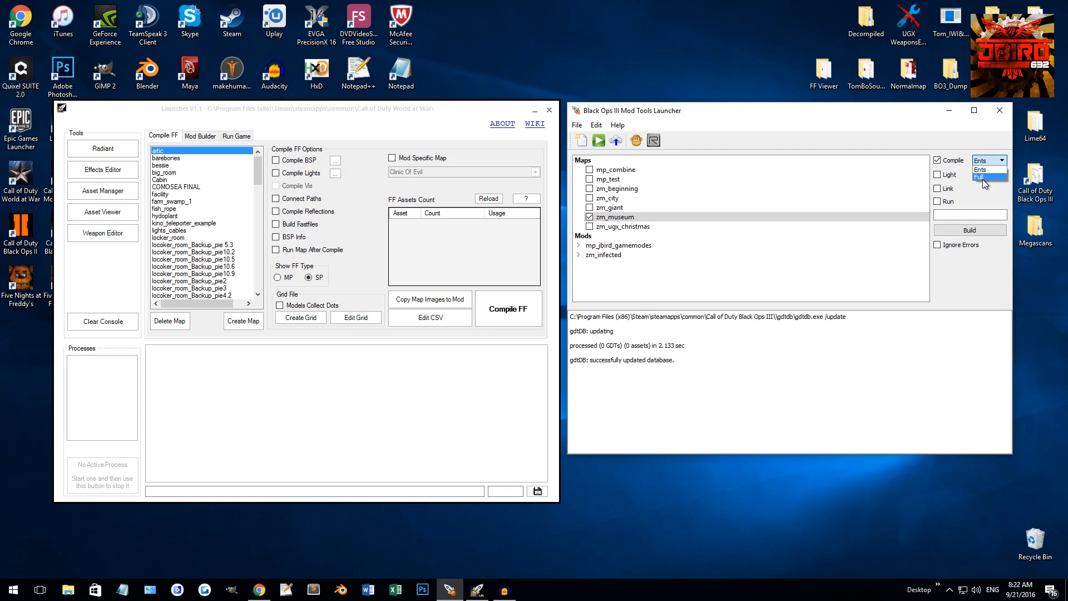
left_click(982, 177)
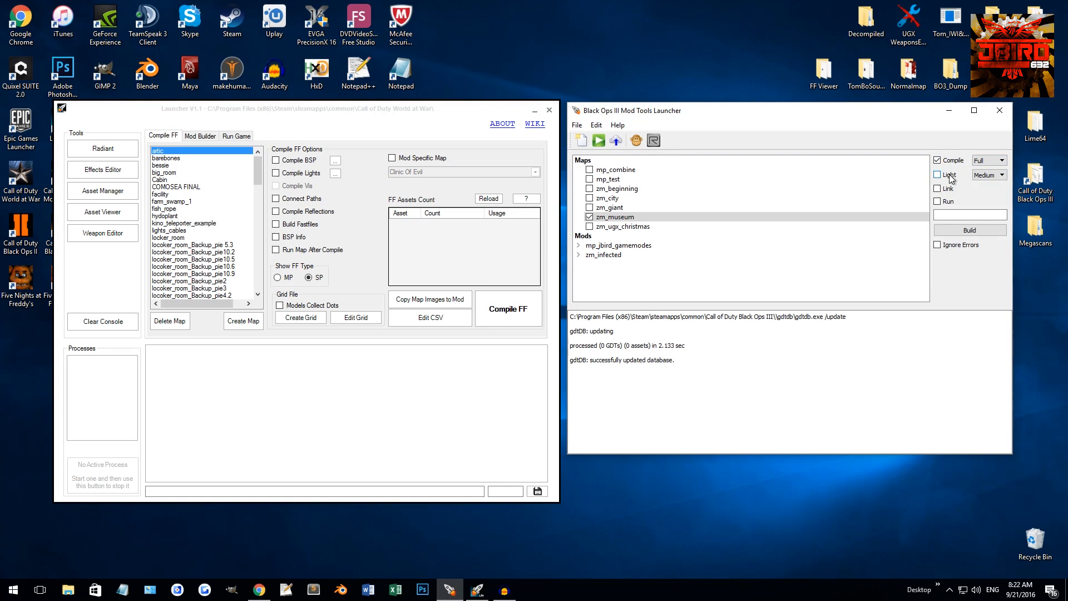
Enable the Light step and set its quality to Medium.
left_click(988, 174)
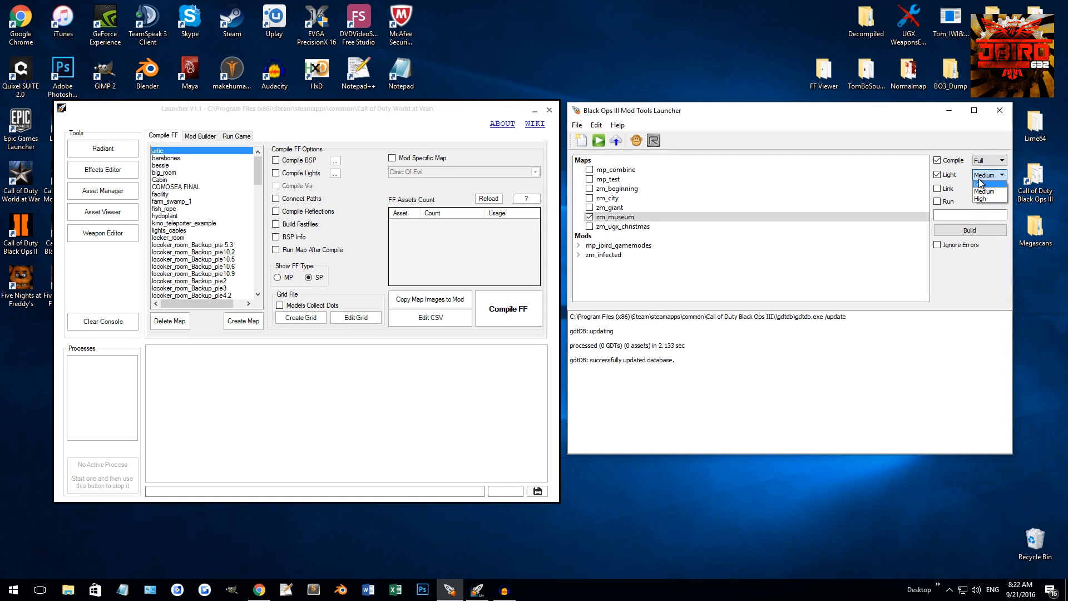
left_click(985, 184)
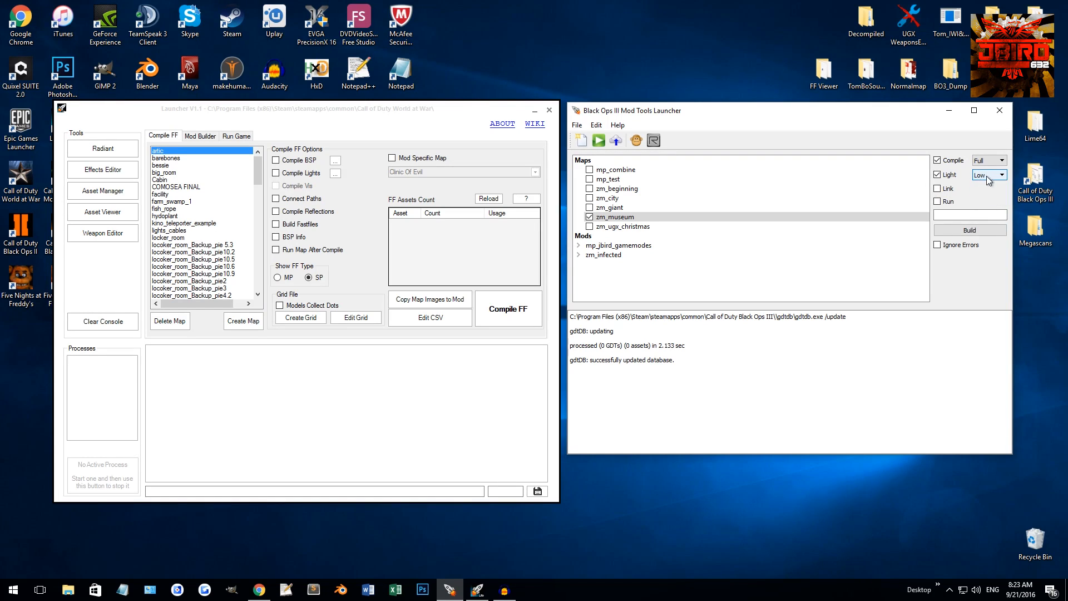
left_click(986, 174)
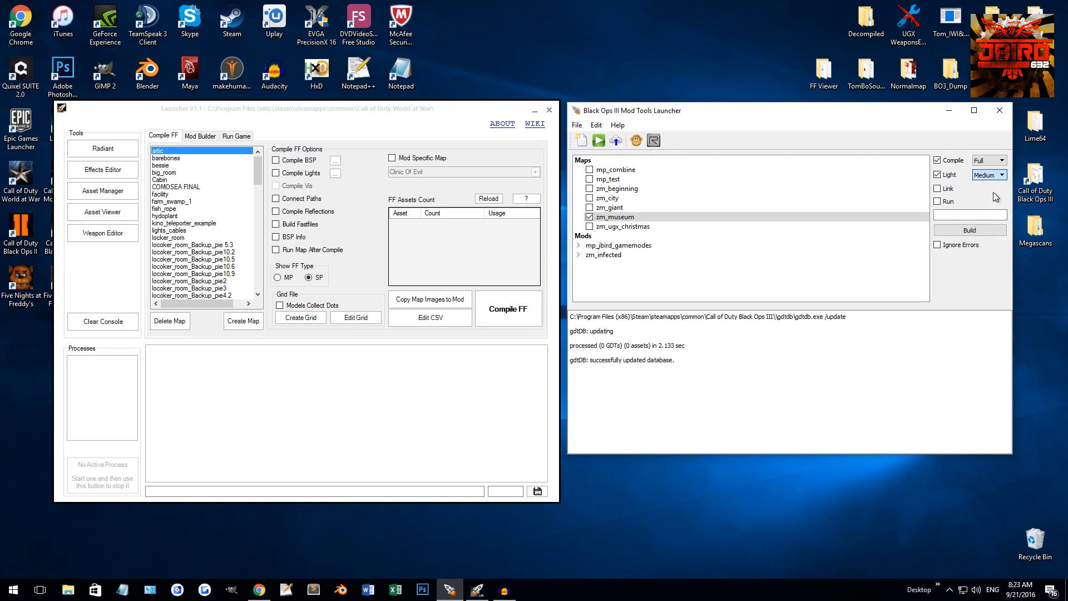
left_click(989, 174)
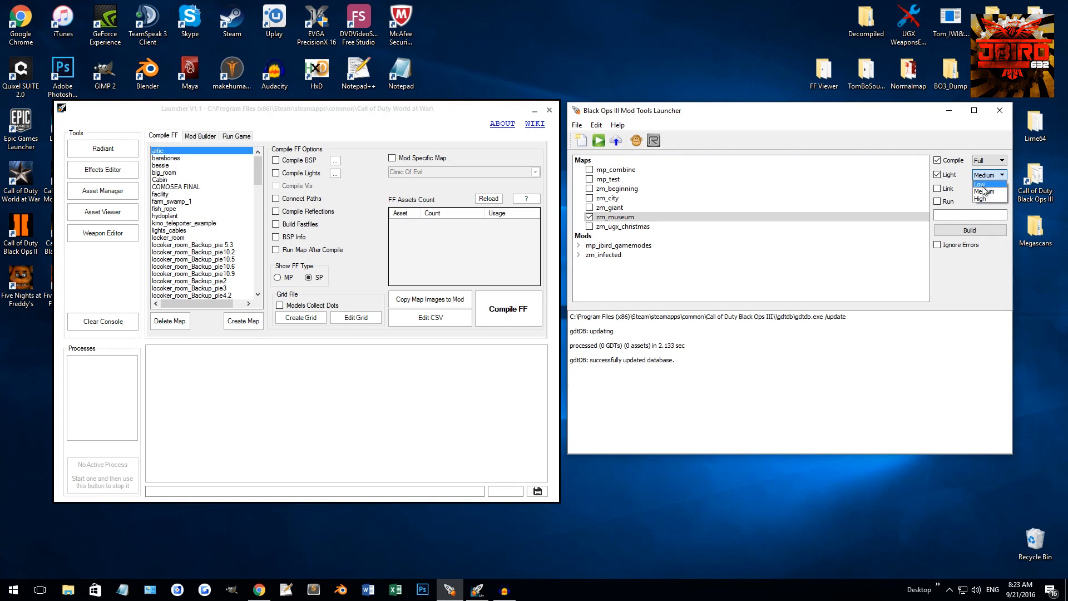
mouse_move(983, 198)
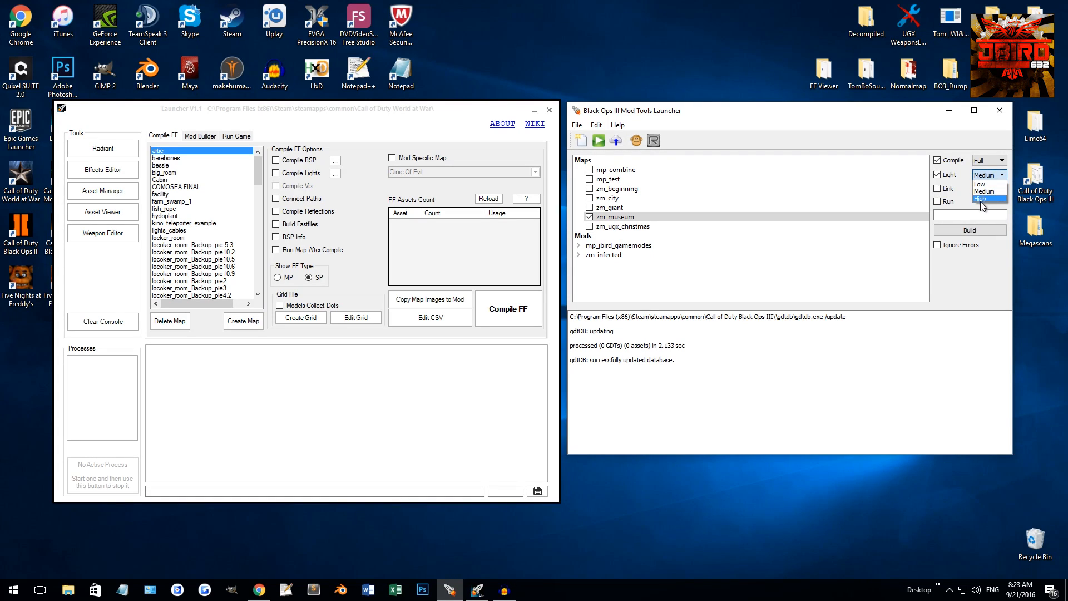
left_click(989, 191)
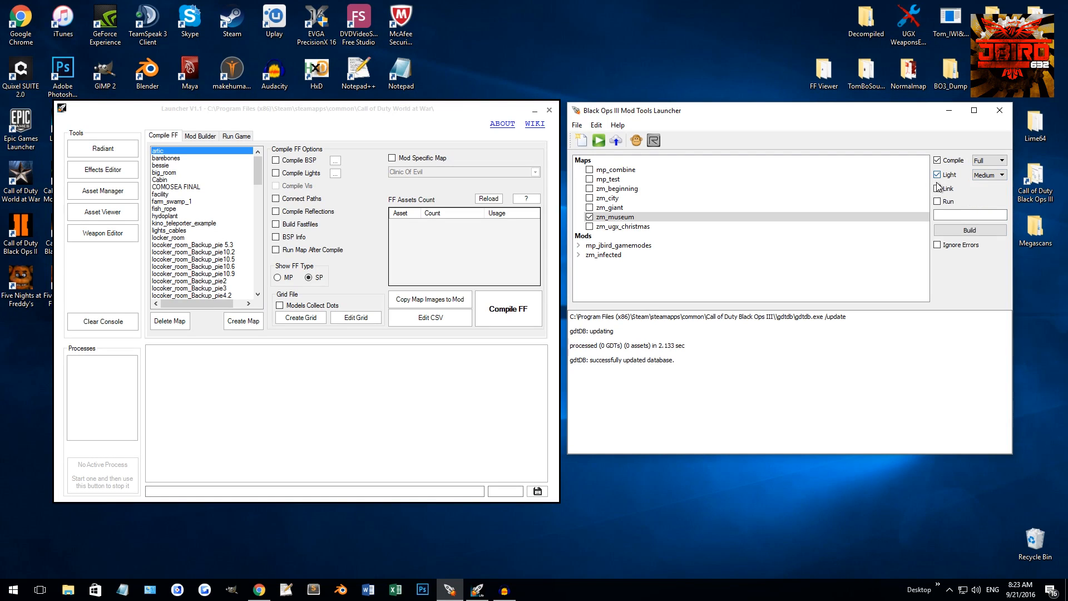
left_click(938, 175)
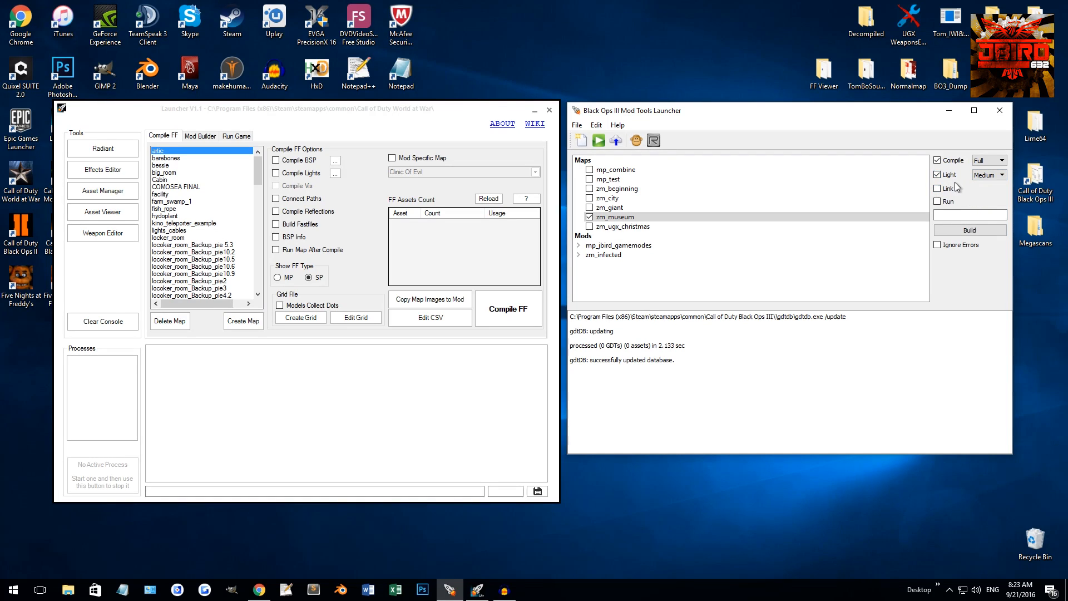
mouse_move(958, 192)
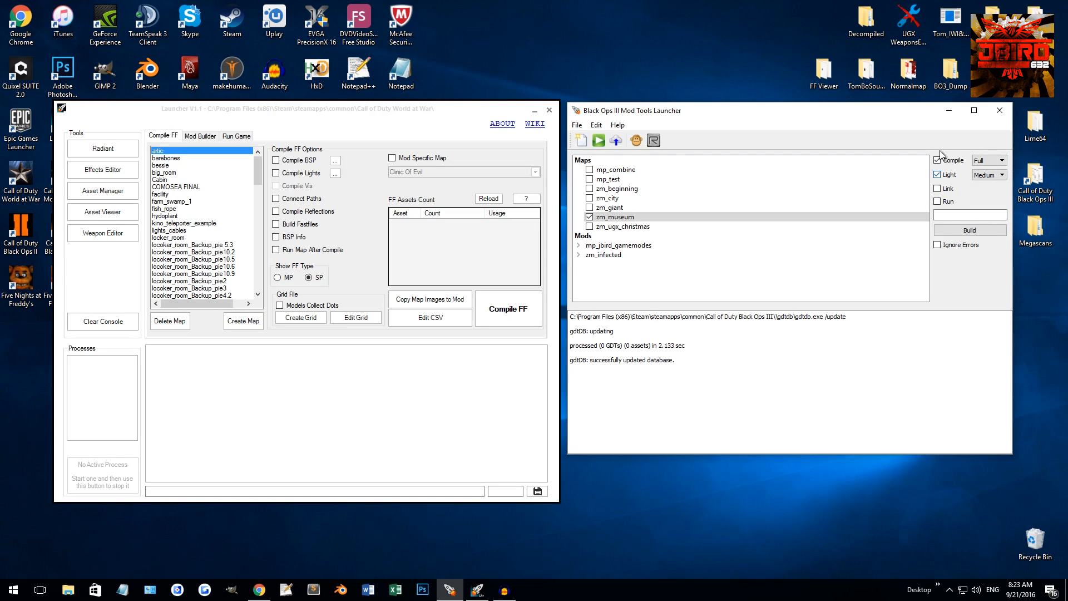
Turn off Compile and Light for zm_museum and enable the Link step.
left_click(938, 174)
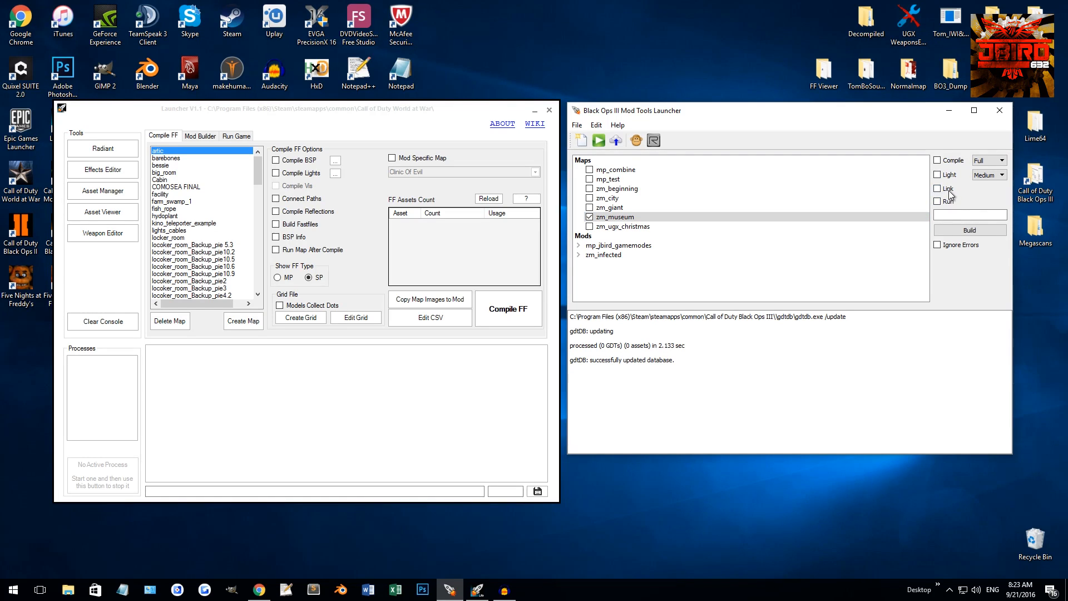
left_click(938, 188)
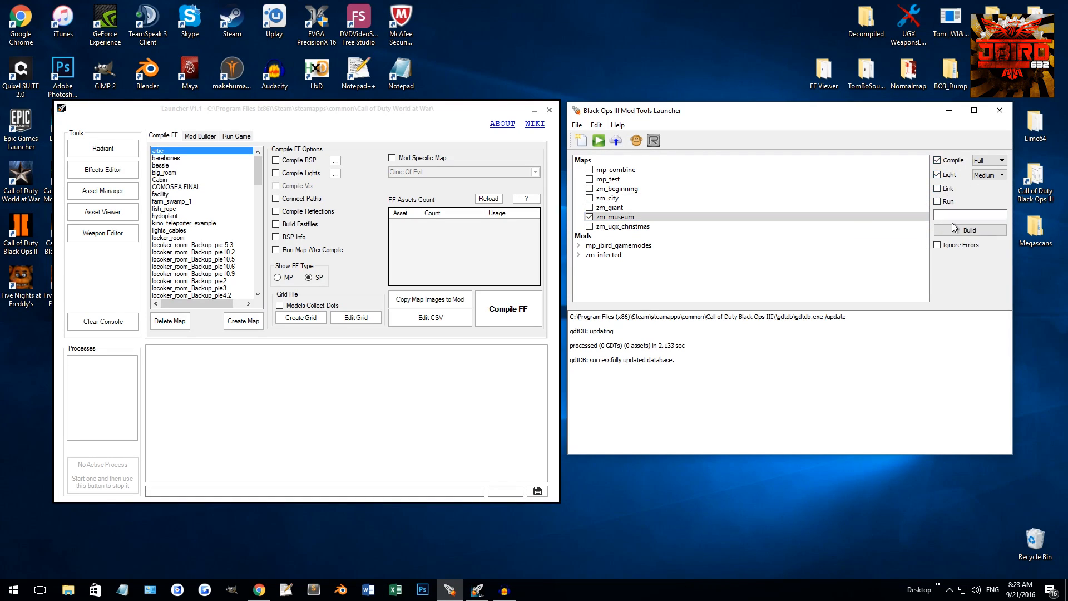
left_click(938, 188)
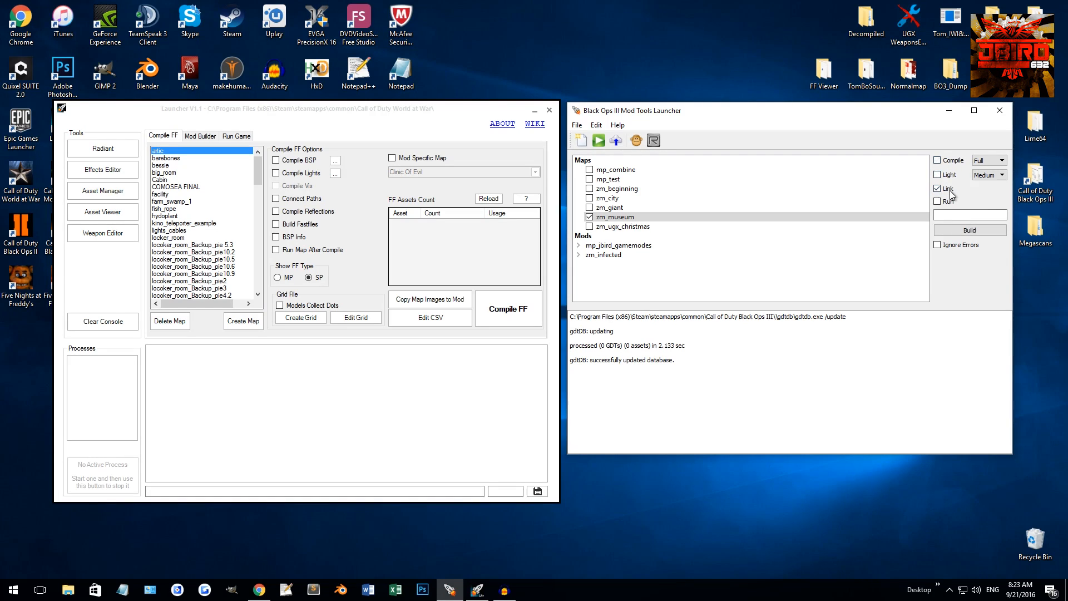
mouse_move(967, 230)
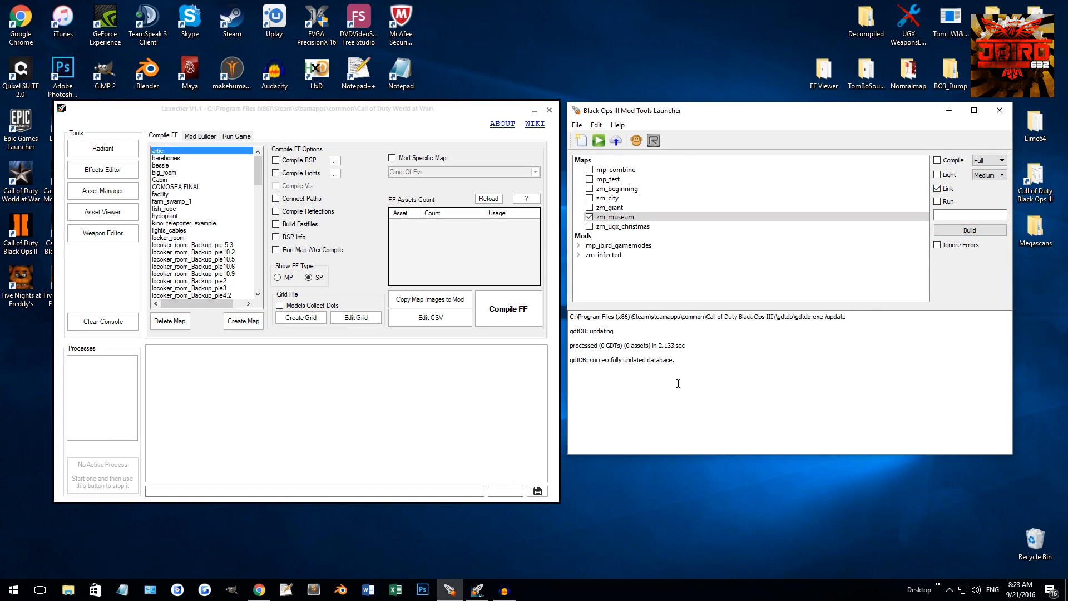
mouse_move(667, 401)
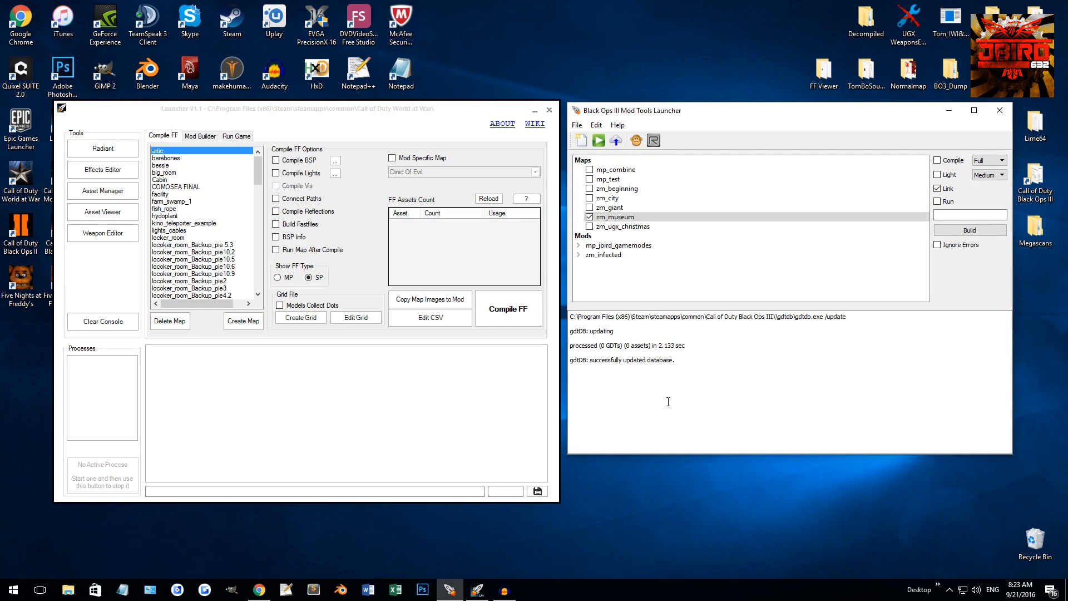
mouse_move(880, 206)
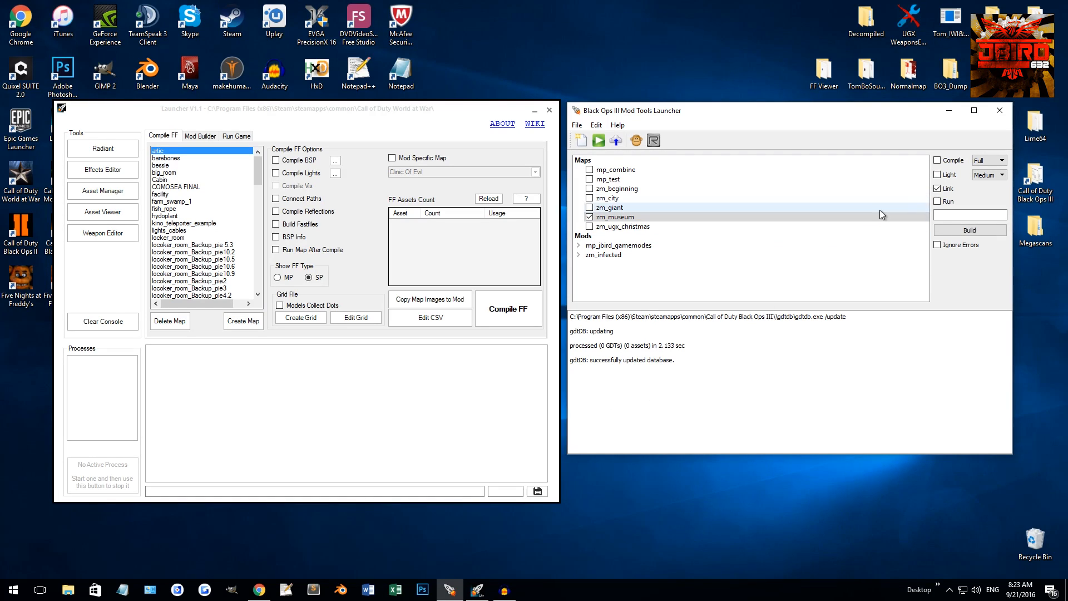
Switch zm_museum from Link to Run and try the launch arguments +sv_cheats and +devmap zm_museum.
left_click(938, 188)
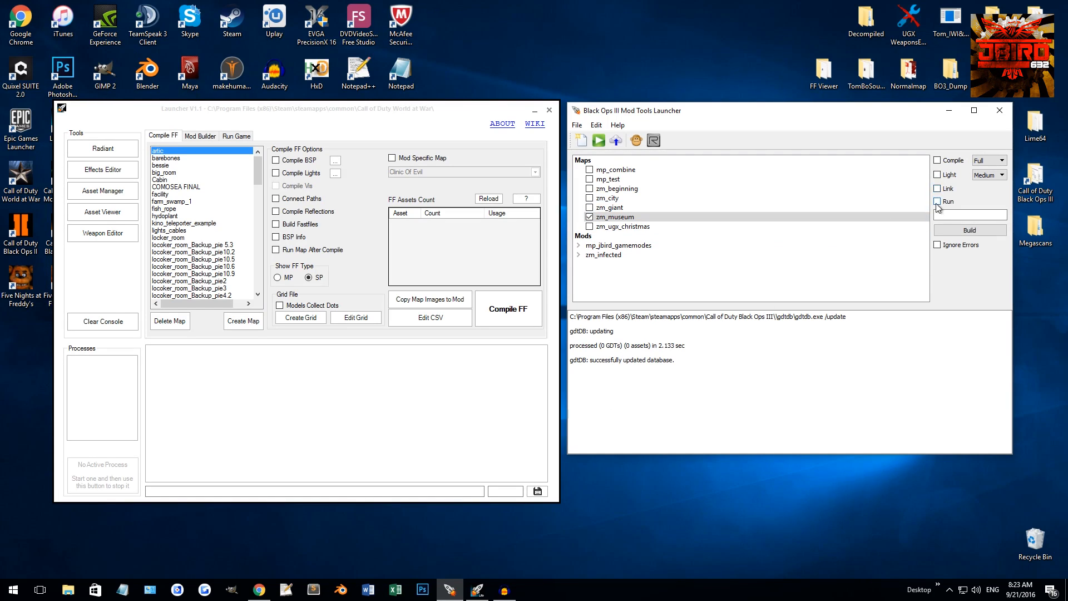
left_click(937, 201)
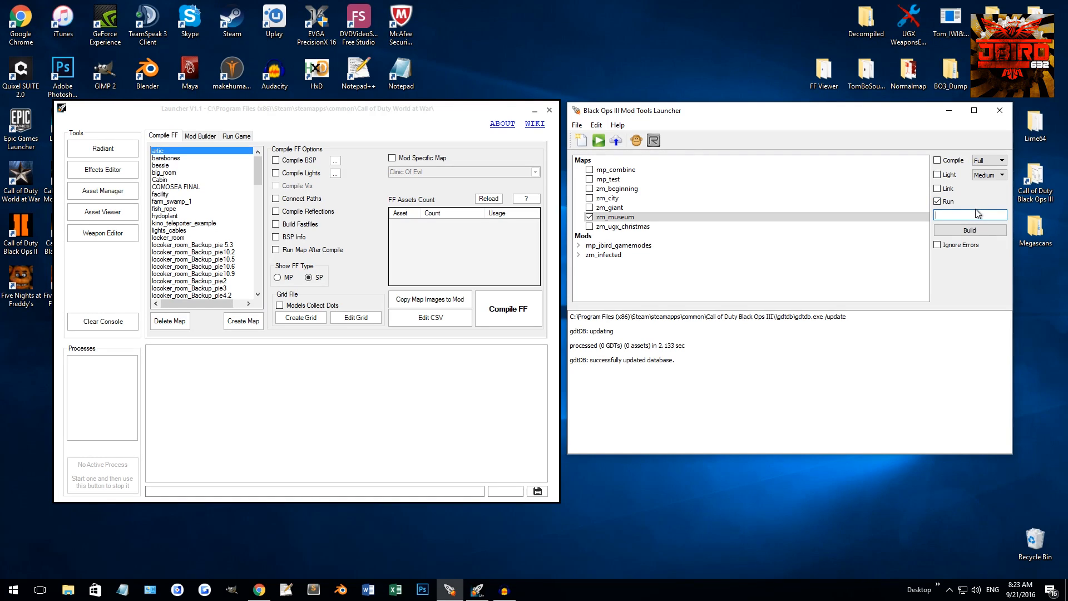
type("+")
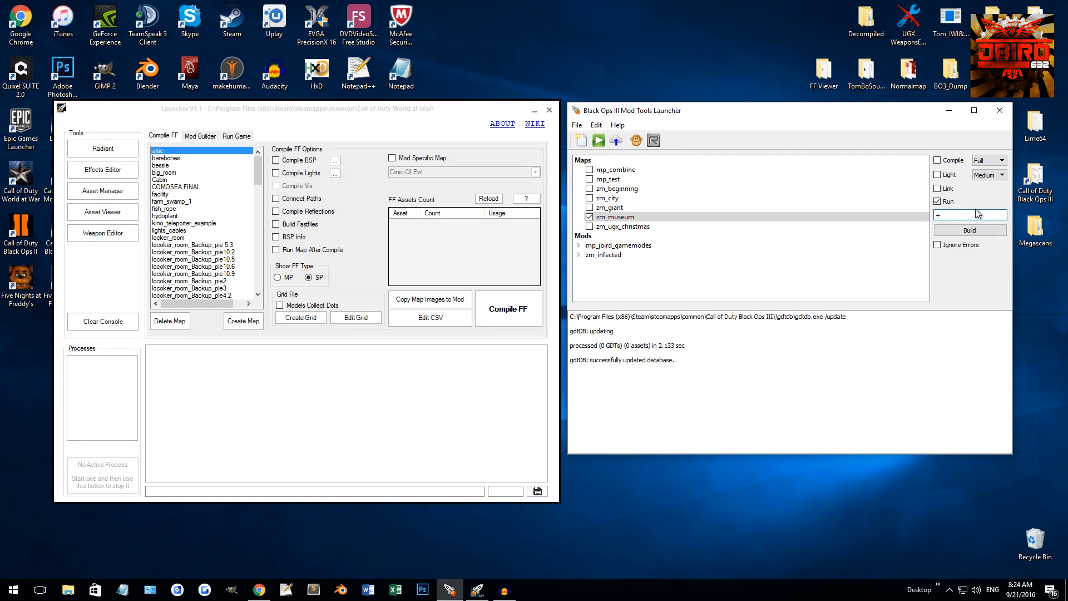
type("sv_")
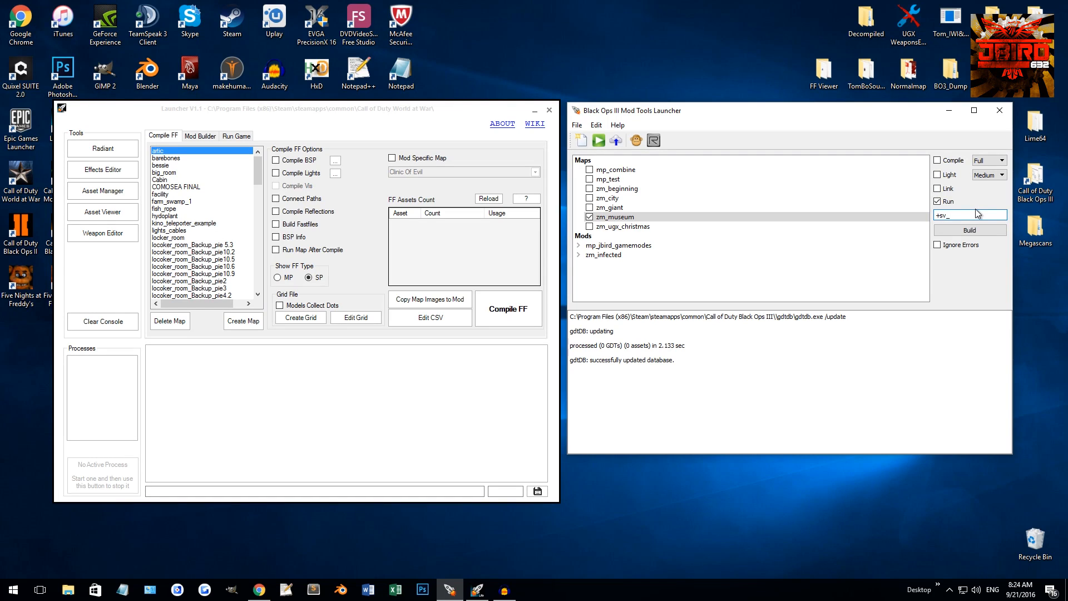
type("cheats")
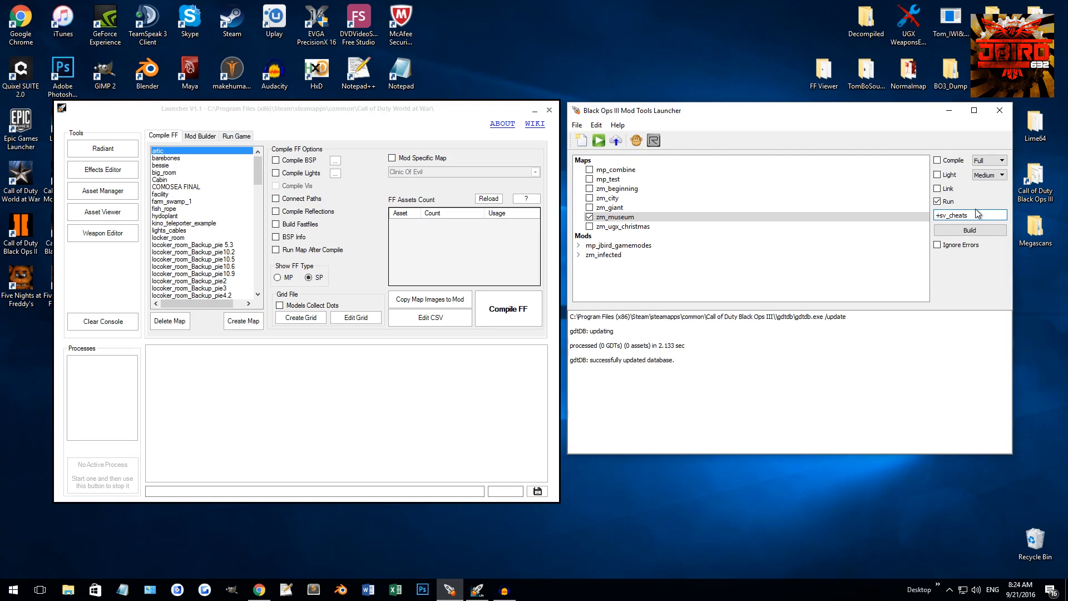
key("Backspace")
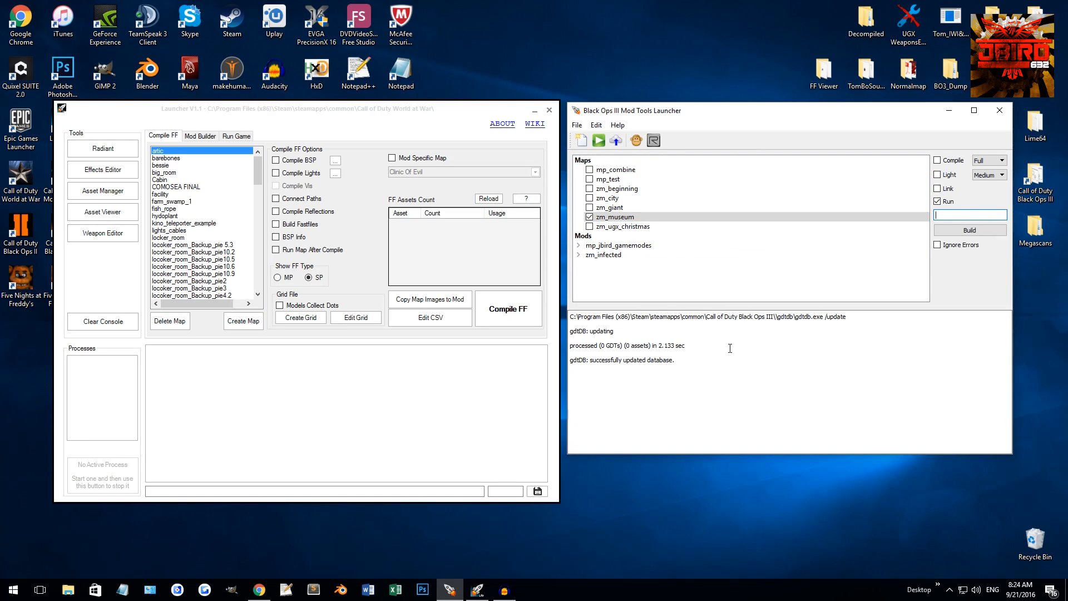
type("+devmap")
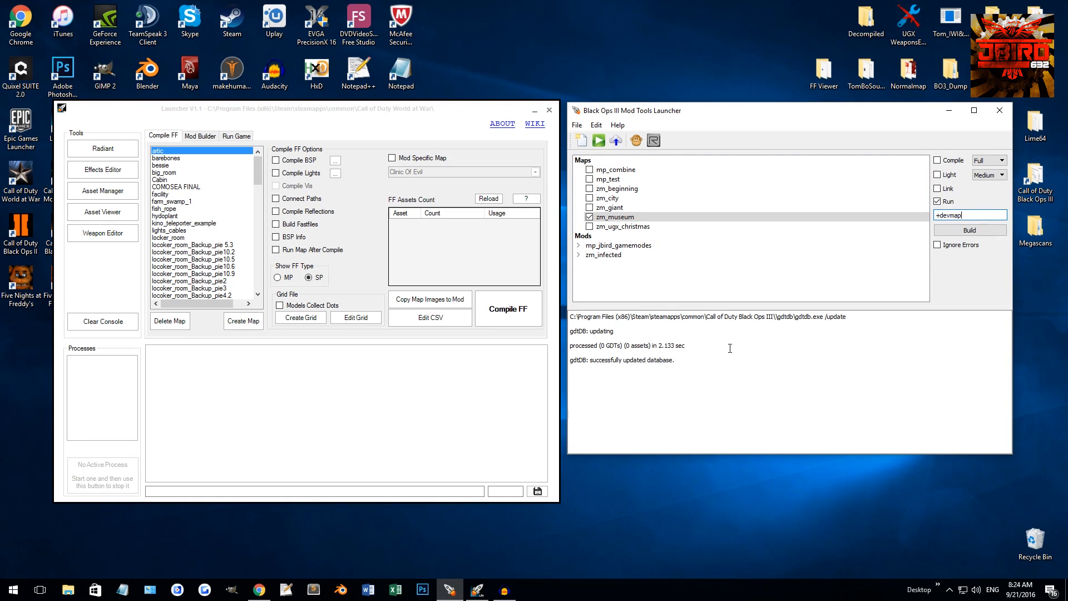
type("zm_")
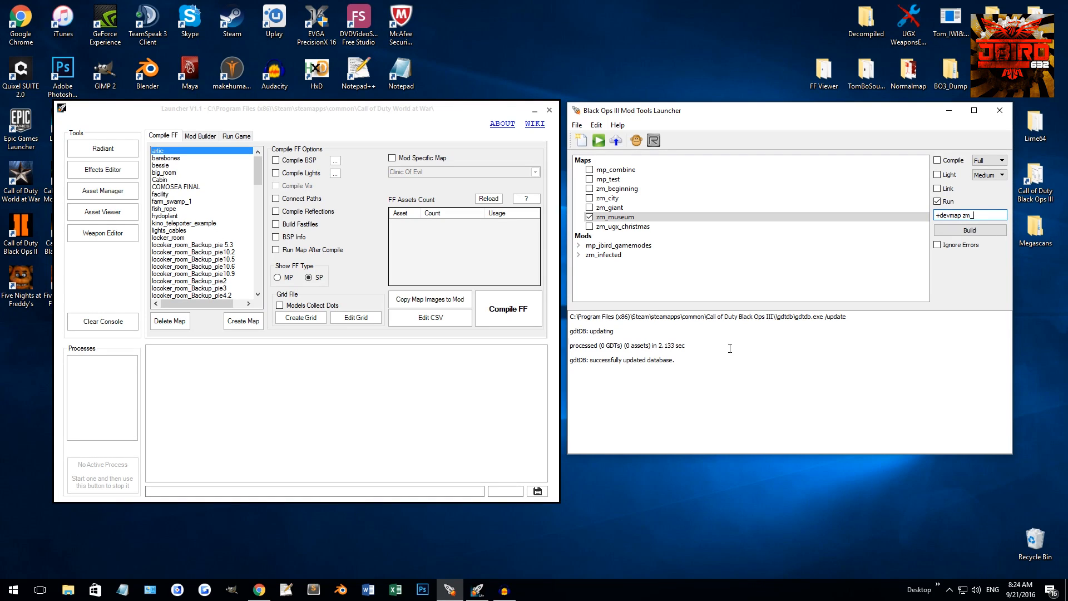
type("museum")
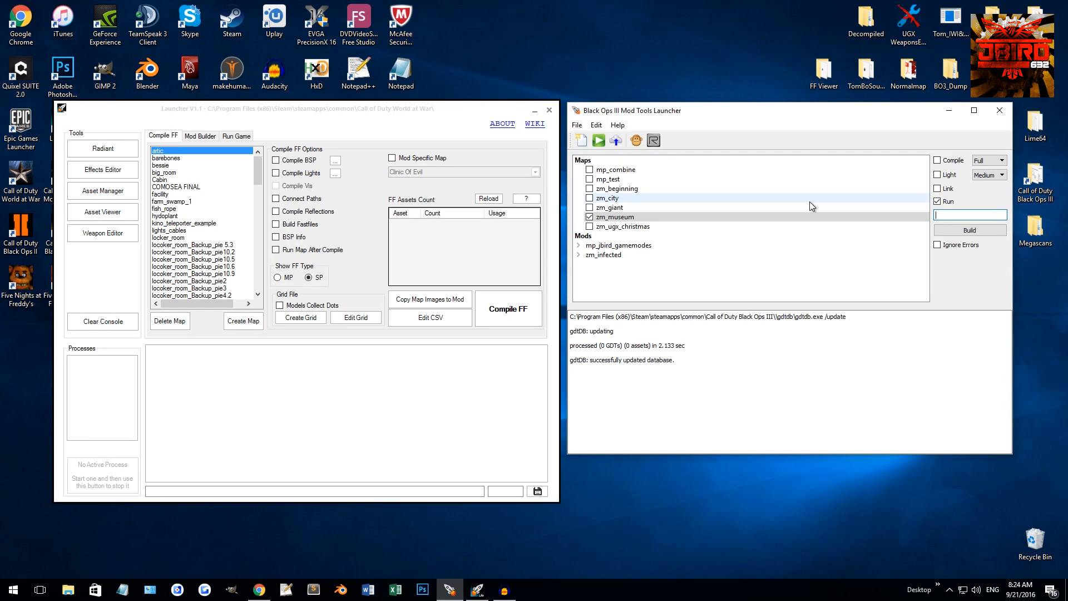
Toggle Run, type +devmap in launch options, tick mp_test, and select the typed text.
left_click(938, 201)
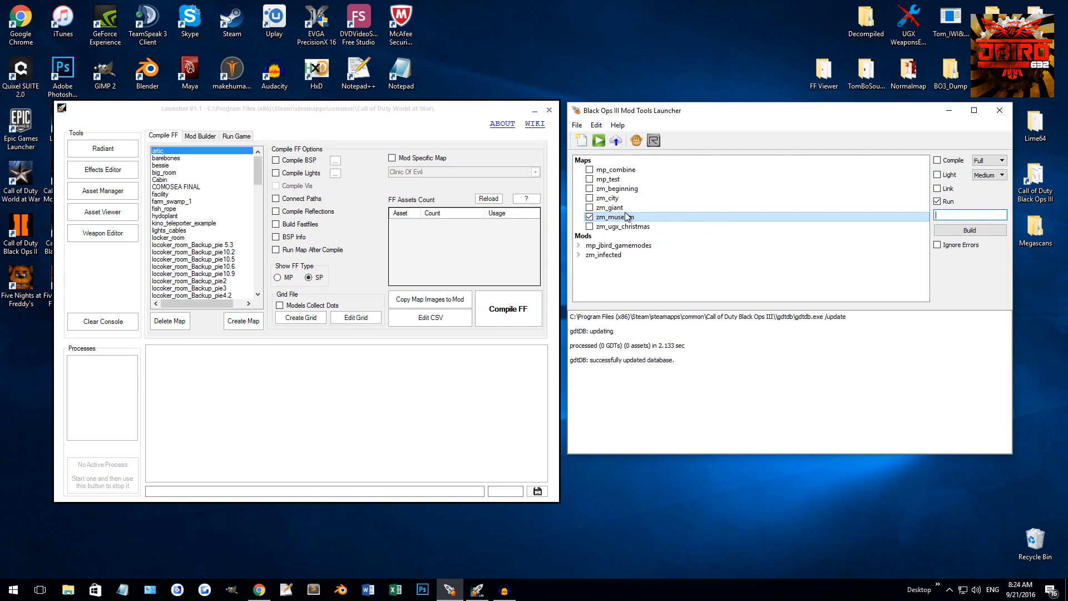
mouse_move(921, 219)
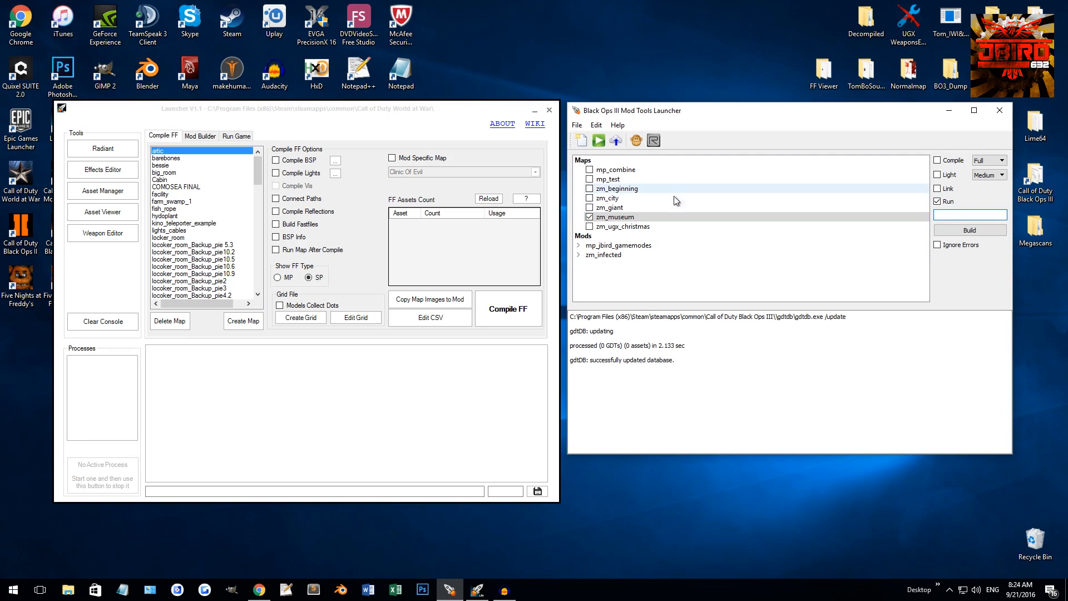
type("+")
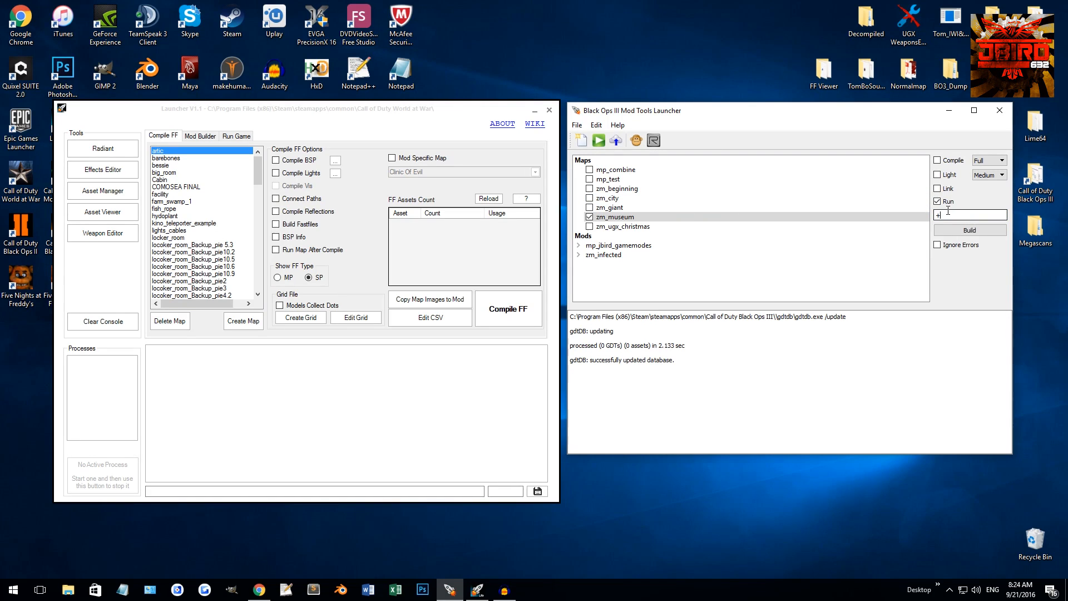
type("devmap mp_te")
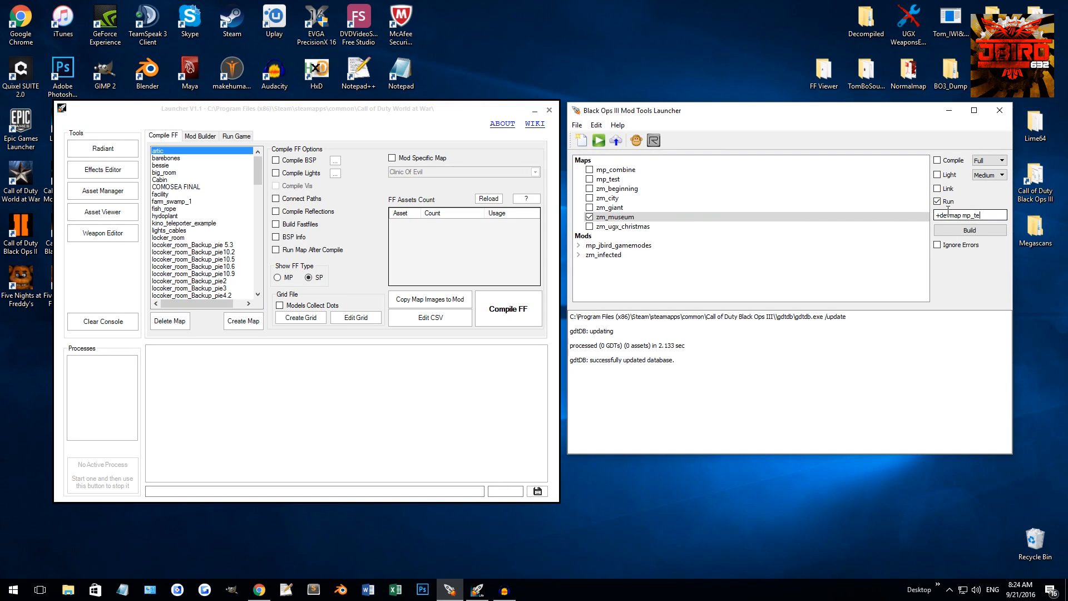
left_click(589, 178)
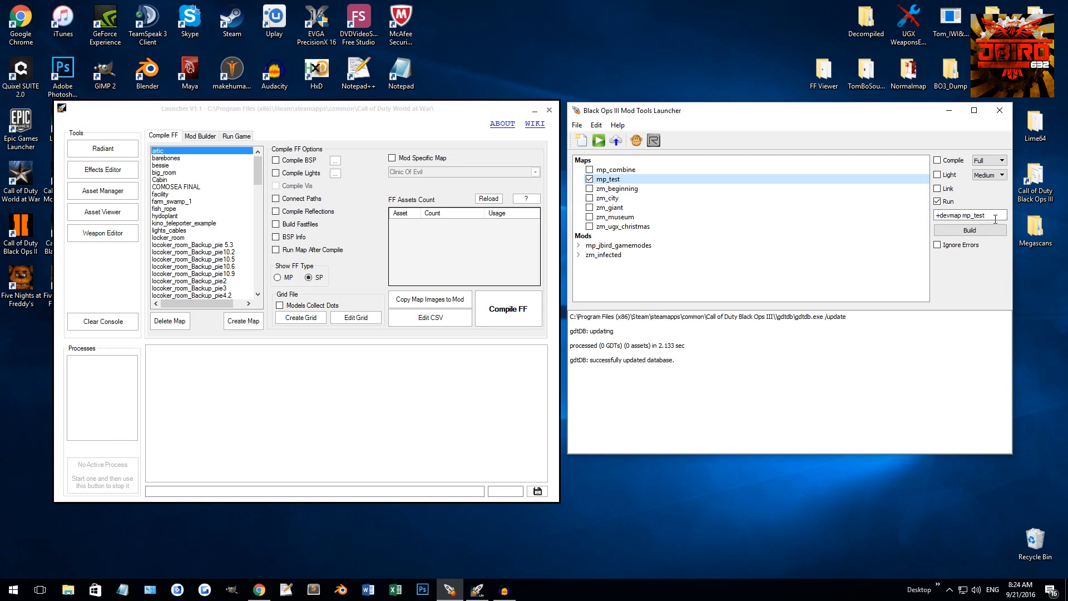
double_click(975, 215)
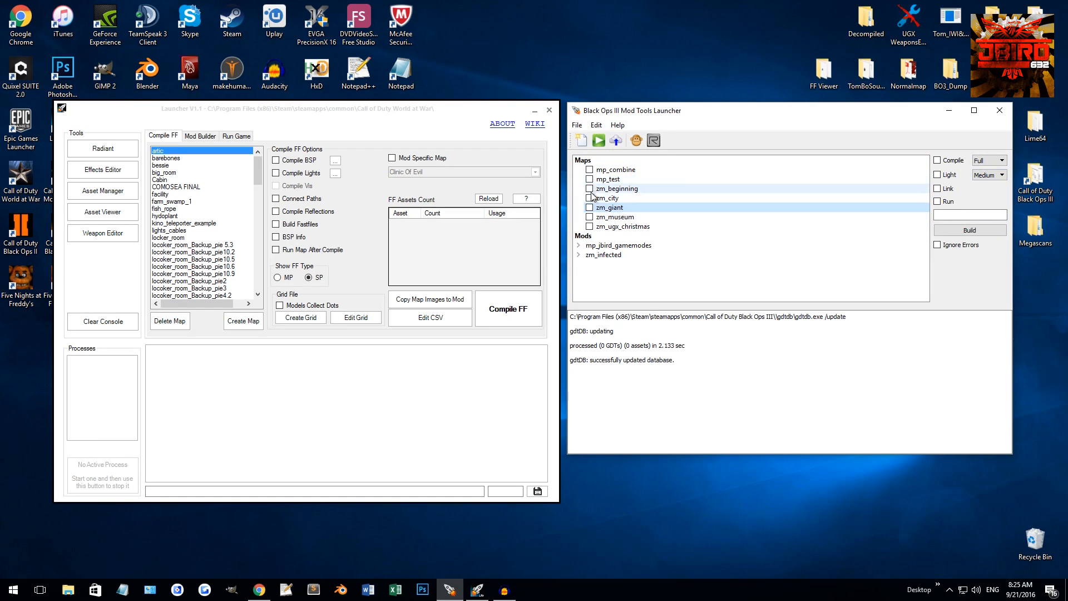
left_click(589, 188)
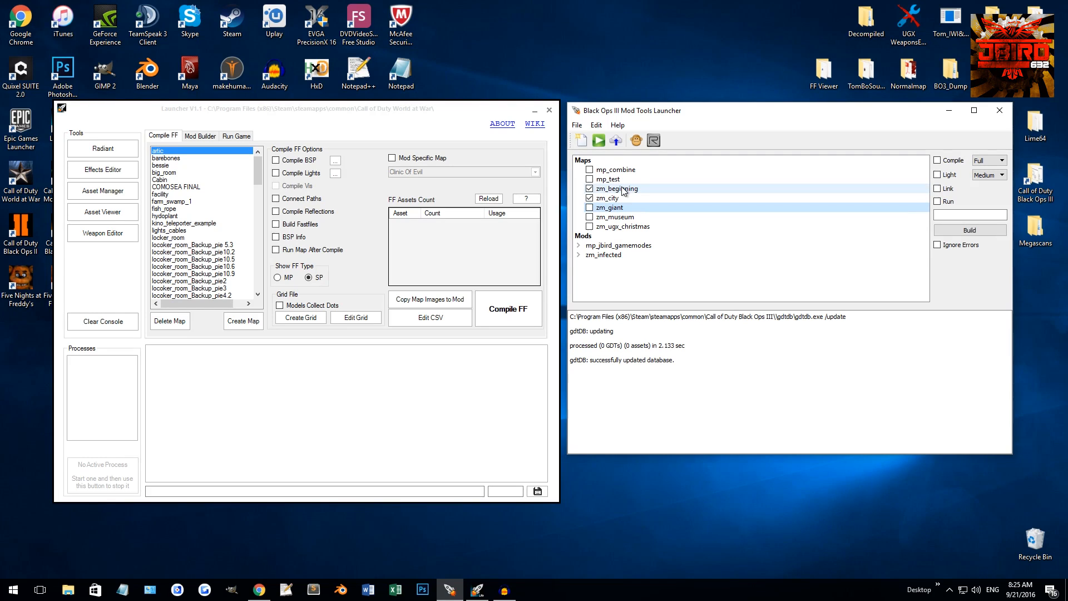
left_click(607, 197)
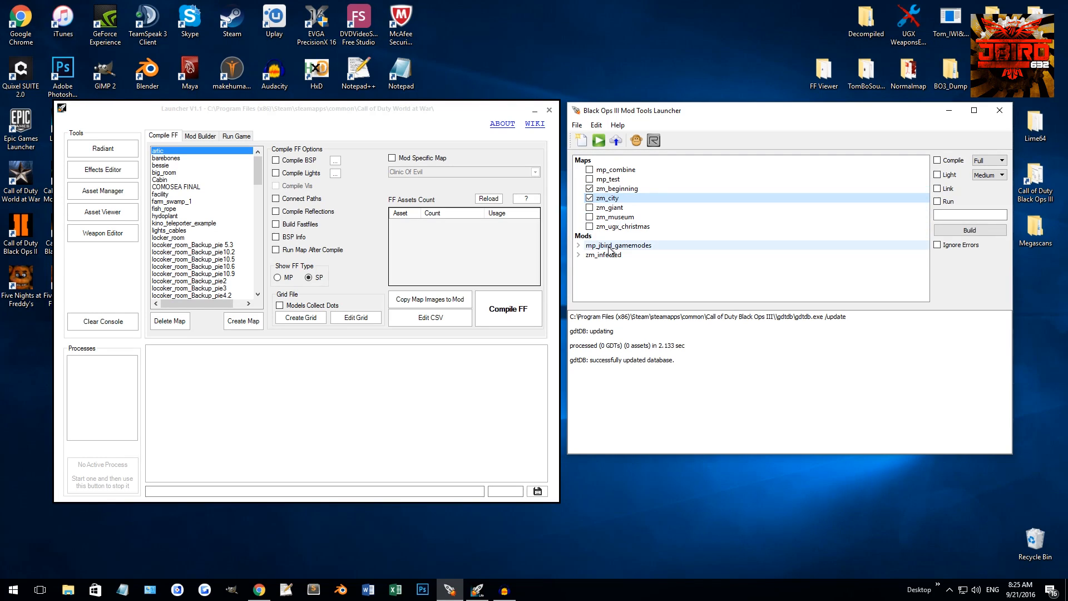
left_click(616, 188)
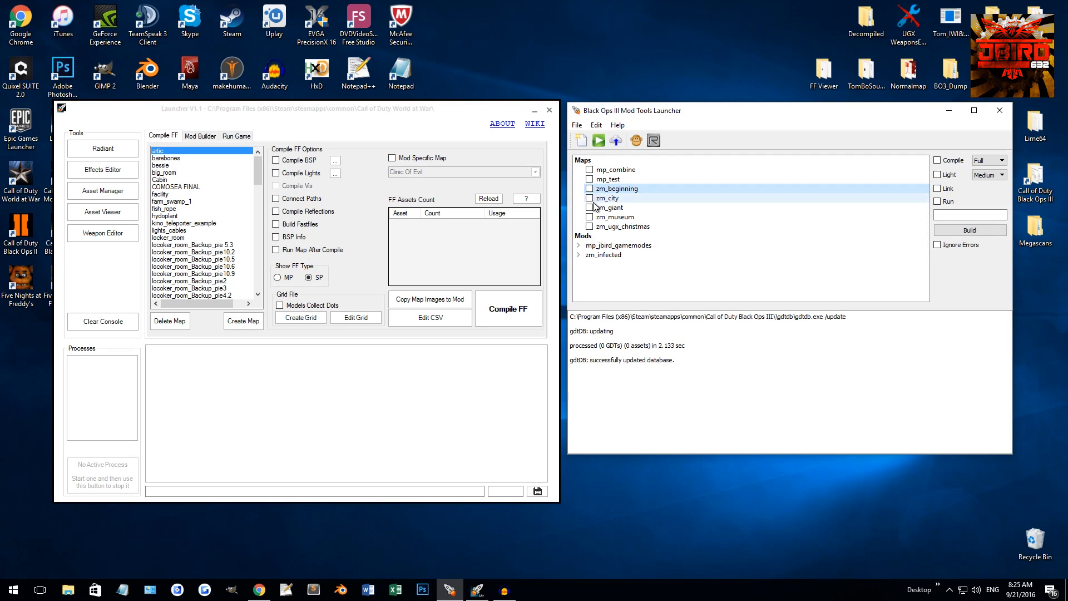
left_click(616, 188)
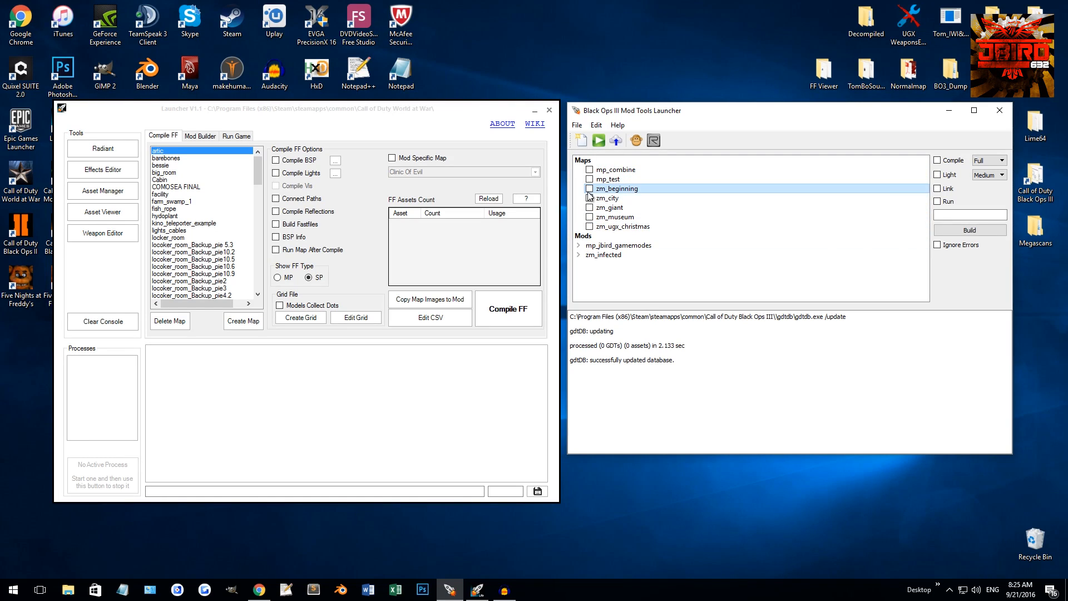
left_click(578, 255)
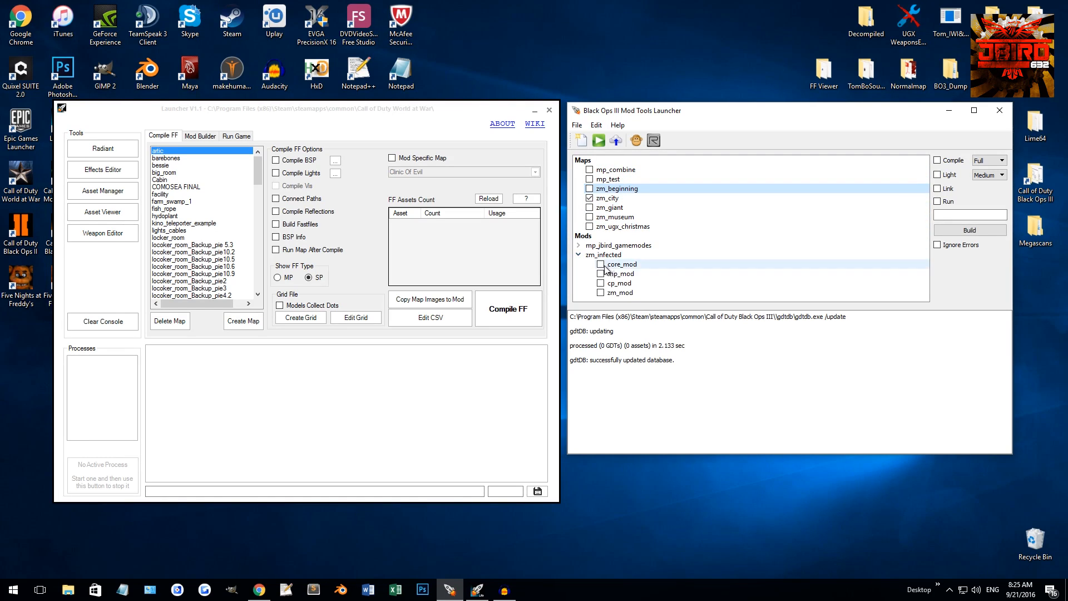
left_click(601, 292)
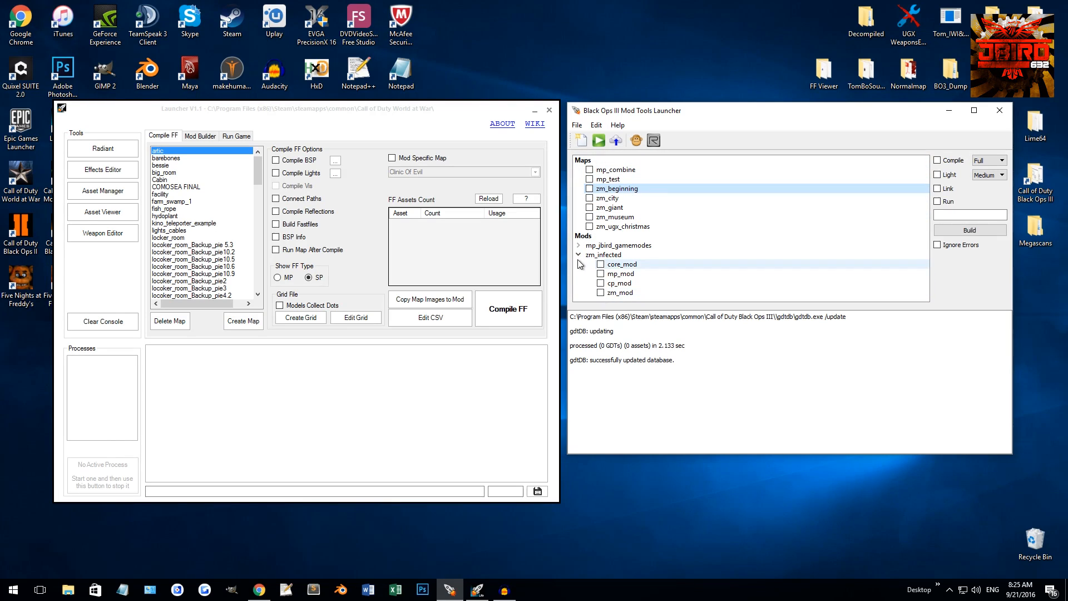
left_click(579, 254)
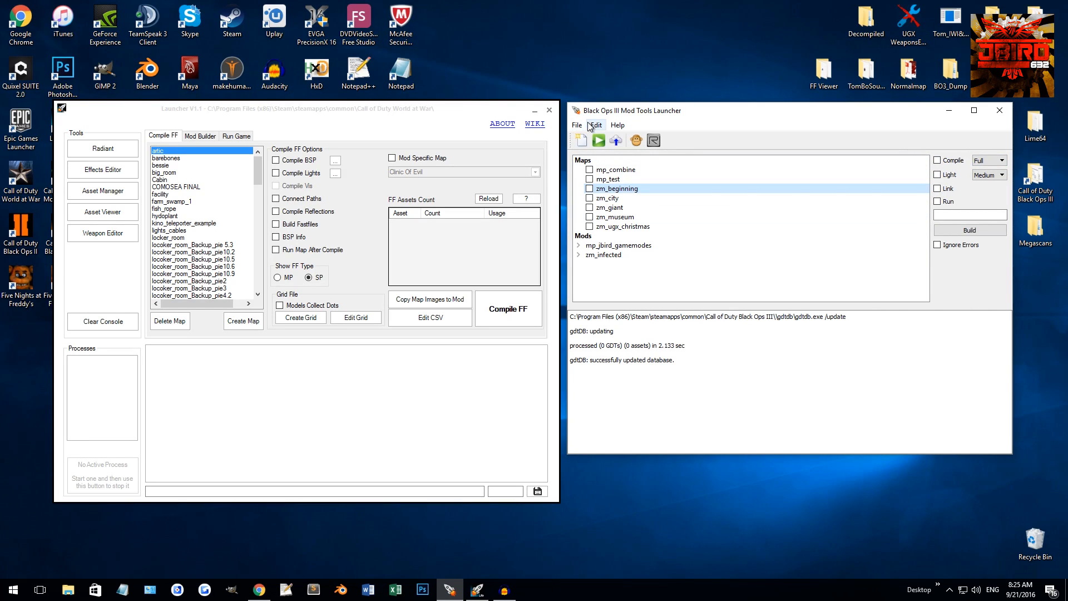
left_click(577, 125)
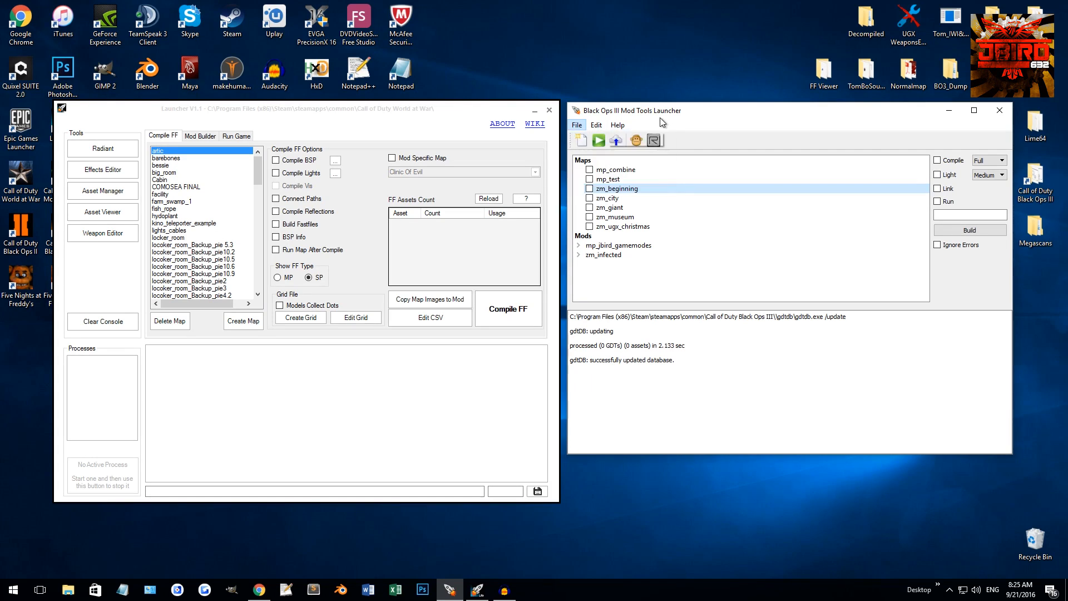
left_click(577, 125)
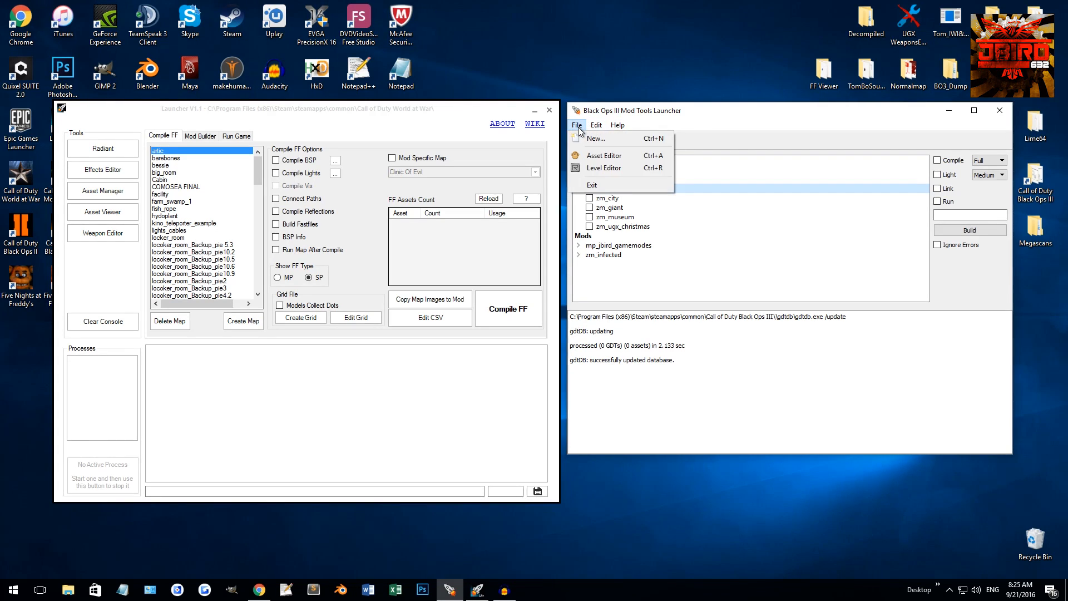
mouse_move(603, 168)
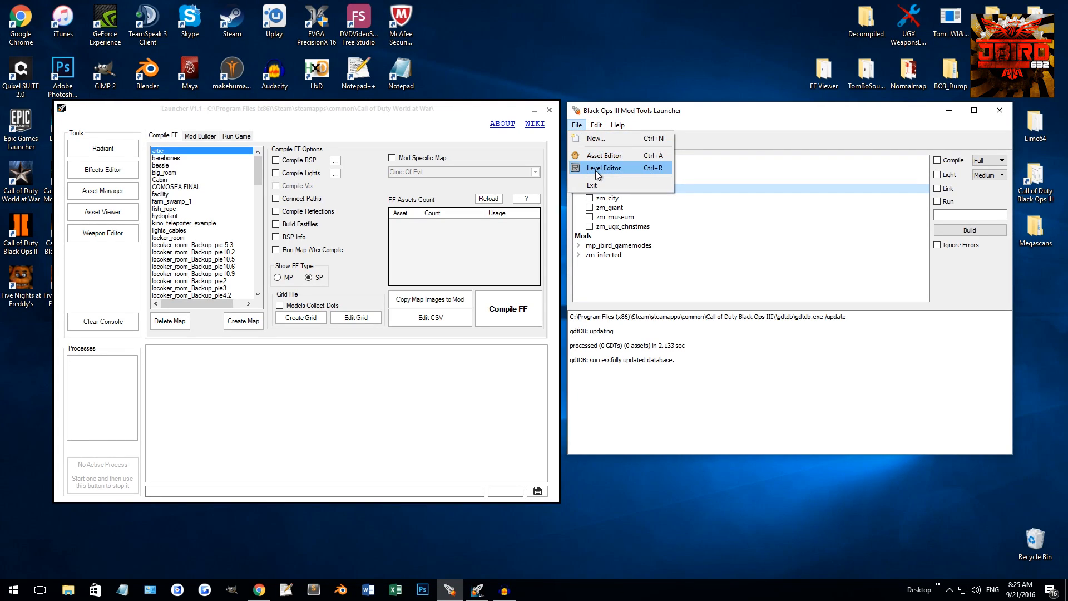
mouse_move(604, 155)
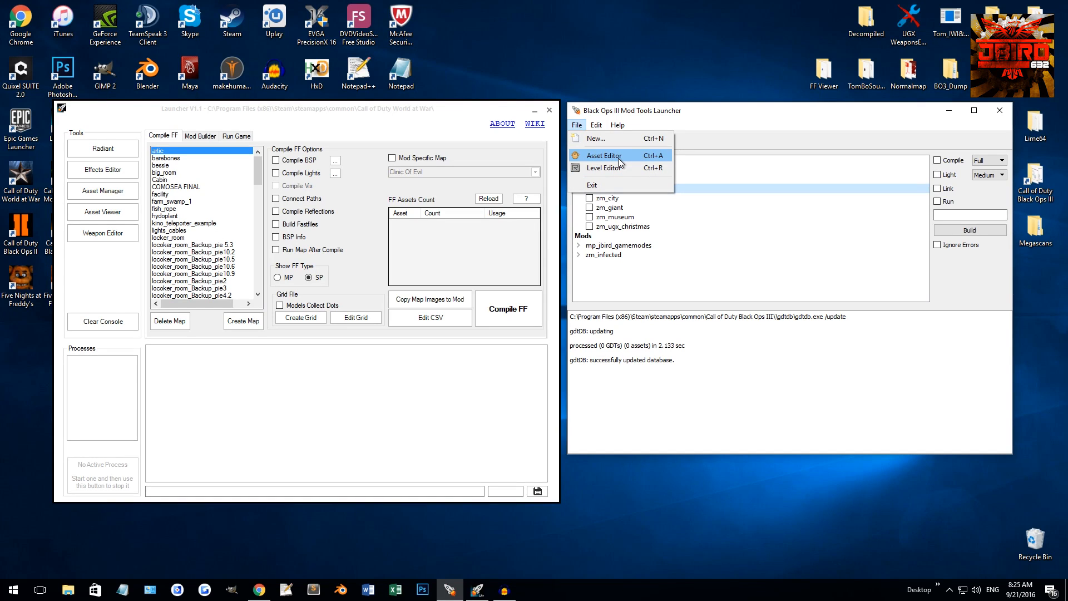
mouse_move(103, 191)
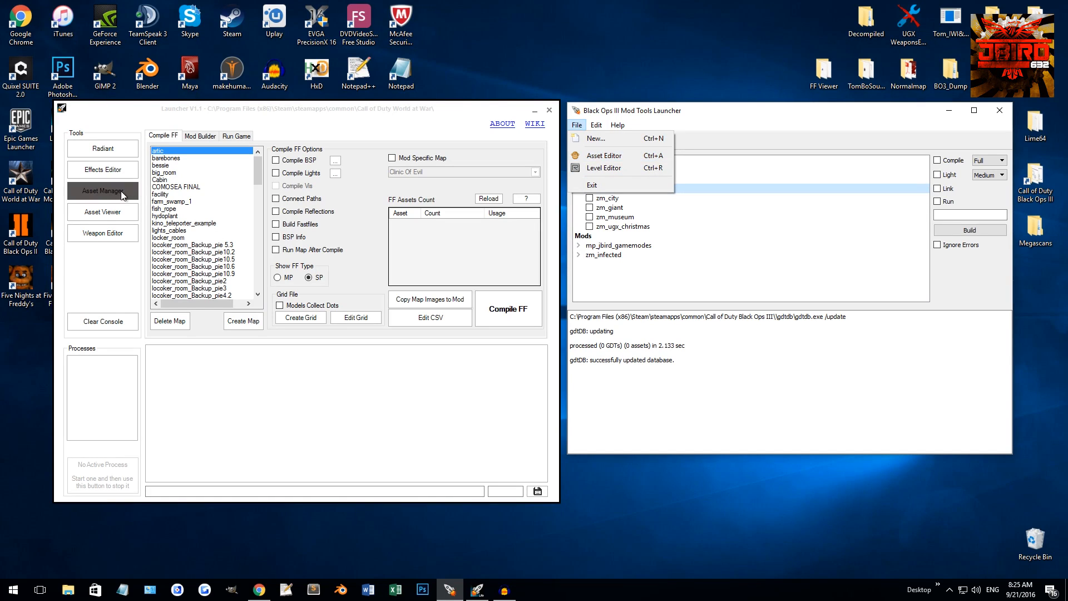
mouse_move(603, 168)
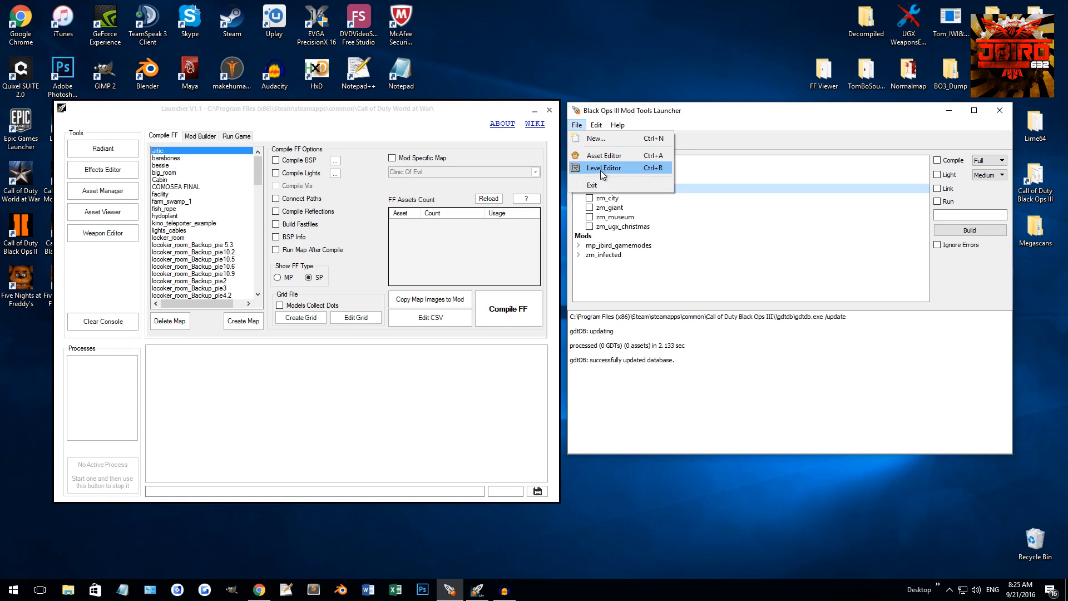
mouse_move(160, 187)
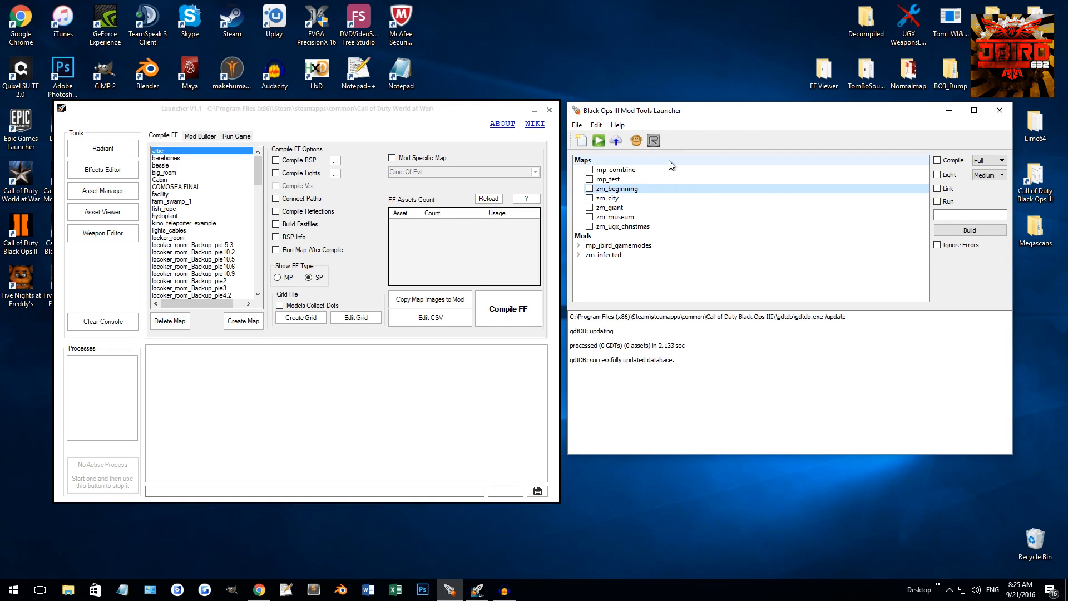
left_click(595, 125)
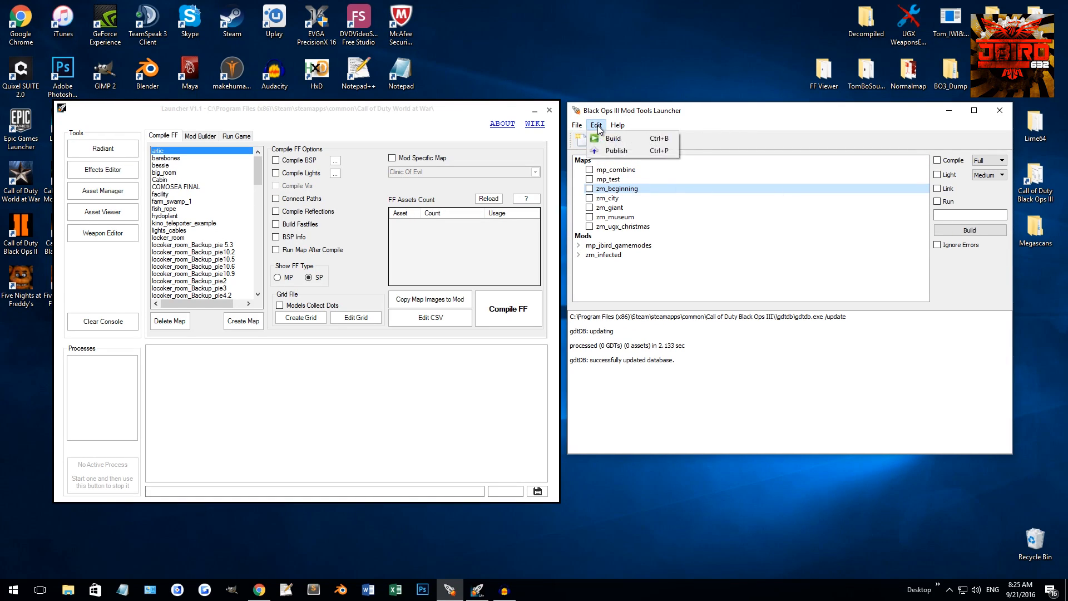
mouse_move(615, 150)
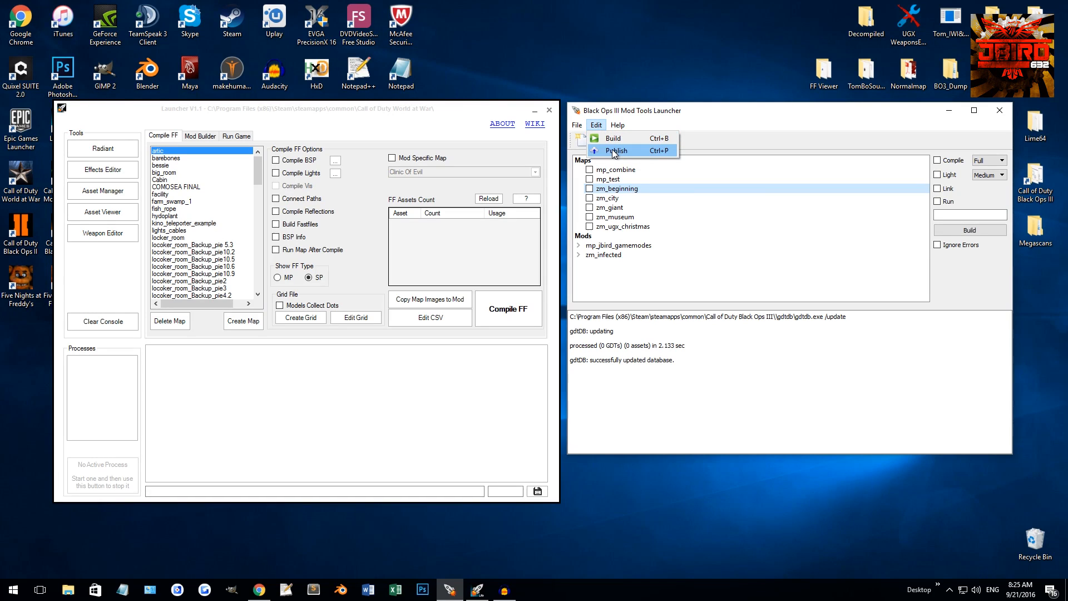
mouse_move(967, 236)
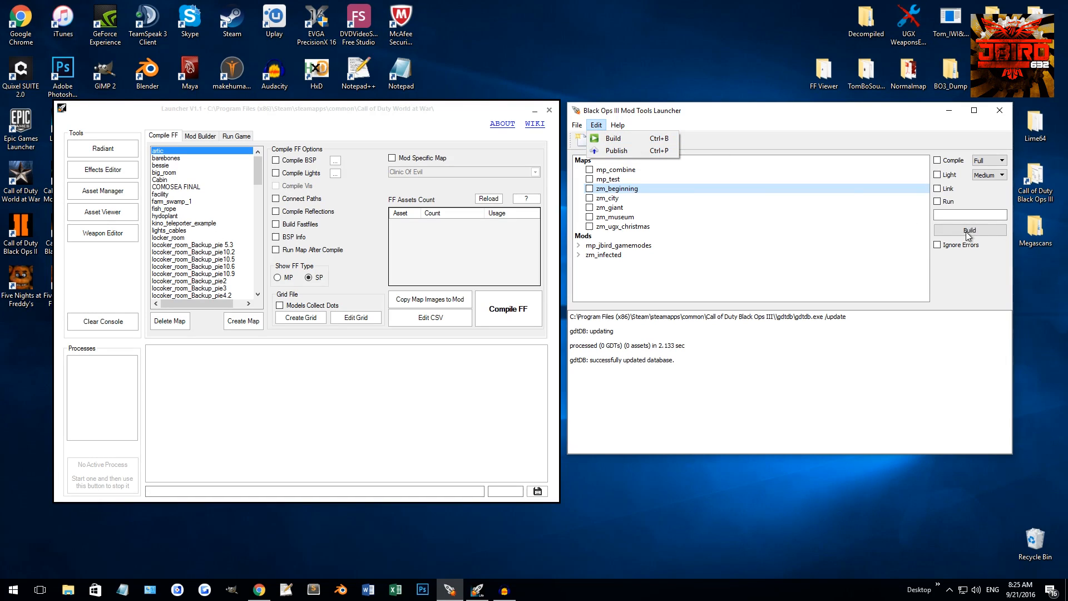
mouse_move(615, 151)
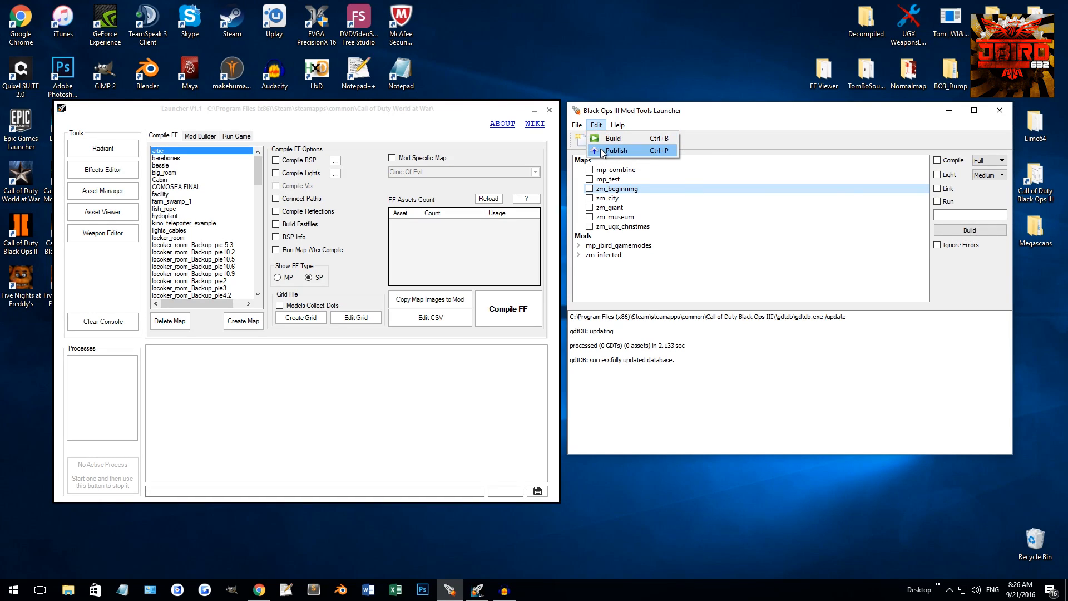
mouse_move(607, 155)
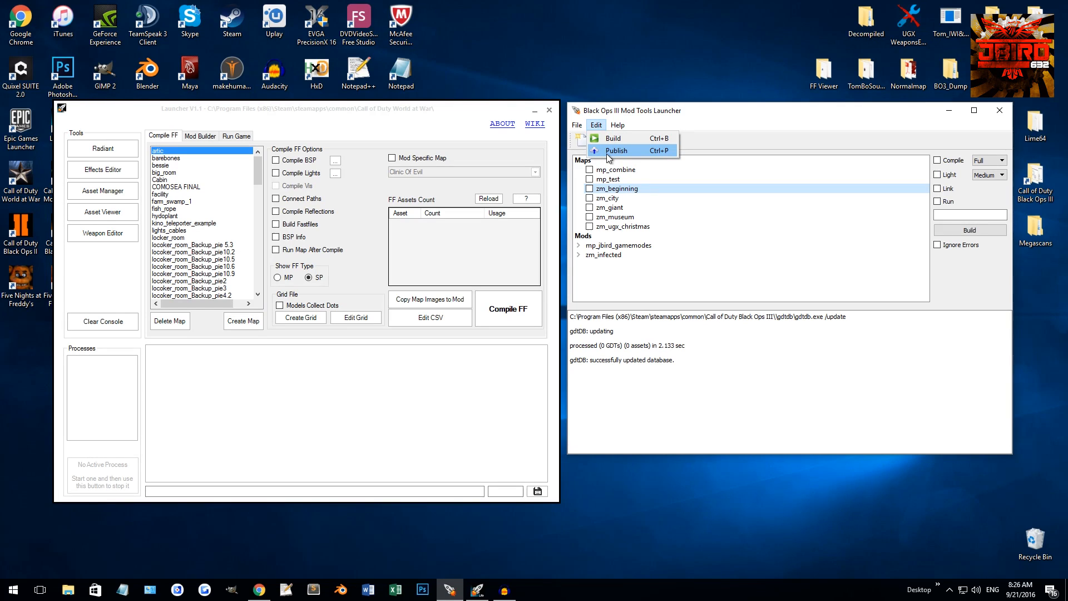
left_click(616, 125)
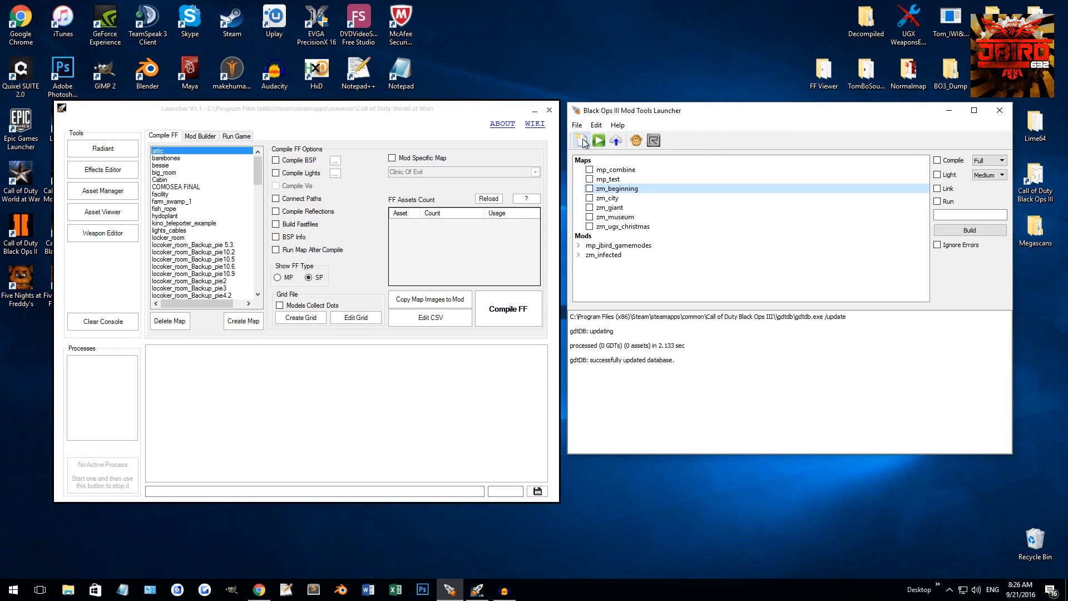
Start a new map or mod and view the Template dropdown choices.
left_click(581, 140)
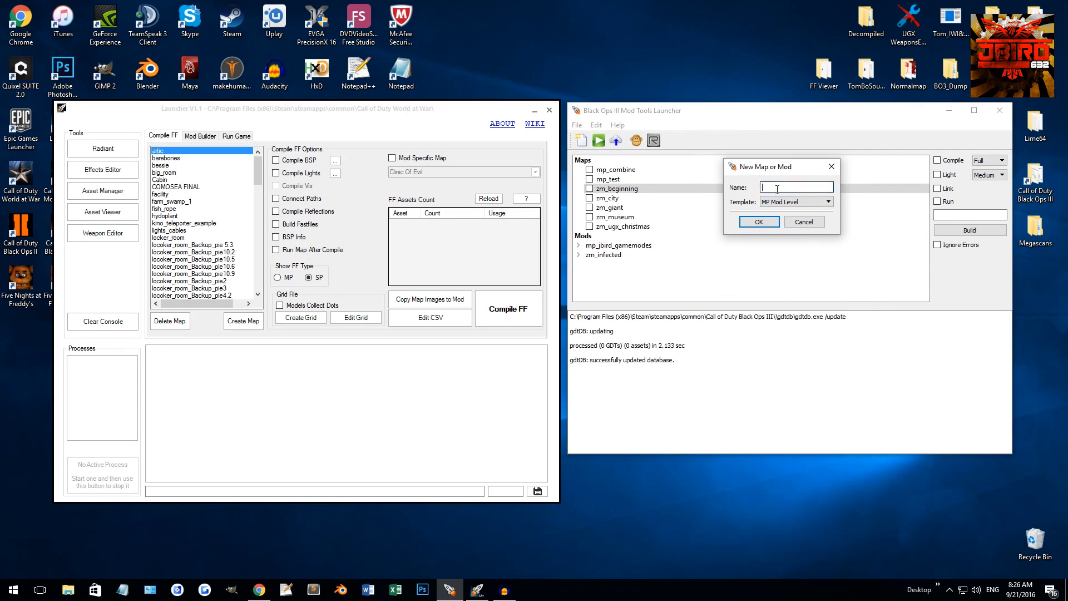
left_click(828, 201)
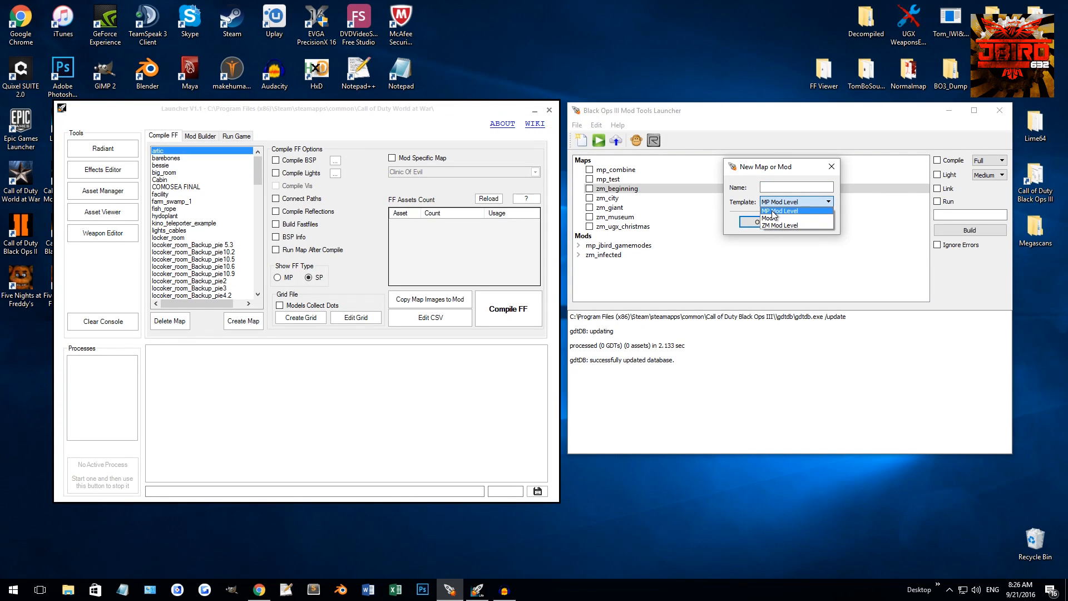
mouse_move(777, 218)
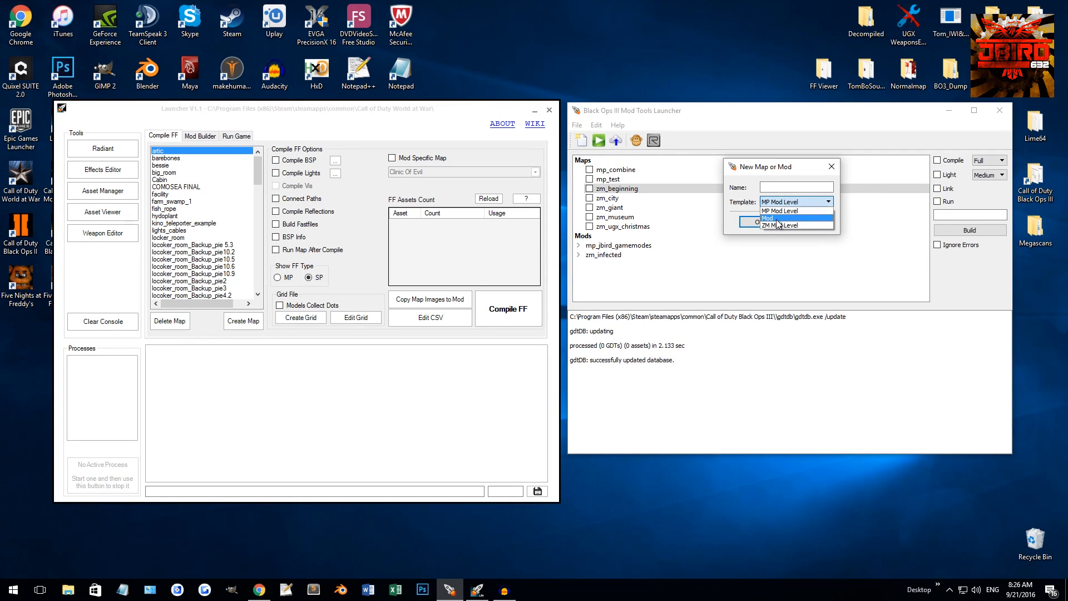
mouse_move(786, 226)
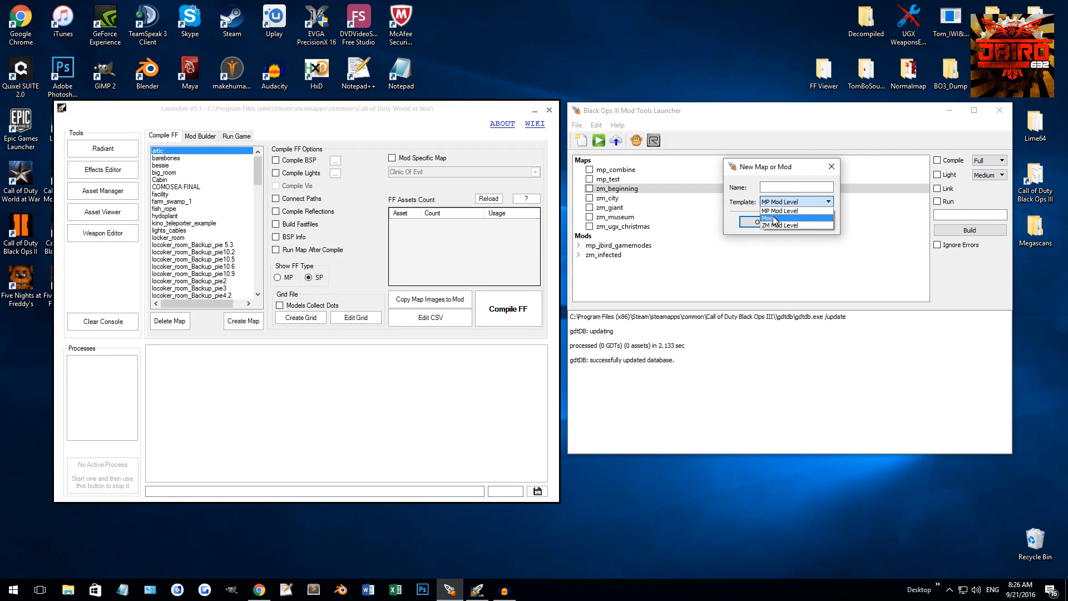
mouse_move(786, 225)
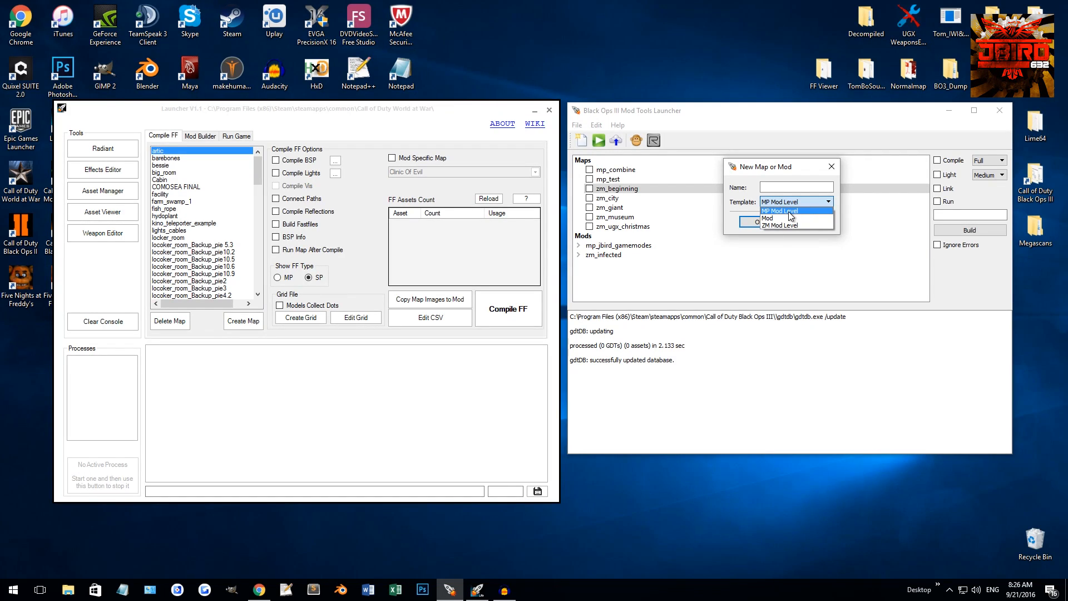
mouse_move(792, 225)
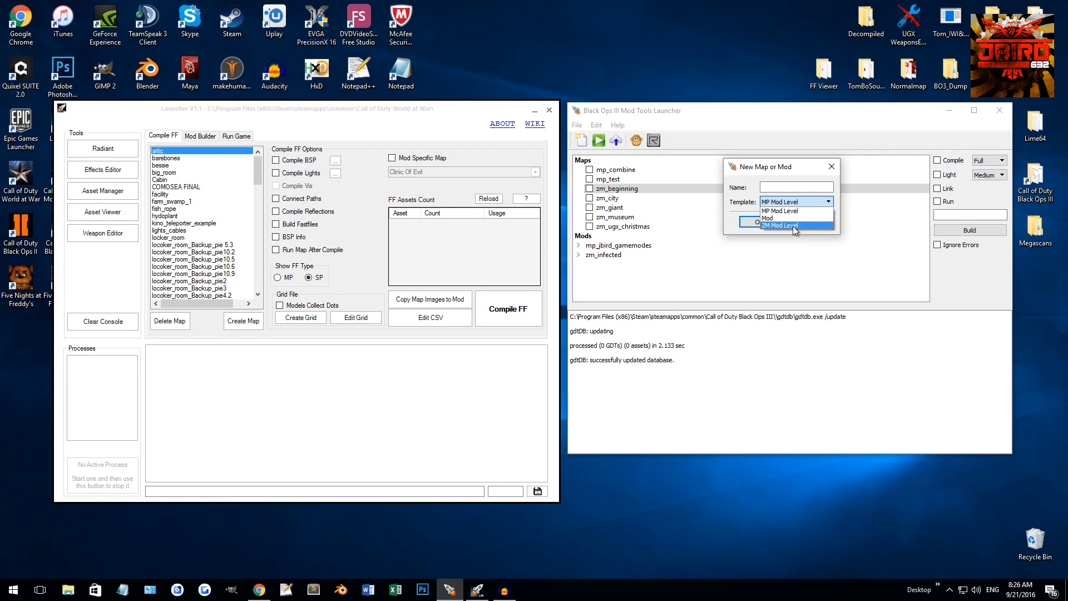
mouse_move(780, 219)
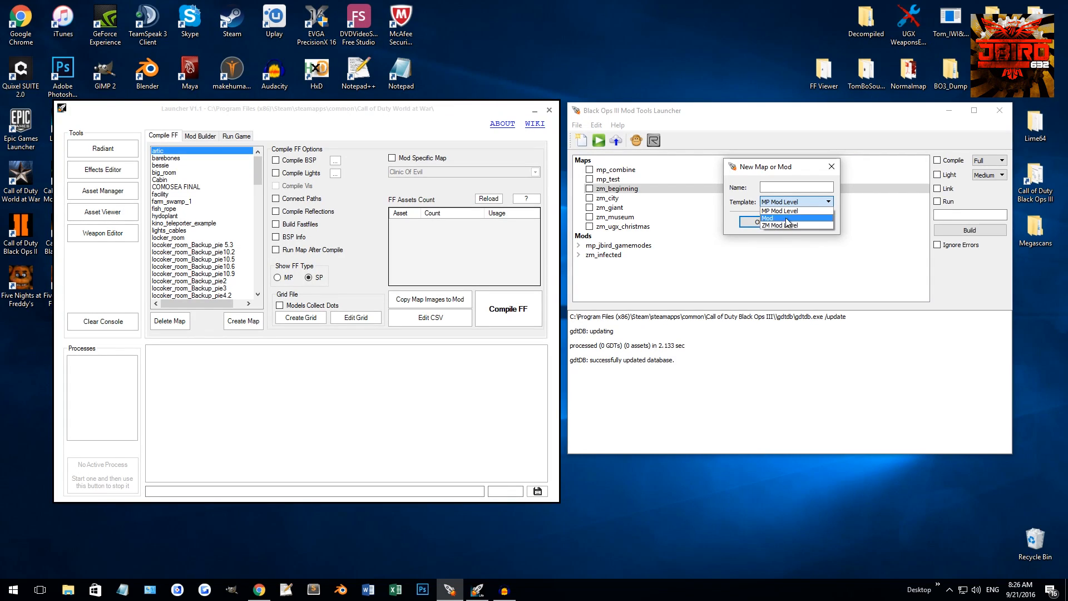
mouse_move(780, 210)
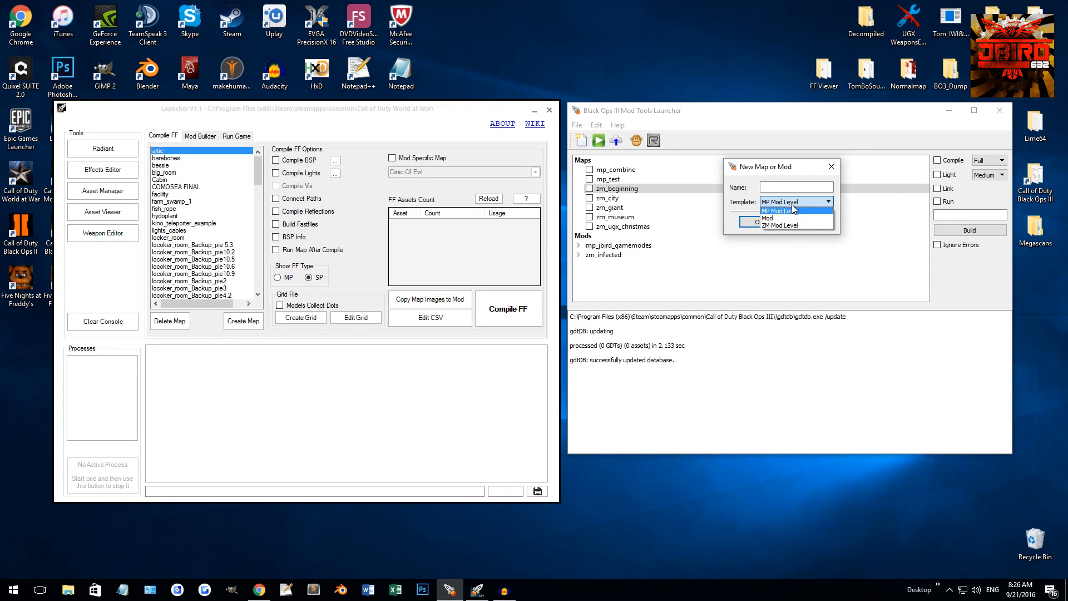
mouse_move(798, 216)
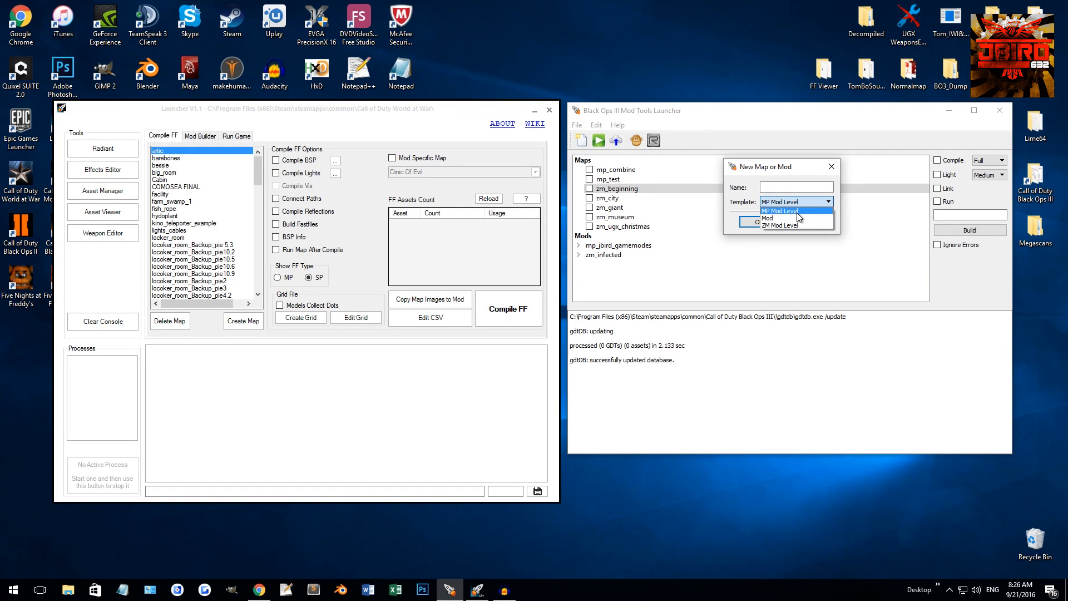
mouse_move(781, 224)
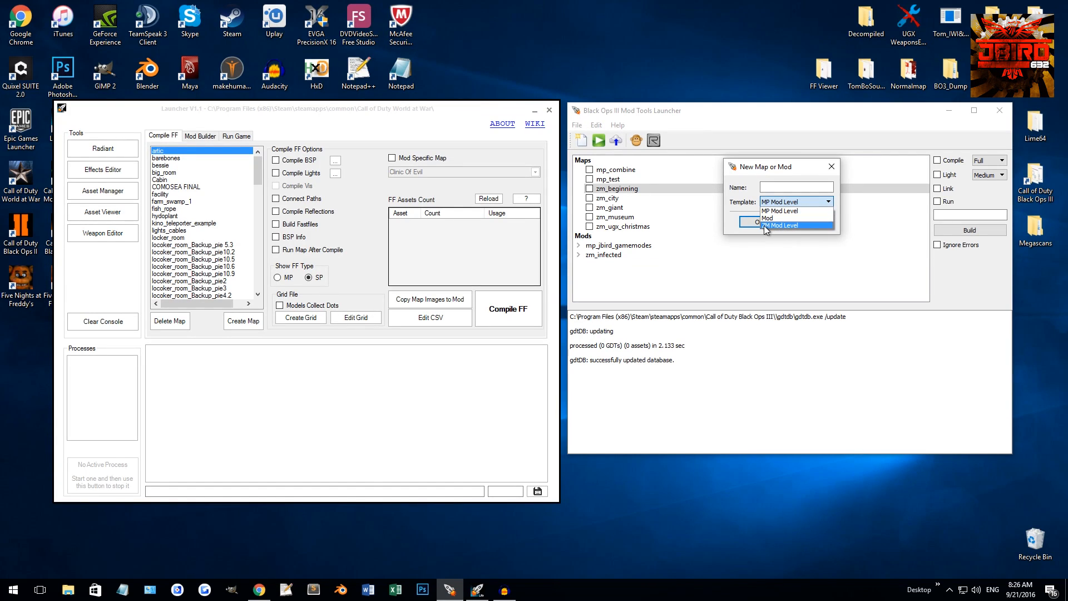
mouse_move(791, 225)
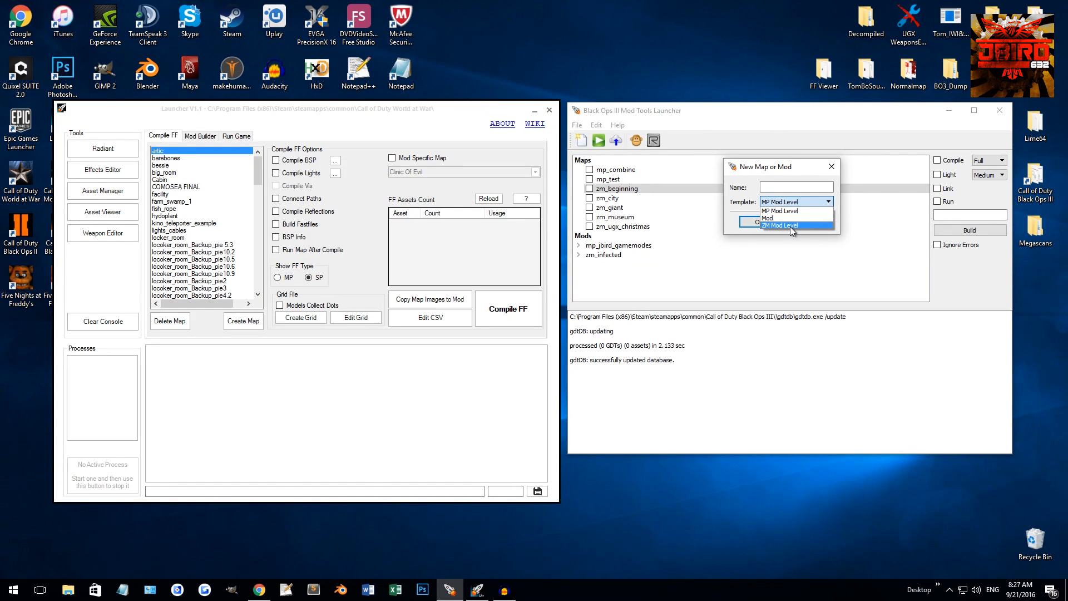
Try MP Mod Level, then settle on the ZM Mod Level template and name prefix zm_.
left_click(779, 225)
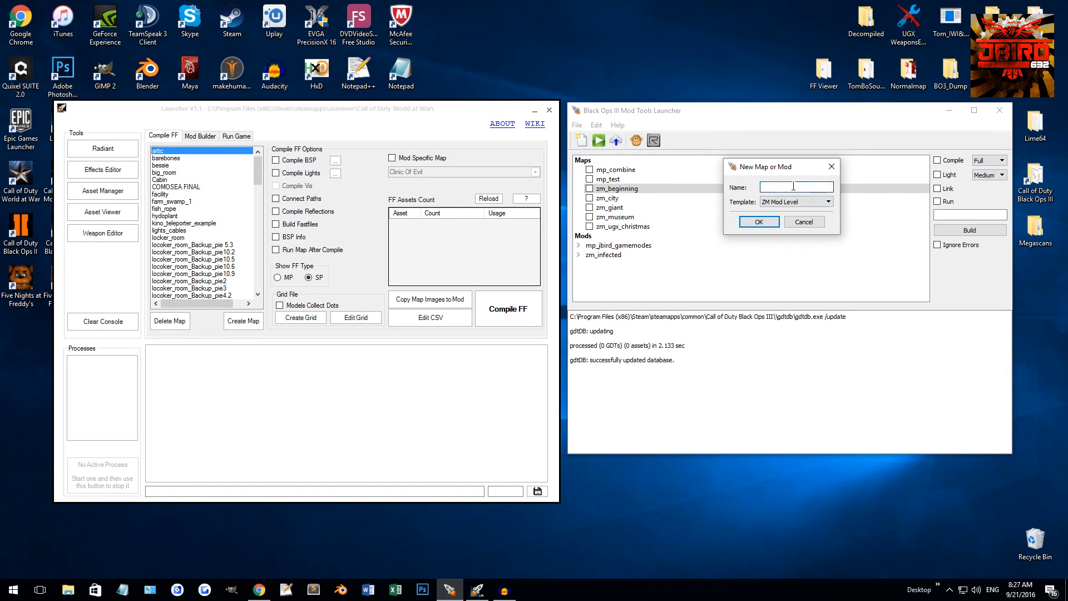
type("zm_")
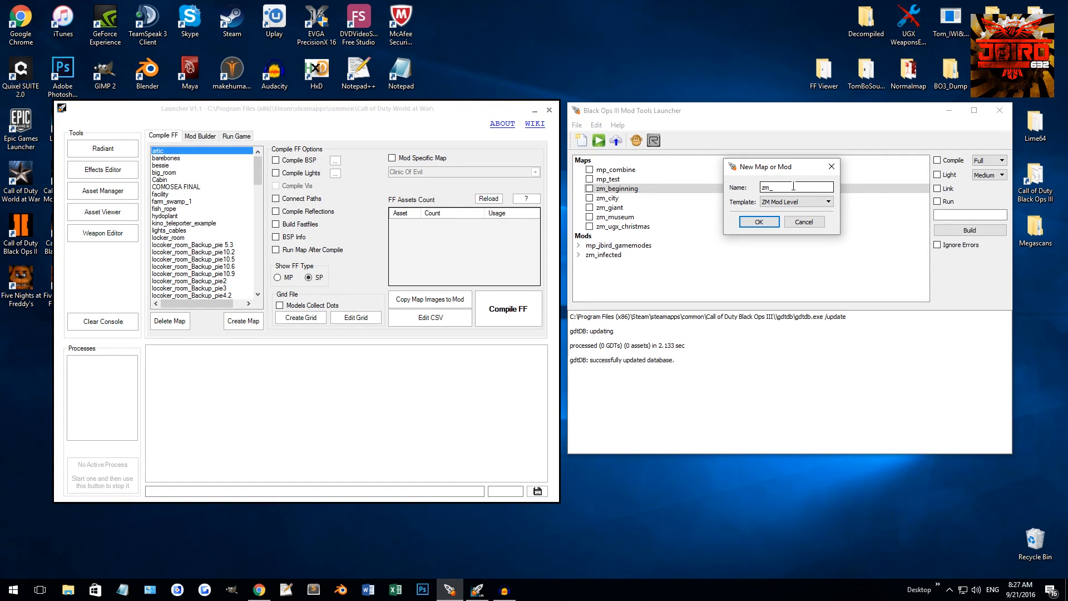
key("ctrl+a")
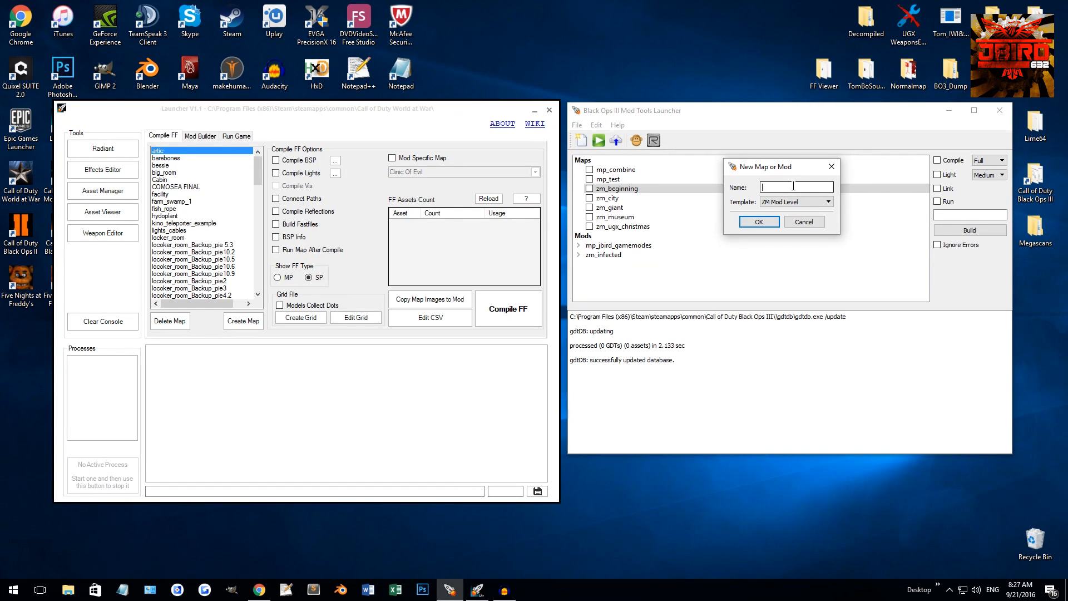
left_click(795, 201)
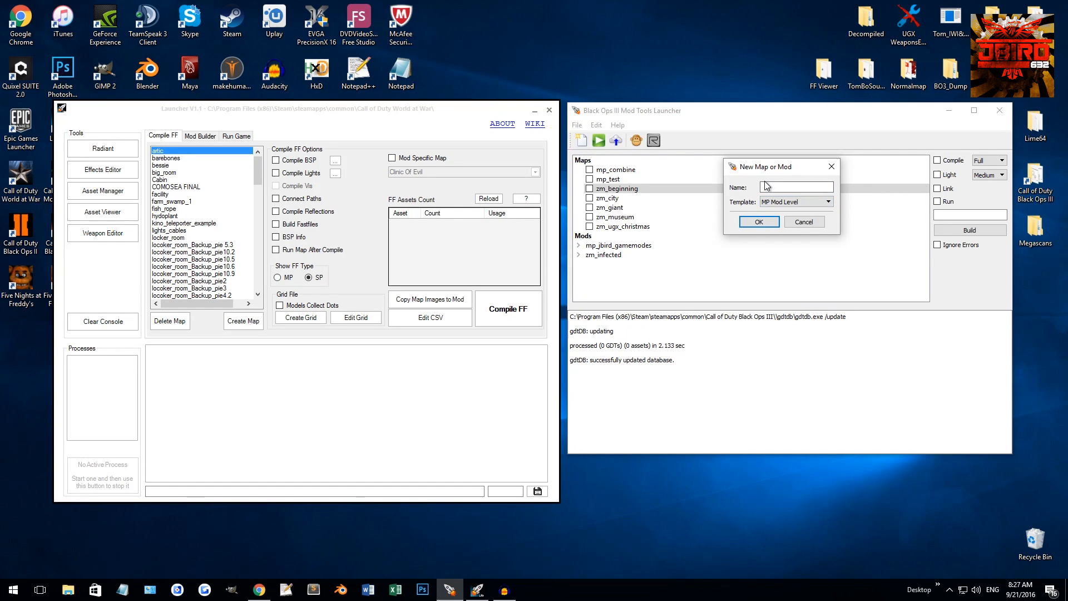
type("mp_")
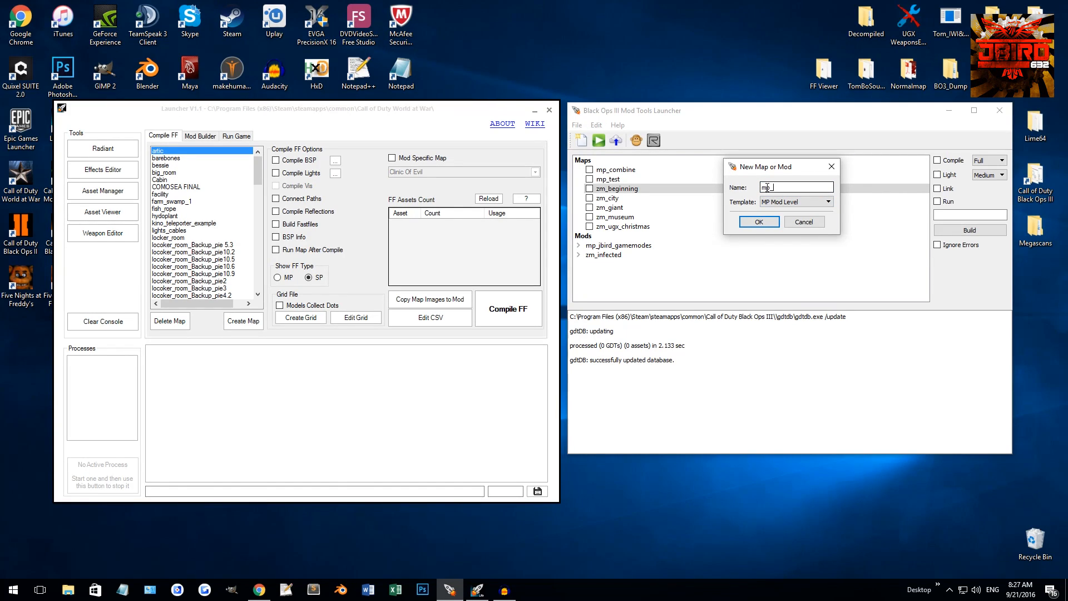
left_click(827, 201)
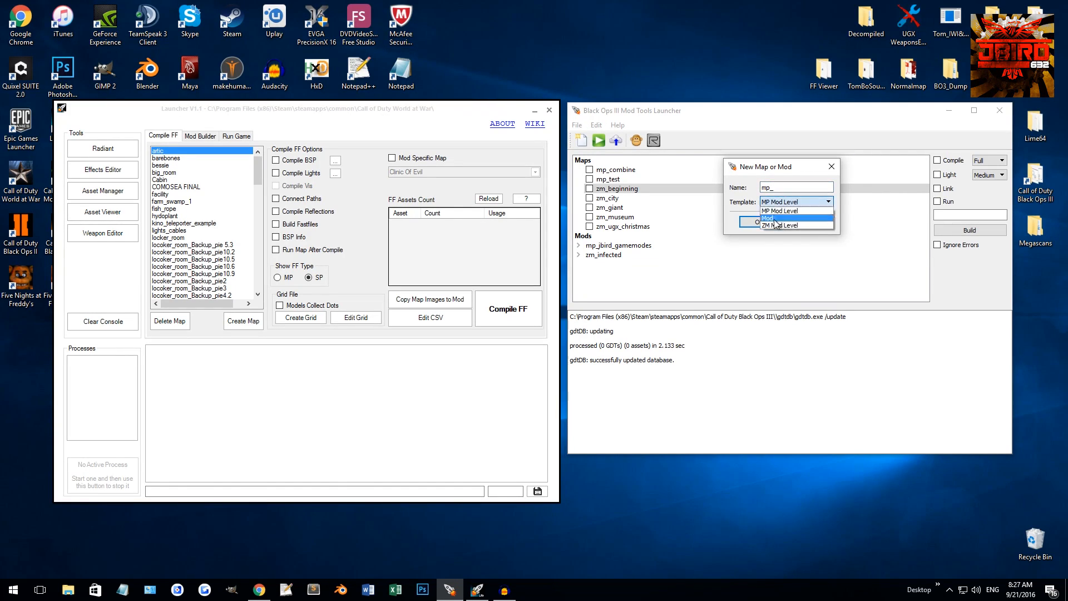
left_click(780, 225)
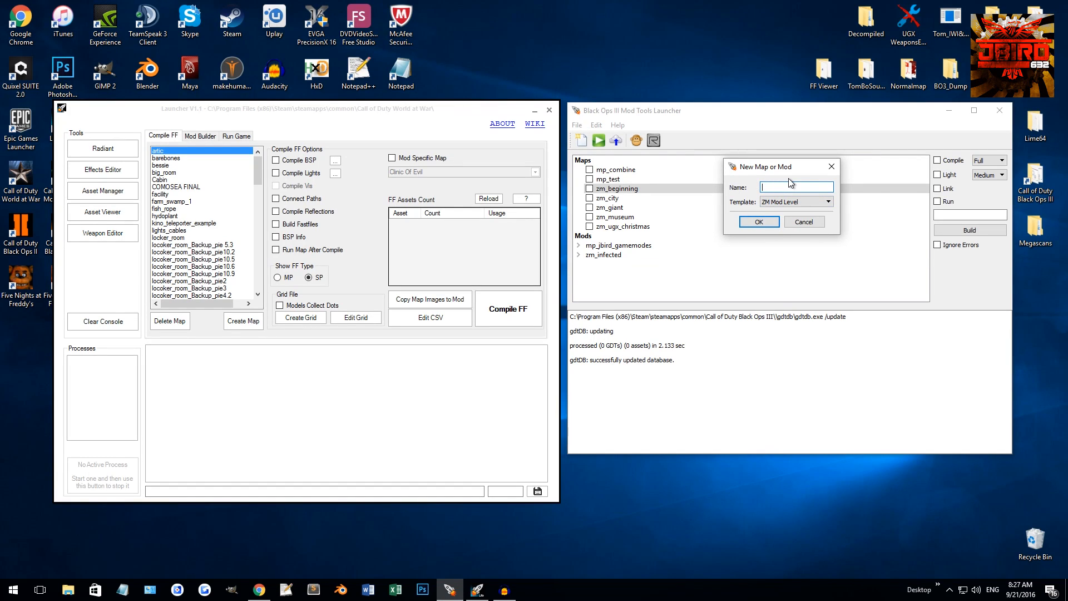
type("zm")
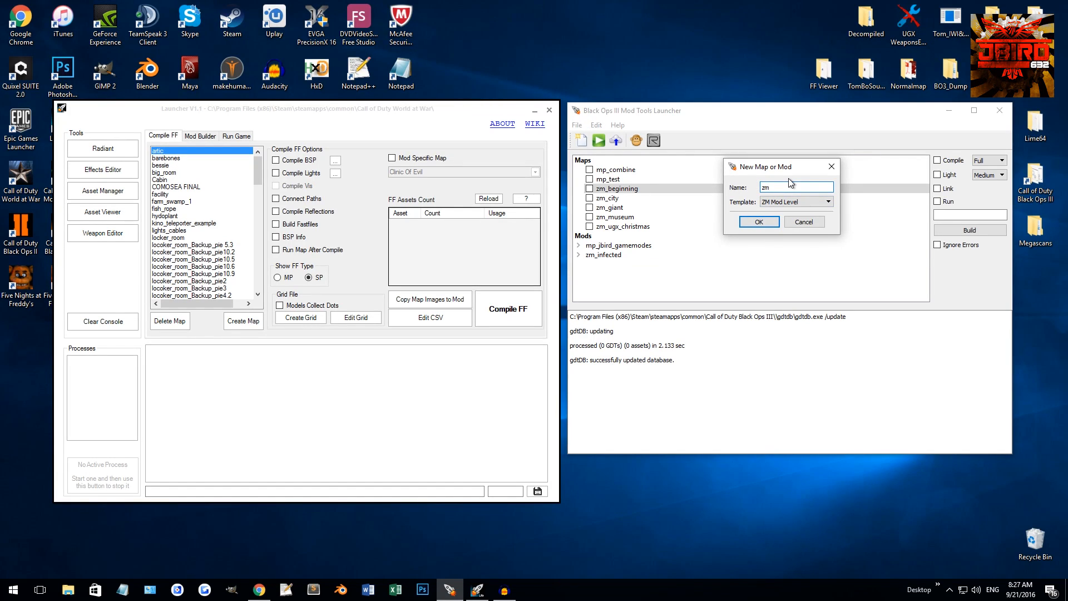
type("_")
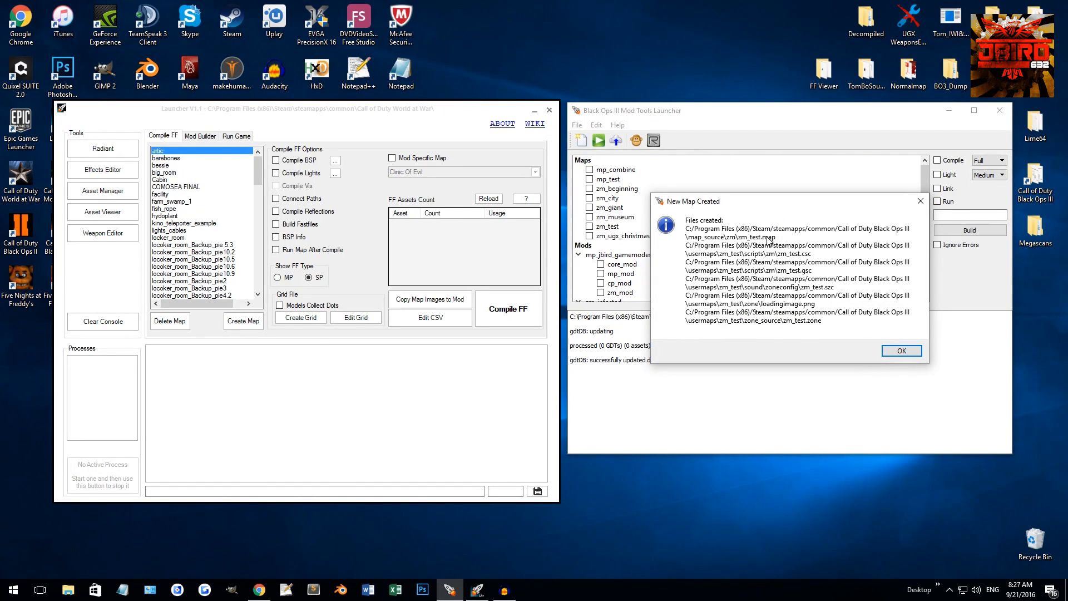
mouse_move(807, 268)
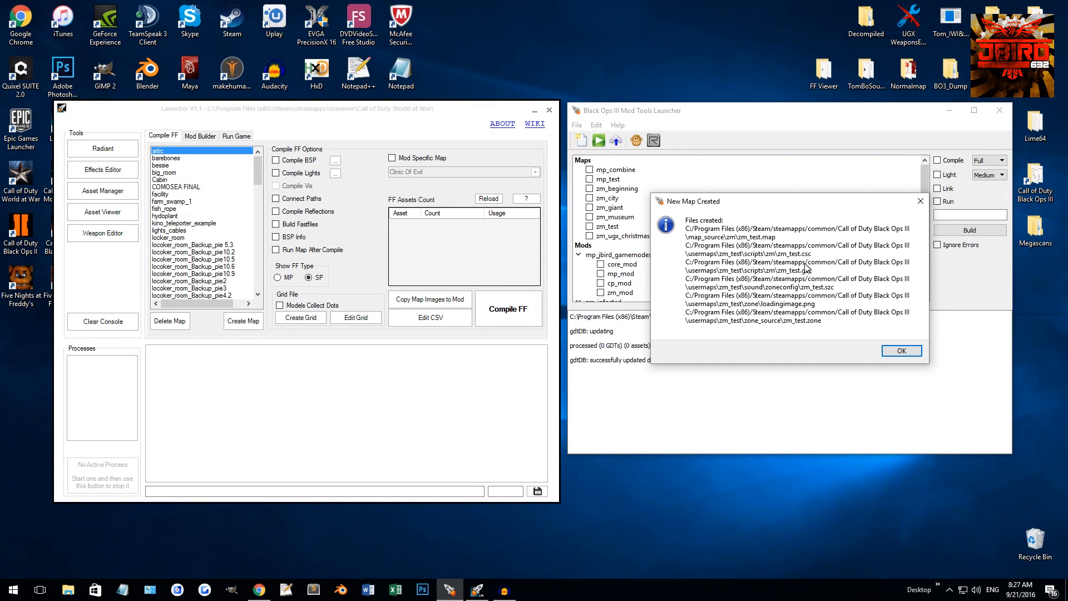
mouse_move(849, 276)
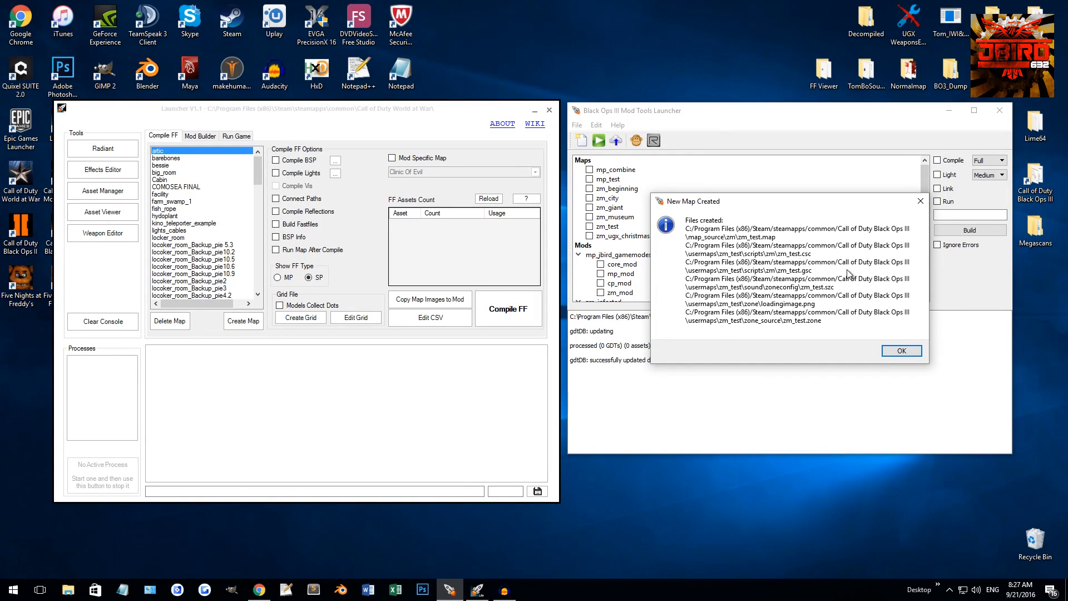
mouse_move(816, 291)
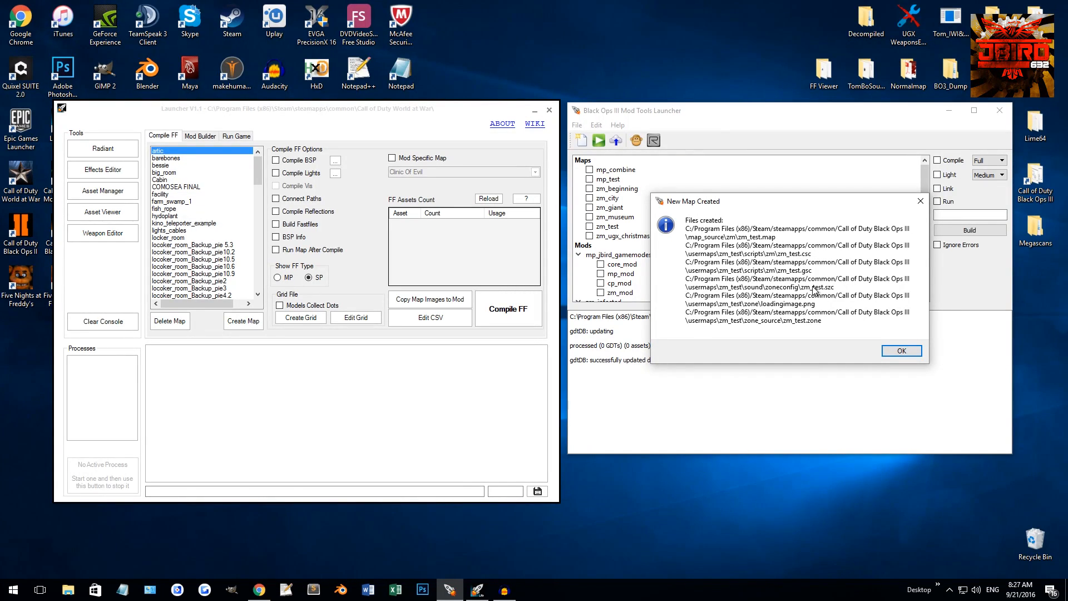
mouse_move(785, 307)
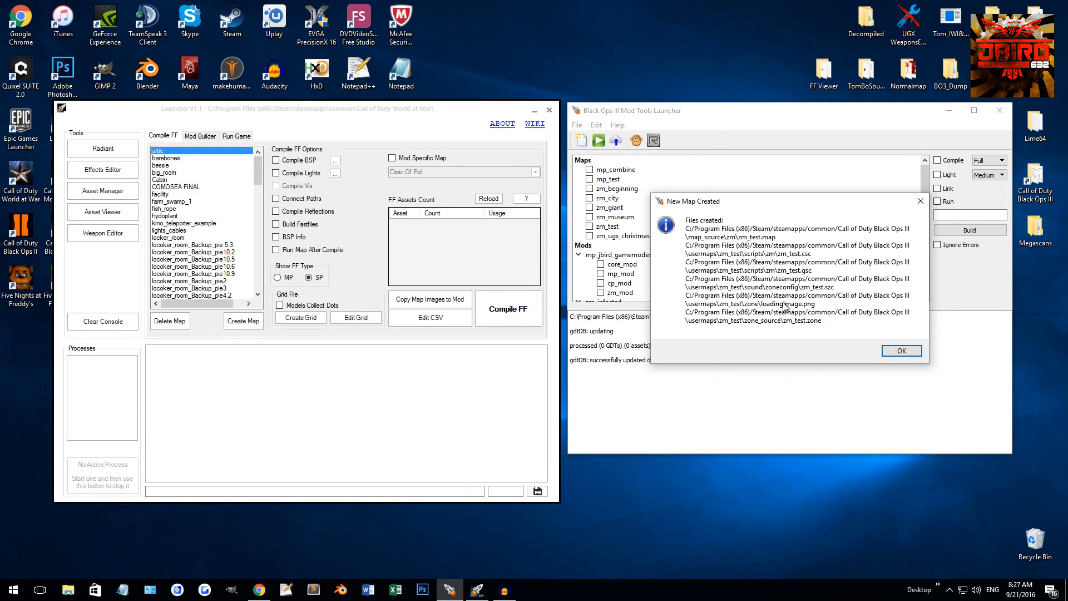
mouse_move(817, 308)
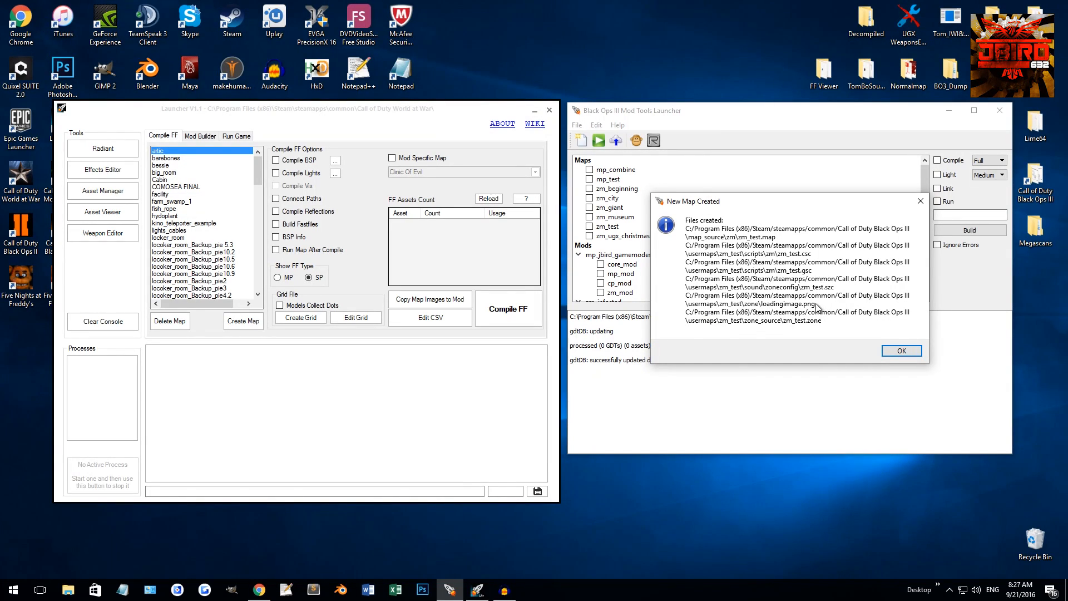
mouse_move(822, 325)
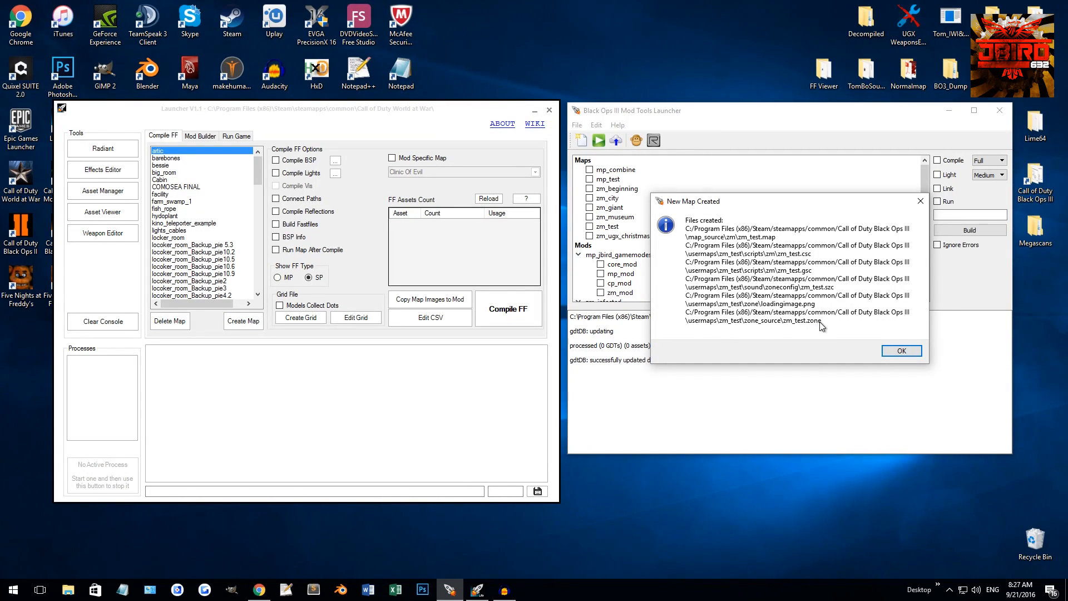
Dismiss the created-files message, collapse mp_jbird_gamemodes, and right-click zm_test for its options.
left_click(901, 349)
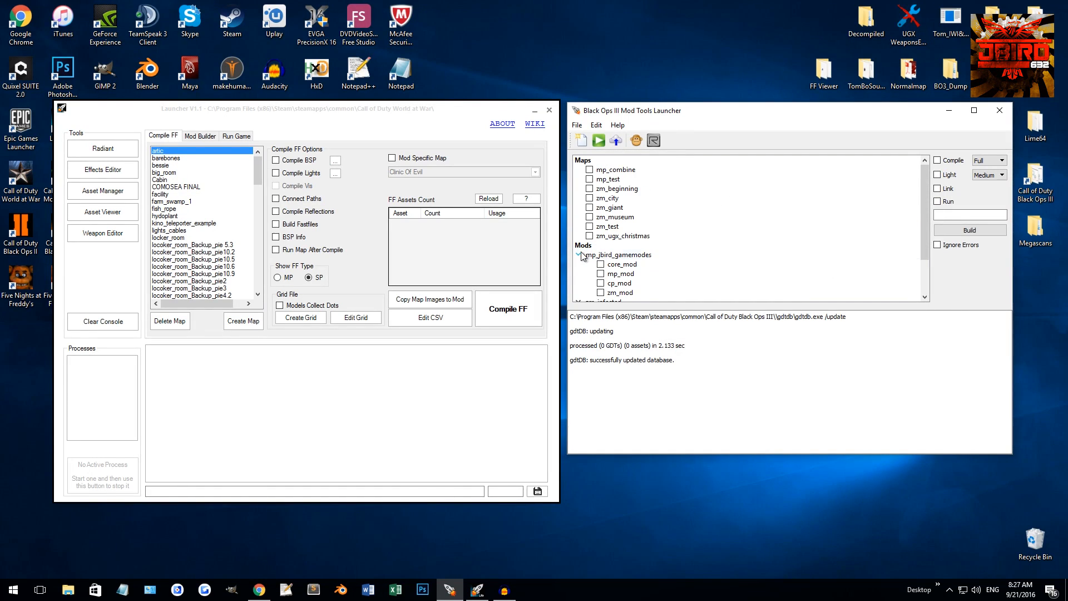
left_click(579, 255)
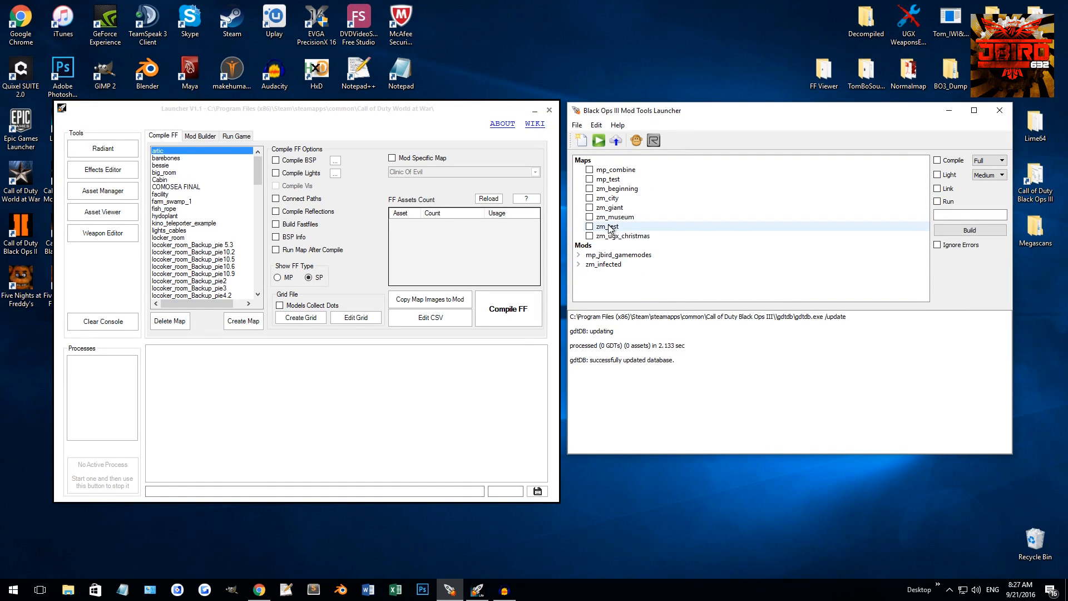
left_click(606, 227)
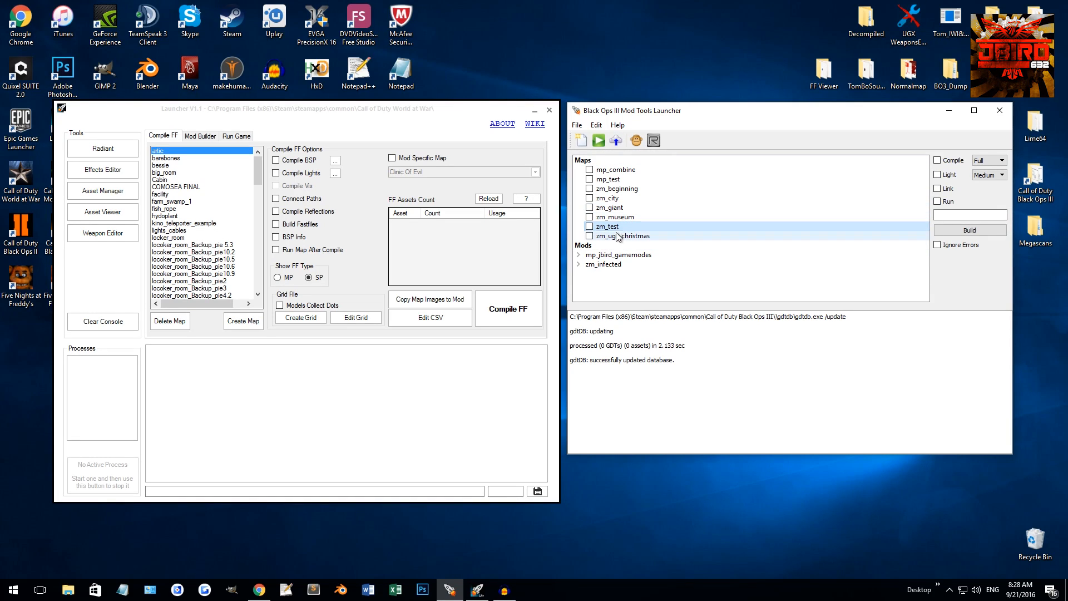
left_click(609, 226)
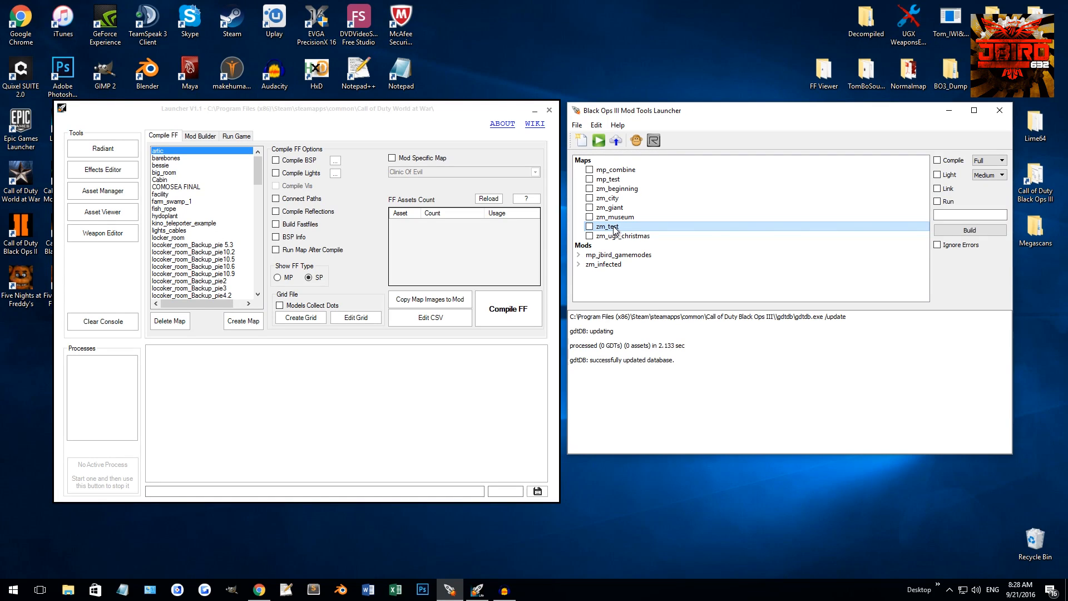
right_click(605, 226)
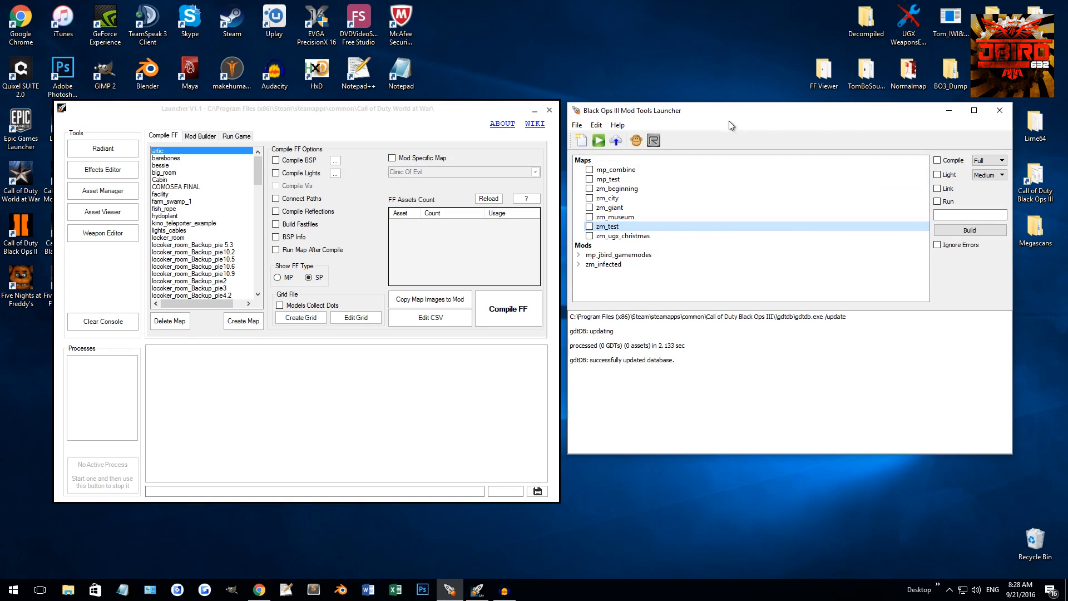
left_click(616, 217)
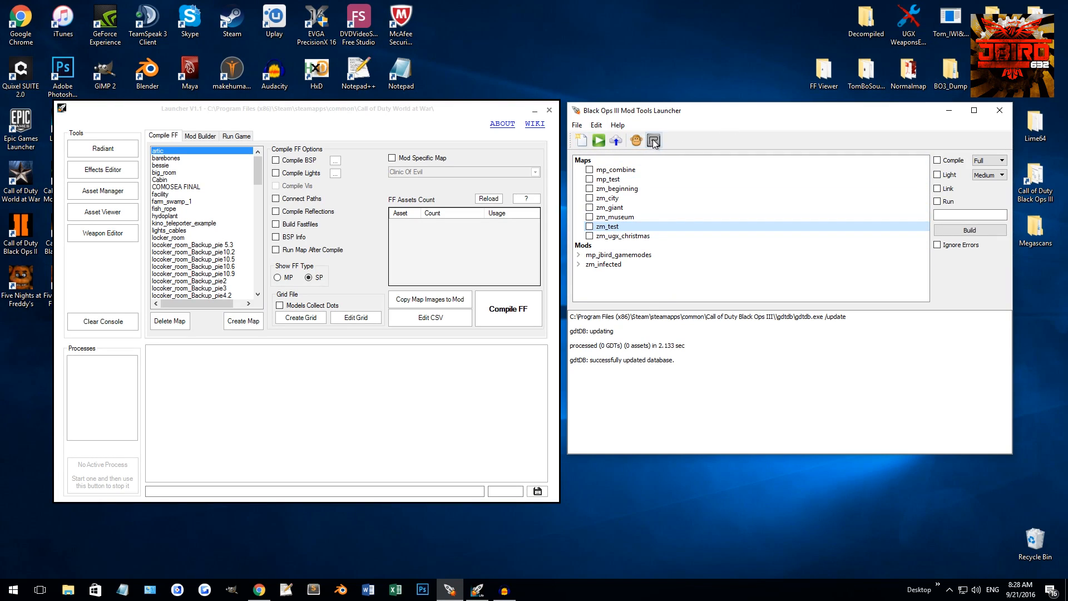
mouse_move(652, 141)
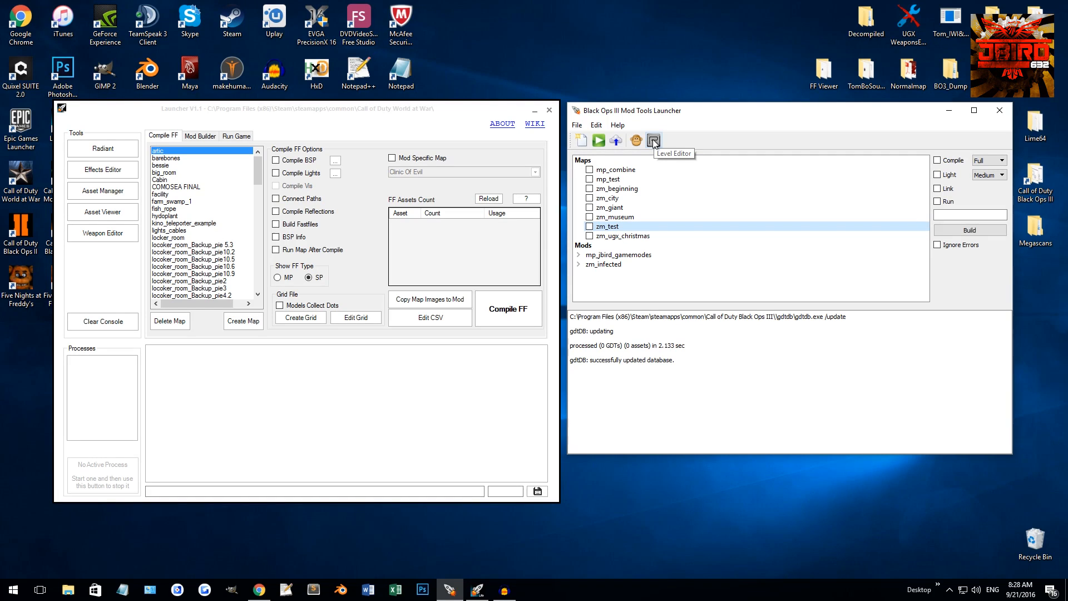
mouse_move(717, 136)
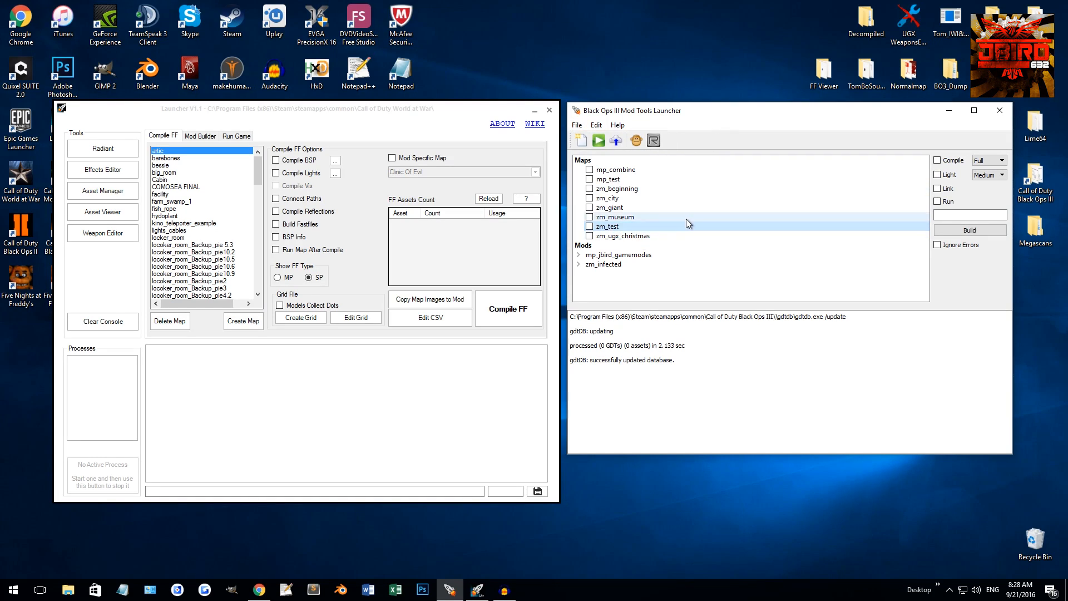
right_click(608, 227)
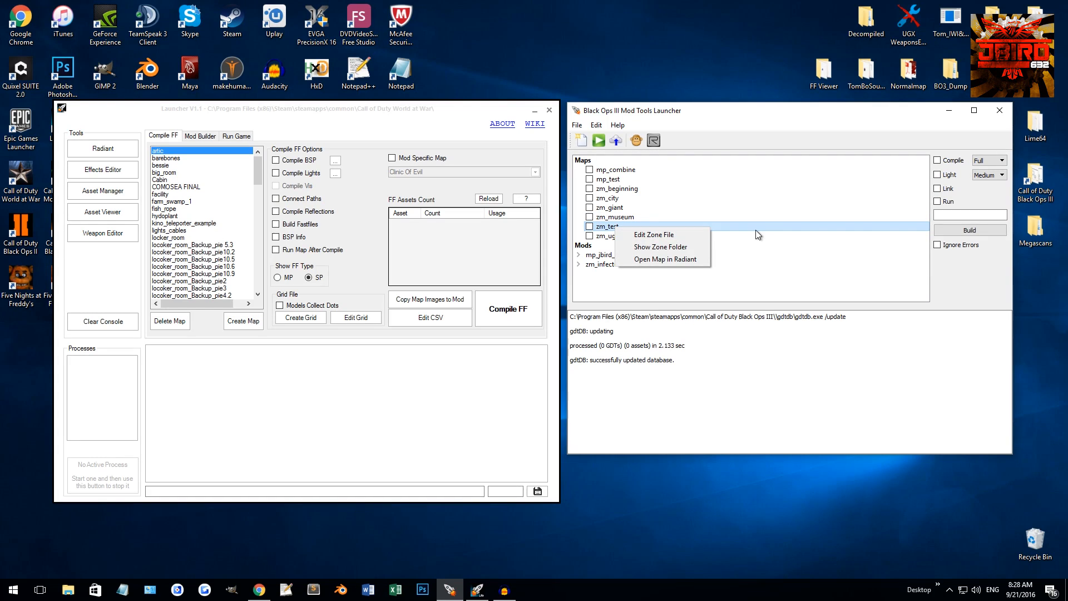
mouse_move(650, 233)
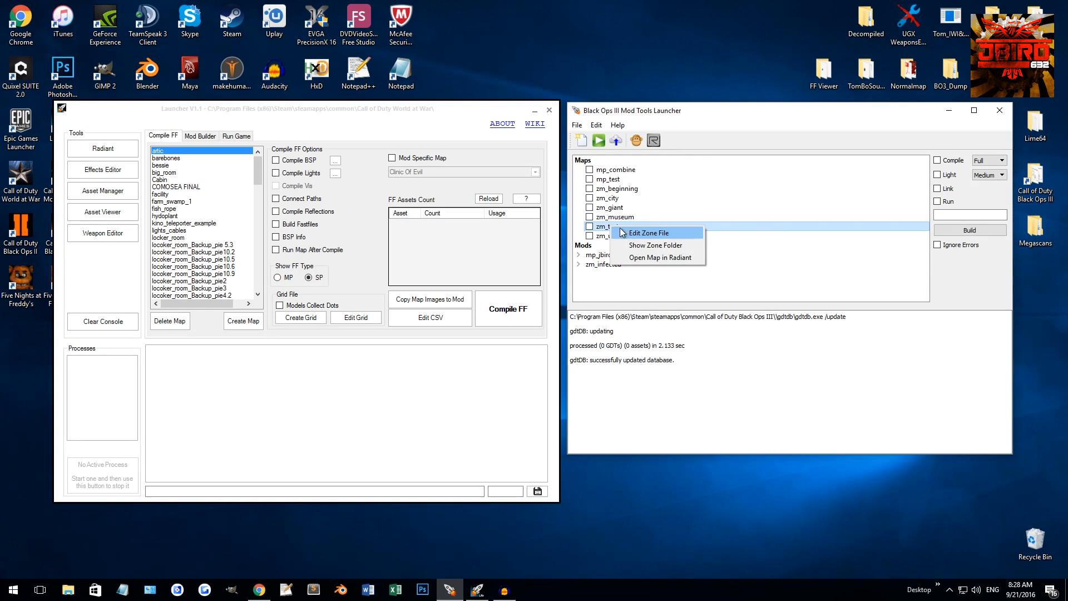
mouse_move(642, 238)
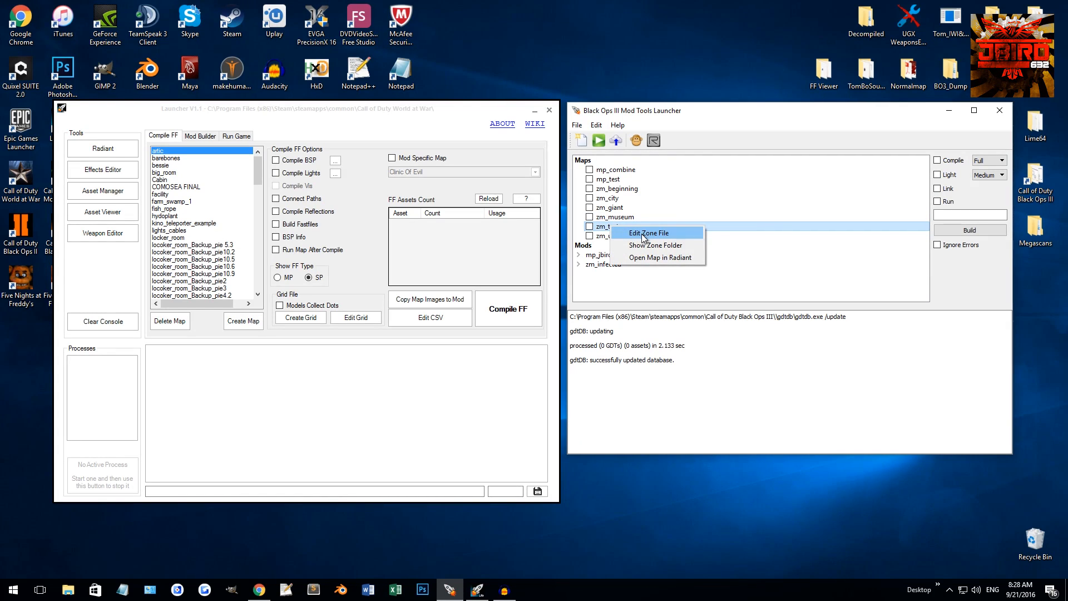
Open zm_test's zone file and add a weapon,mk18 entry on line 18.
left_click(646, 233)
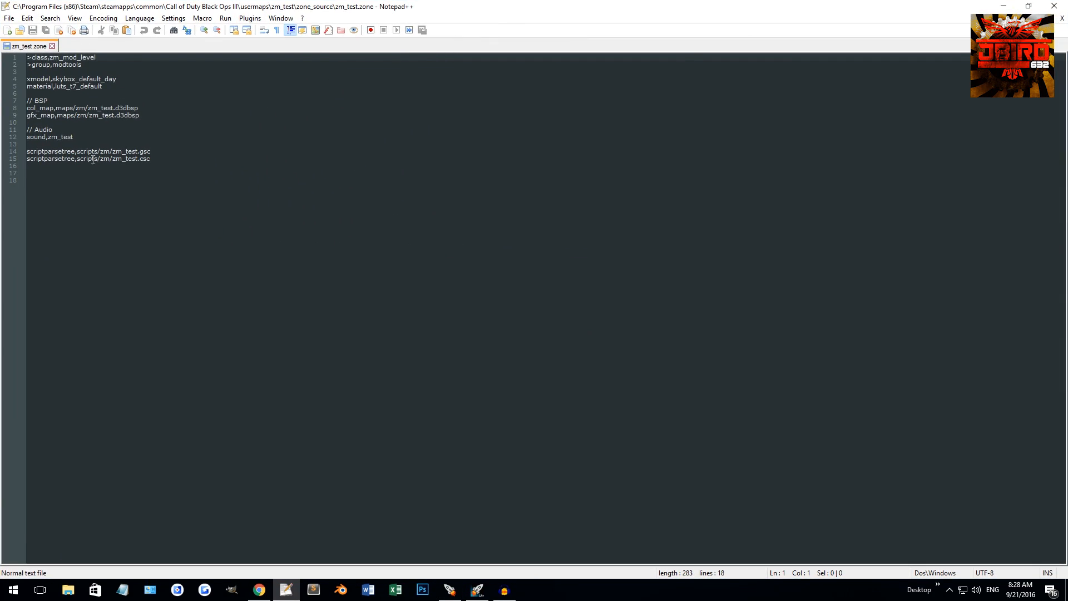
mouse_move(174, 202)
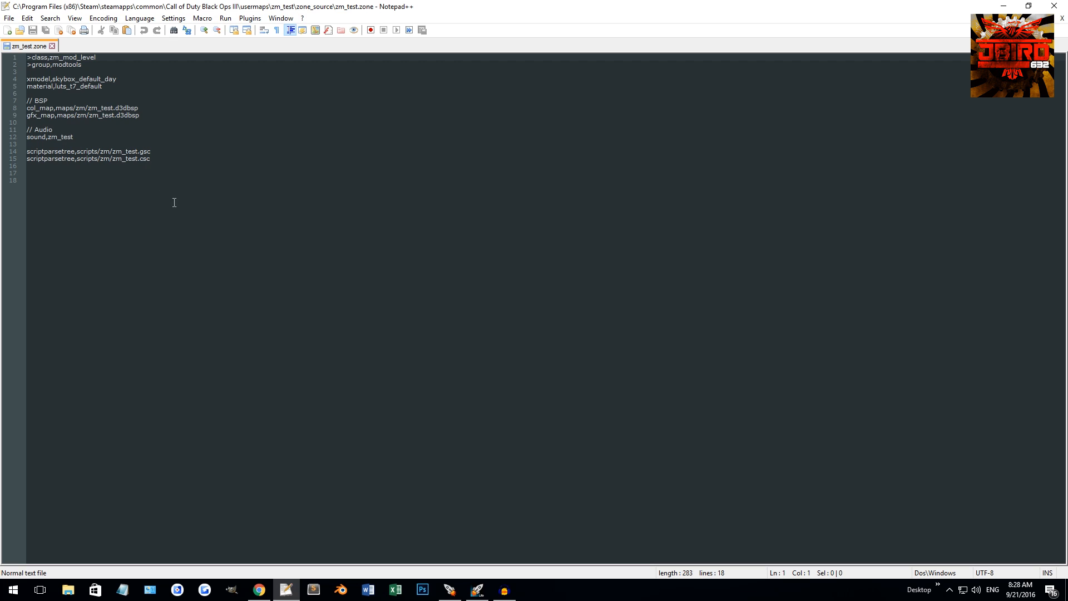
key("ctrl+a")
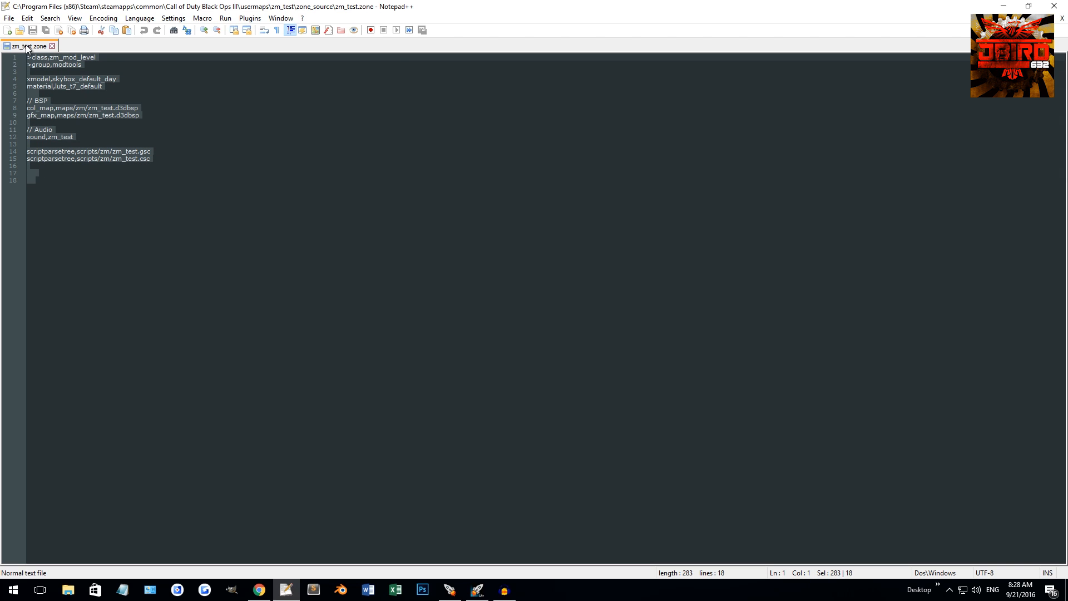
left_click(164, 172)
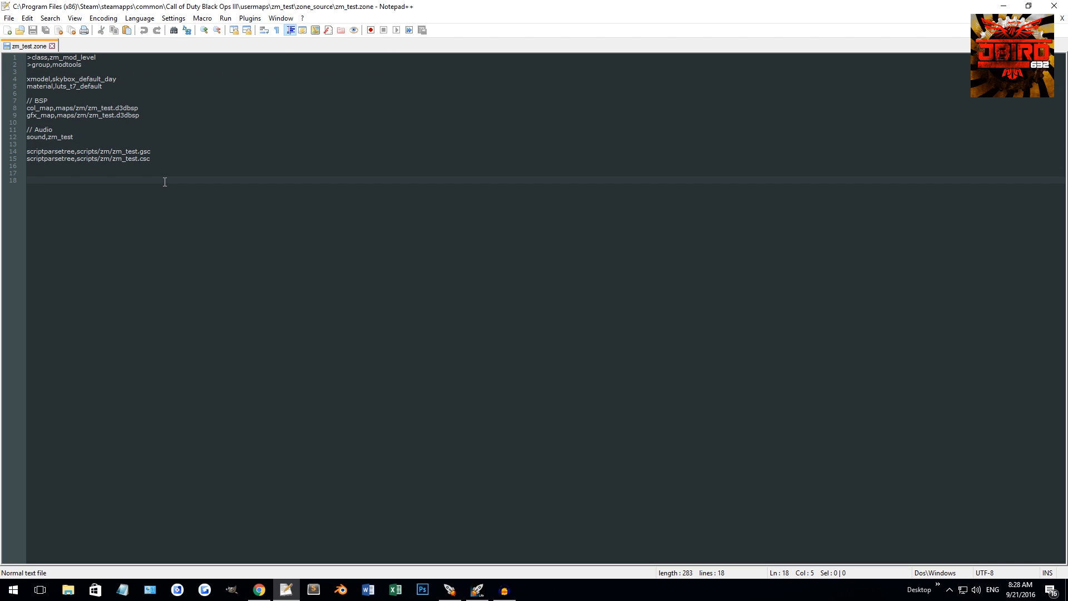
type("weapon,")
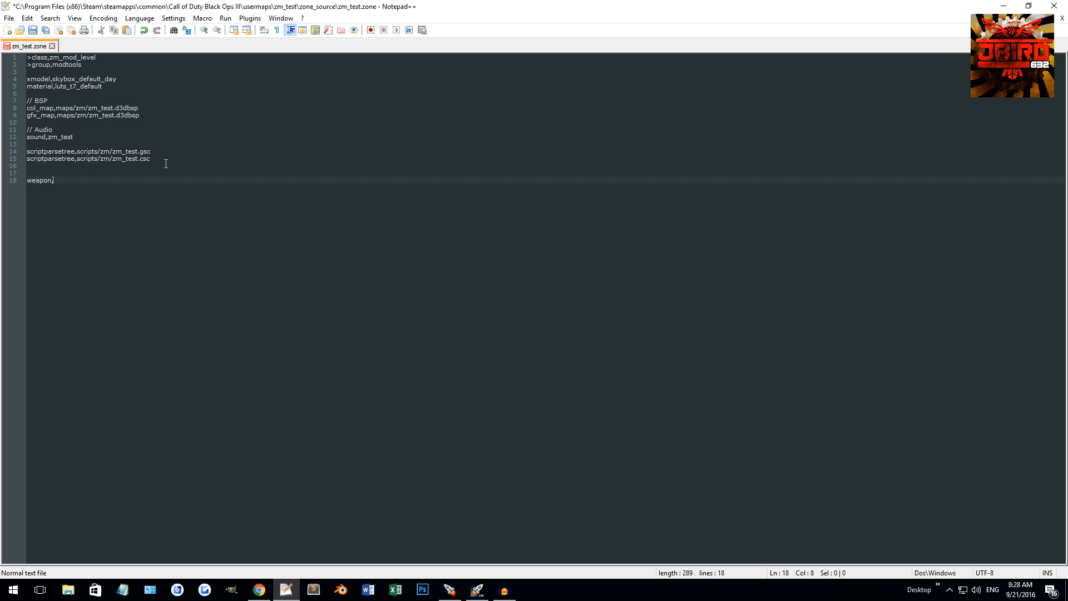
type("mk18")
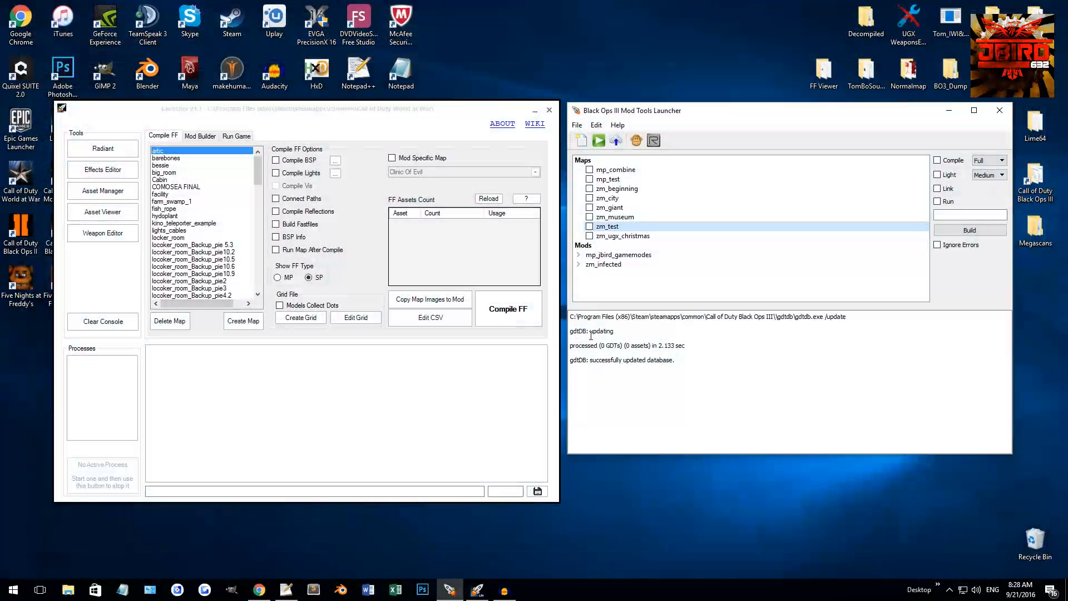
right_click(606, 226)
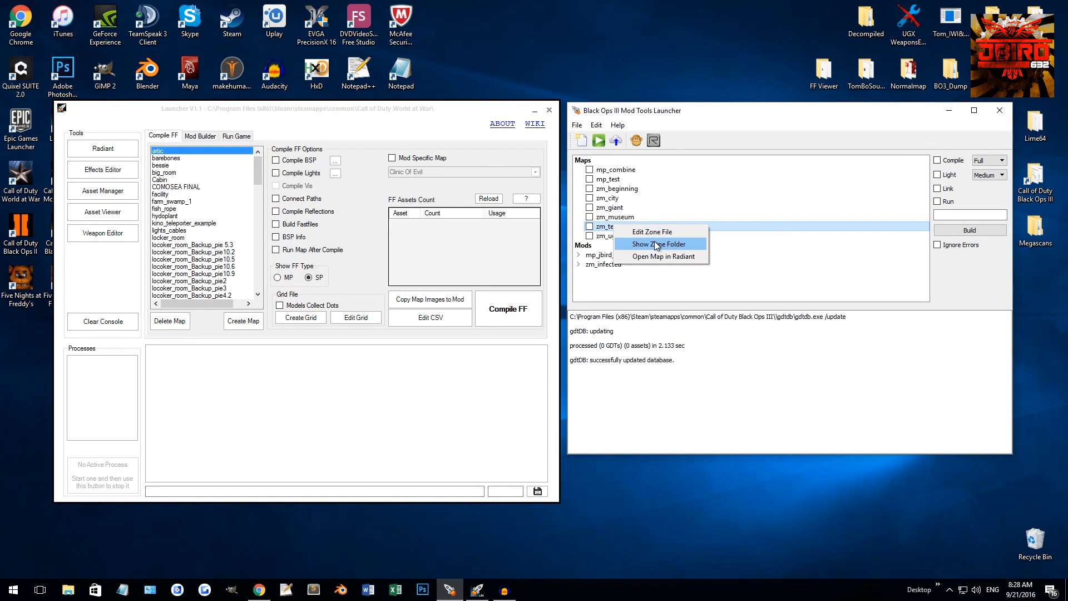
left_click(658, 243)
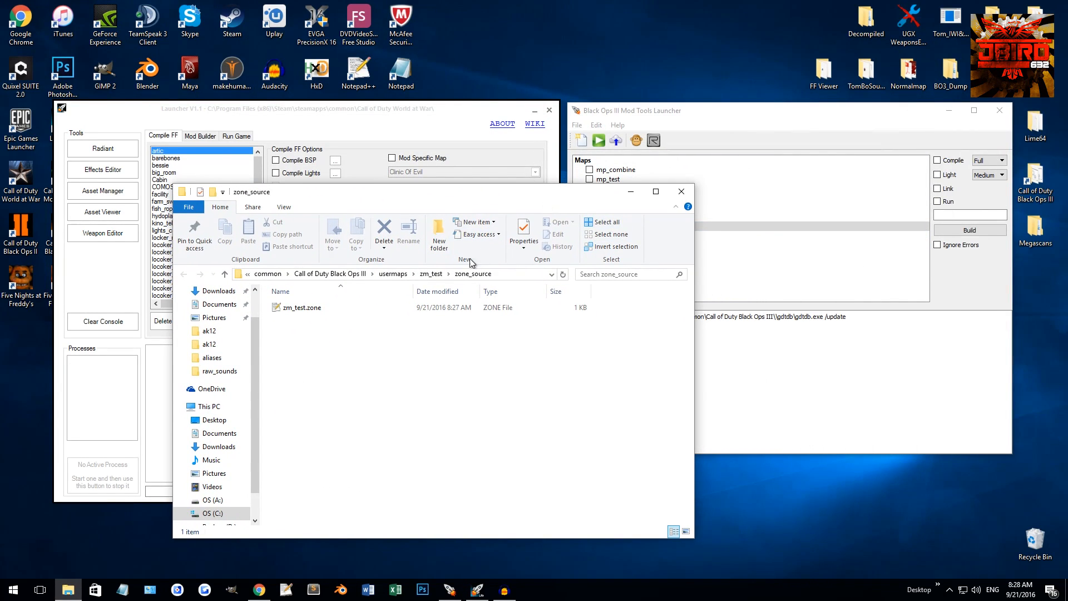
mouse_move(330, 273)
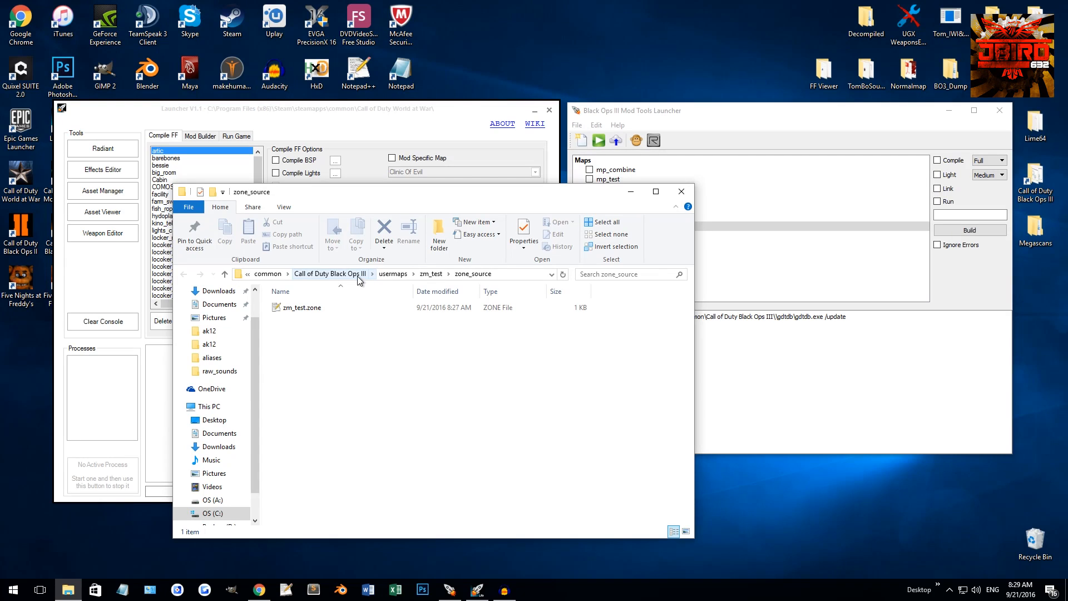
mouse_move(431, 273)
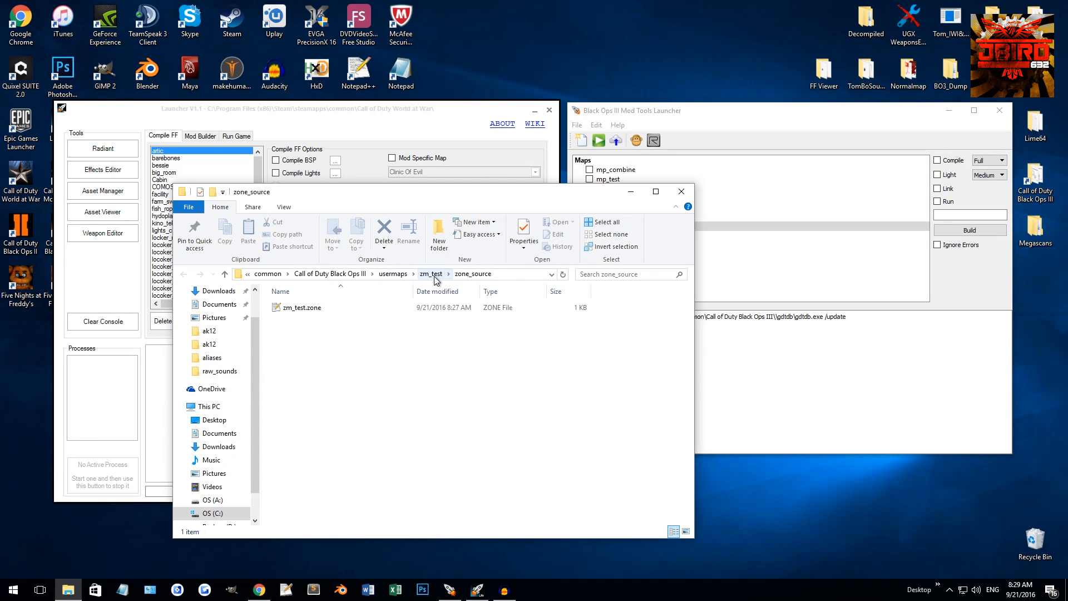
left_click(430, 273)
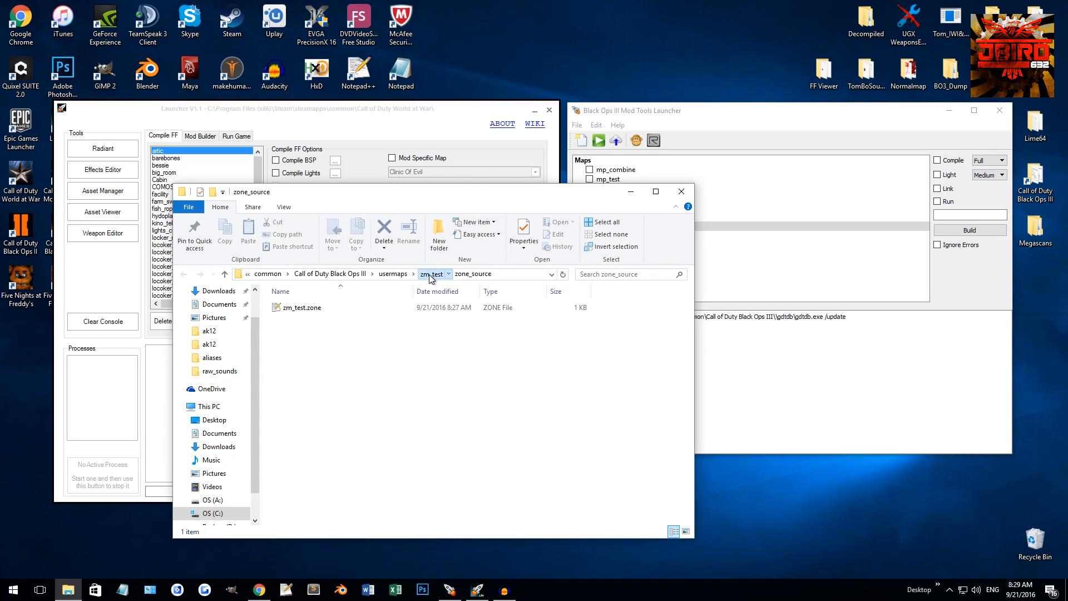
left_click(430, 274)
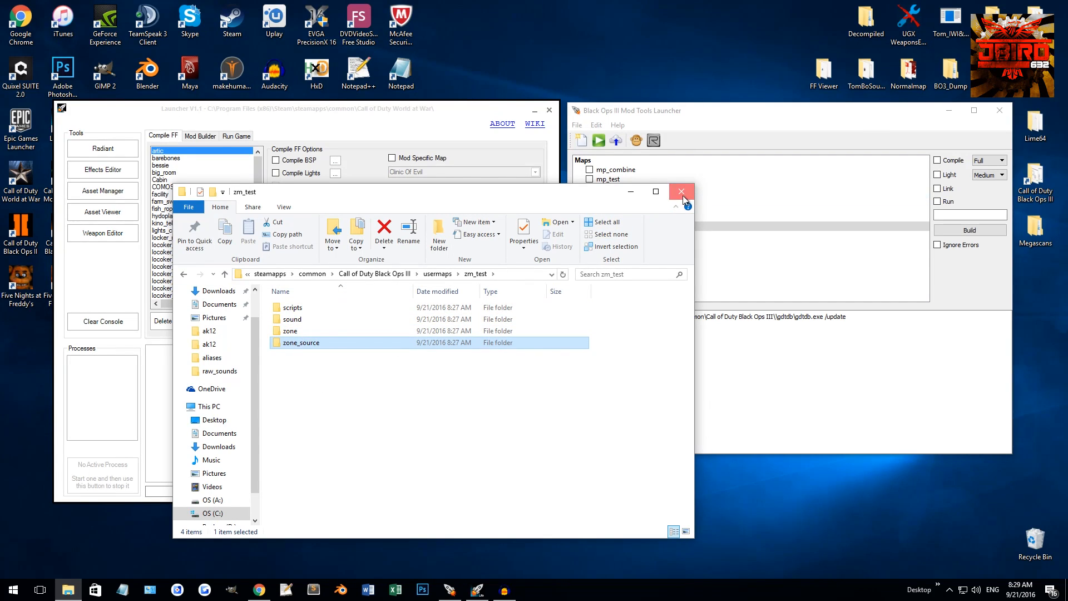
left_click(681, 192)
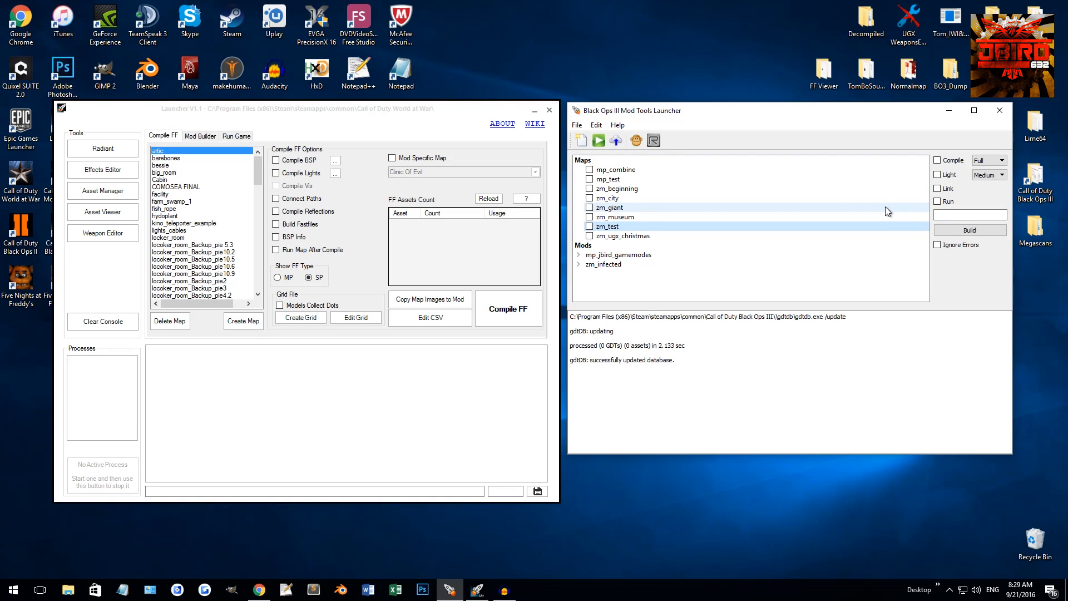
mouse_move(651, 179)
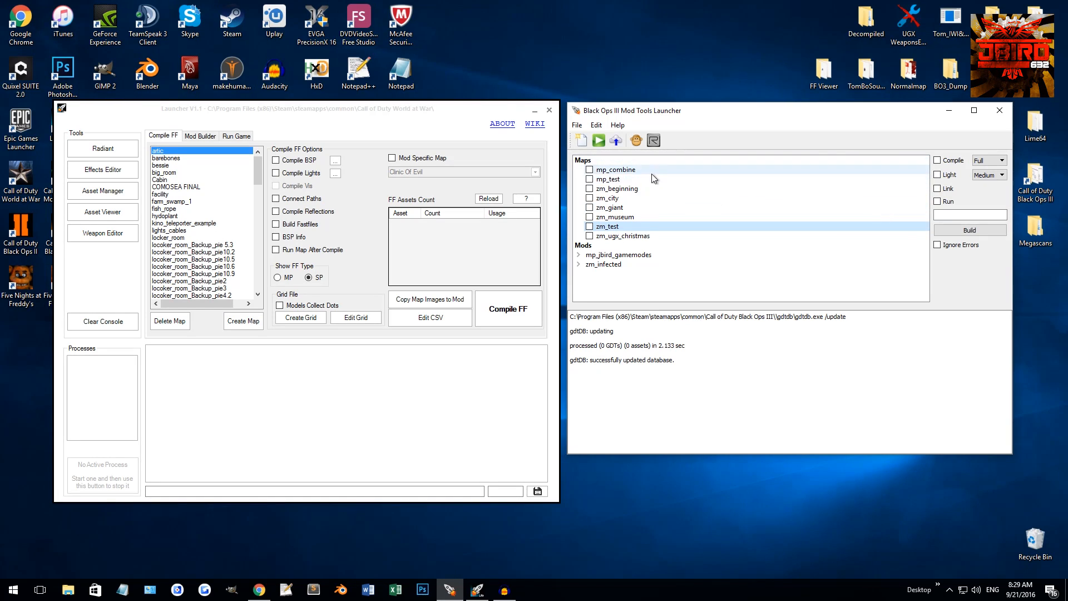
Tick zm_giant with Light and Link, clear all steps, then tick zm_test instead.
left_click(610, 206)
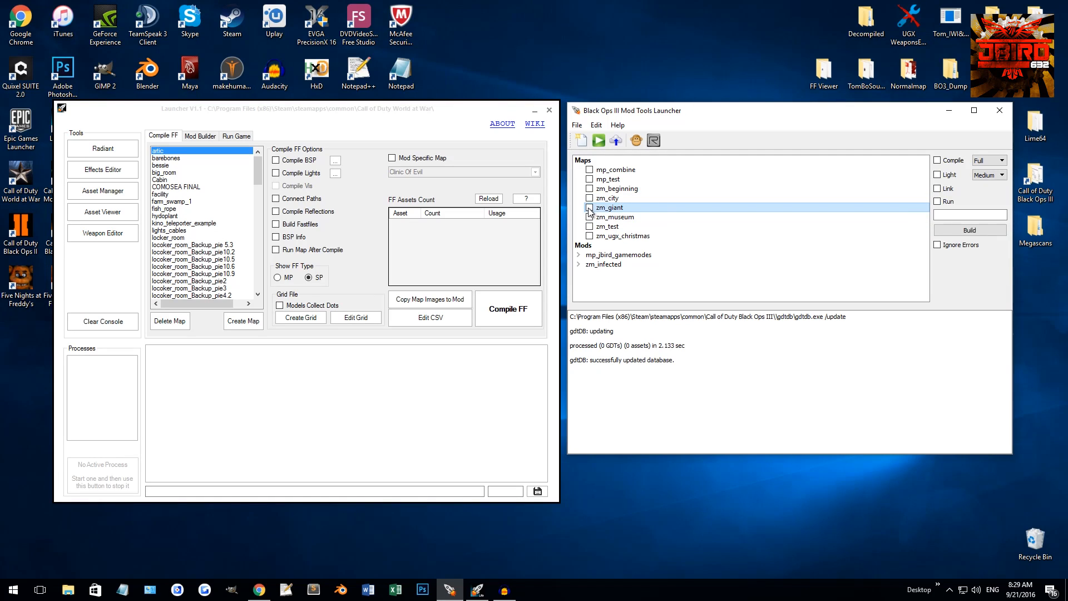
left_click(590, 208)
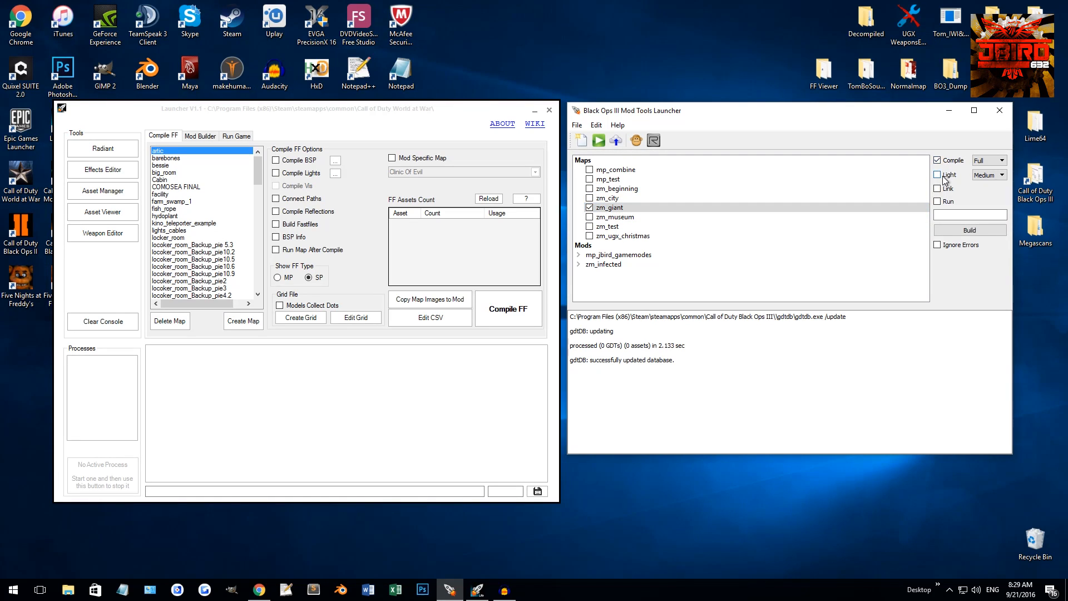
left_click(938, 188)
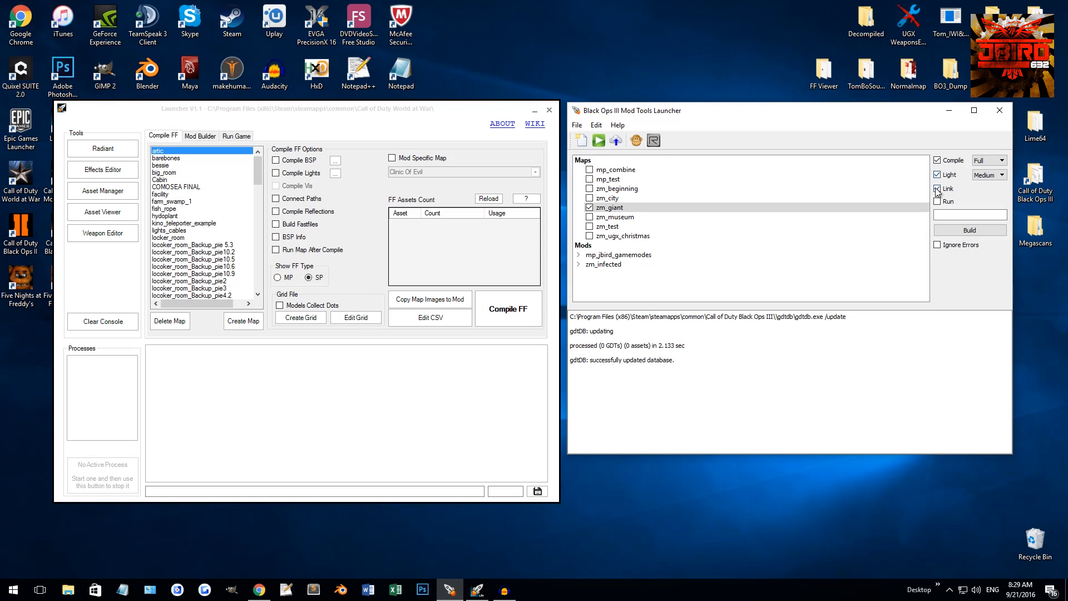
left_click(937, 188)
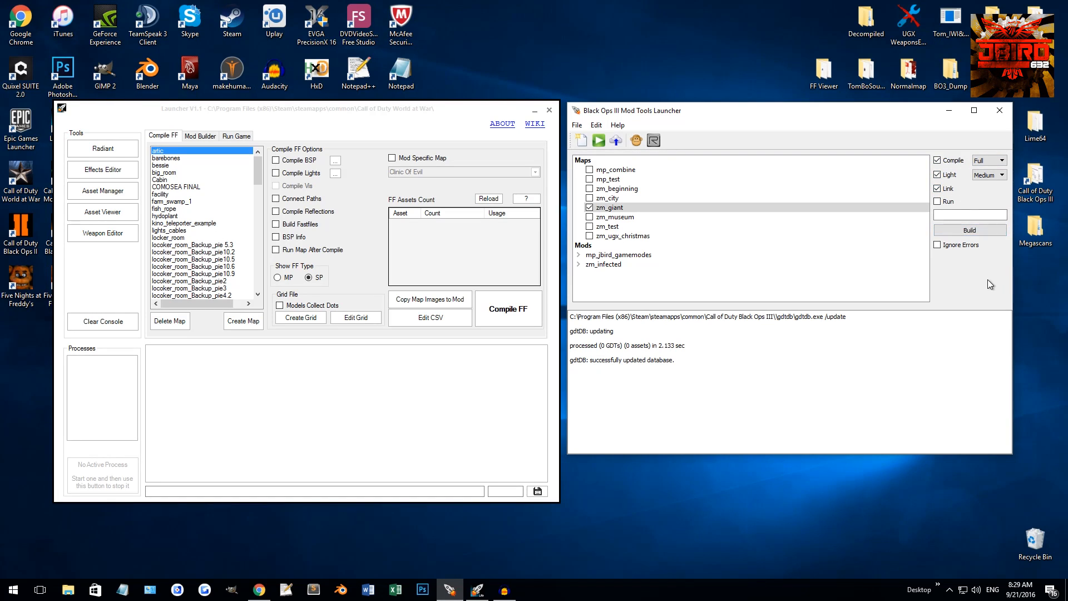
mouse_move(977, 279)
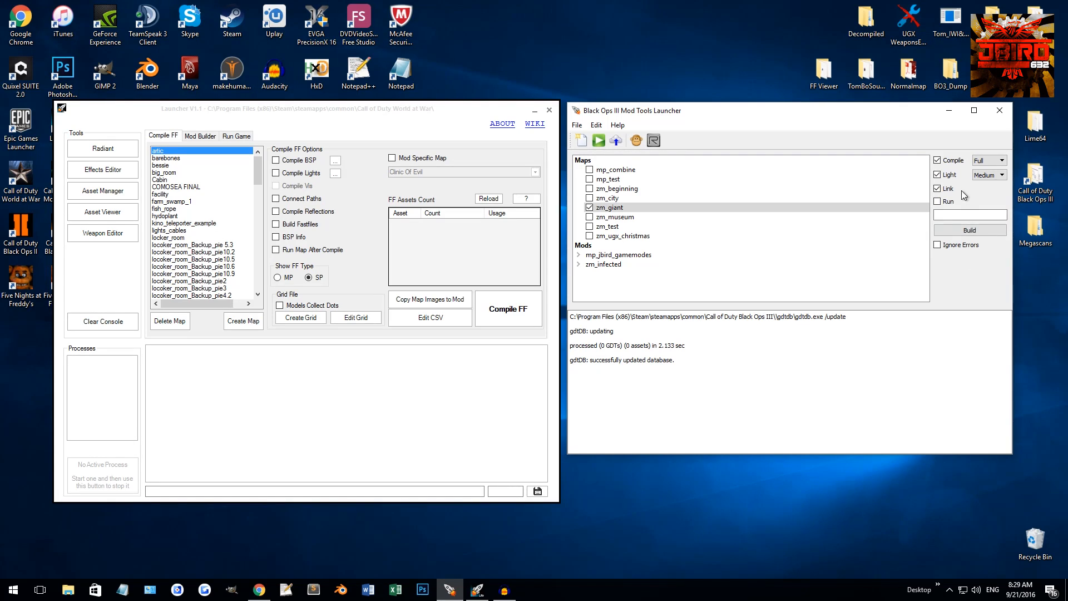
left_click(938, 188)
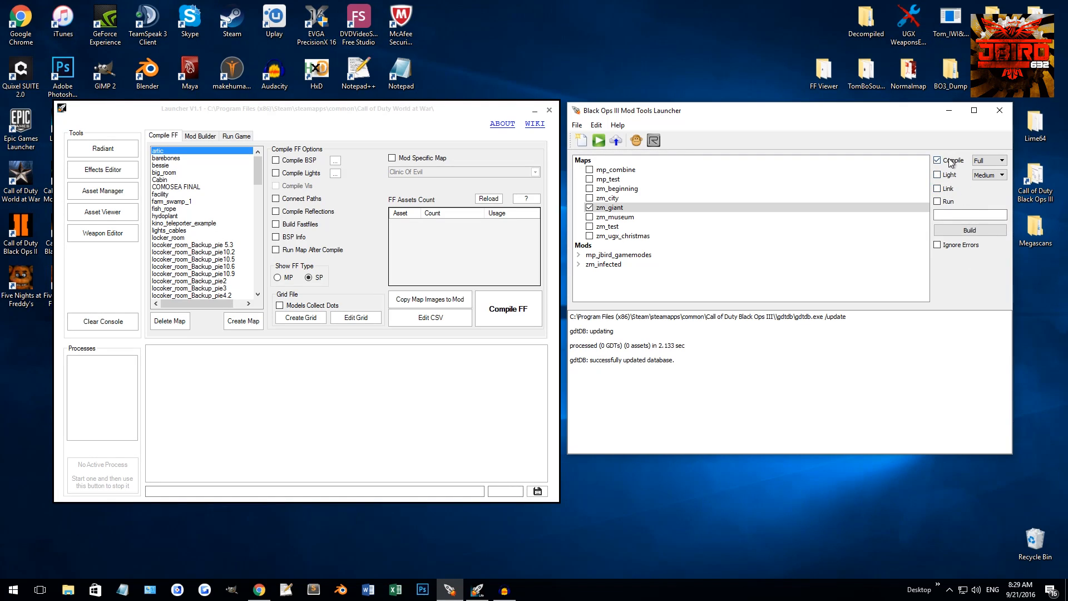
left_click(938, 160)
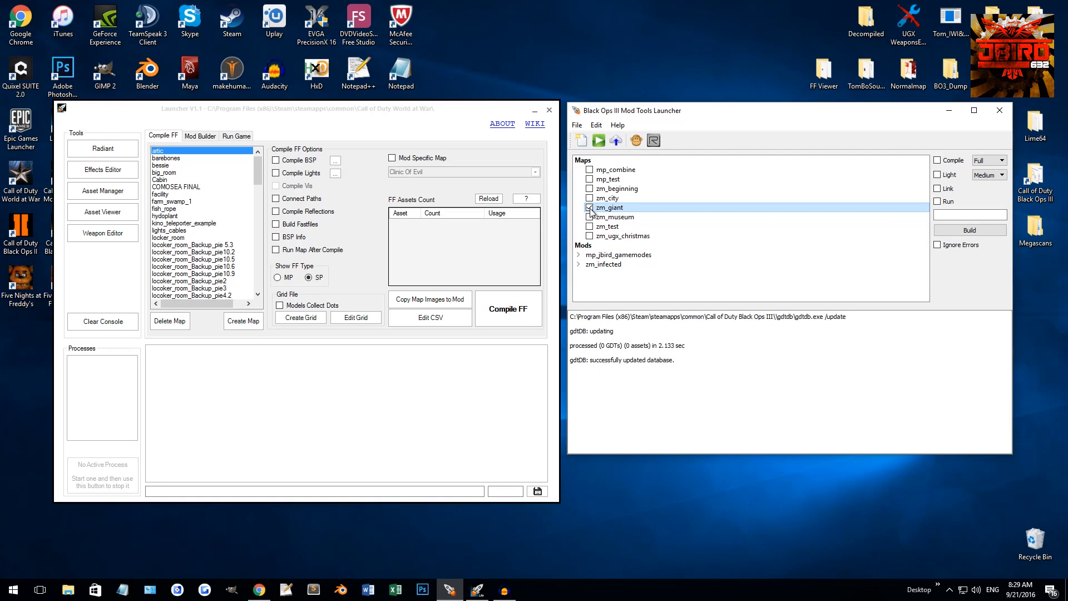
left_click(589, 227)
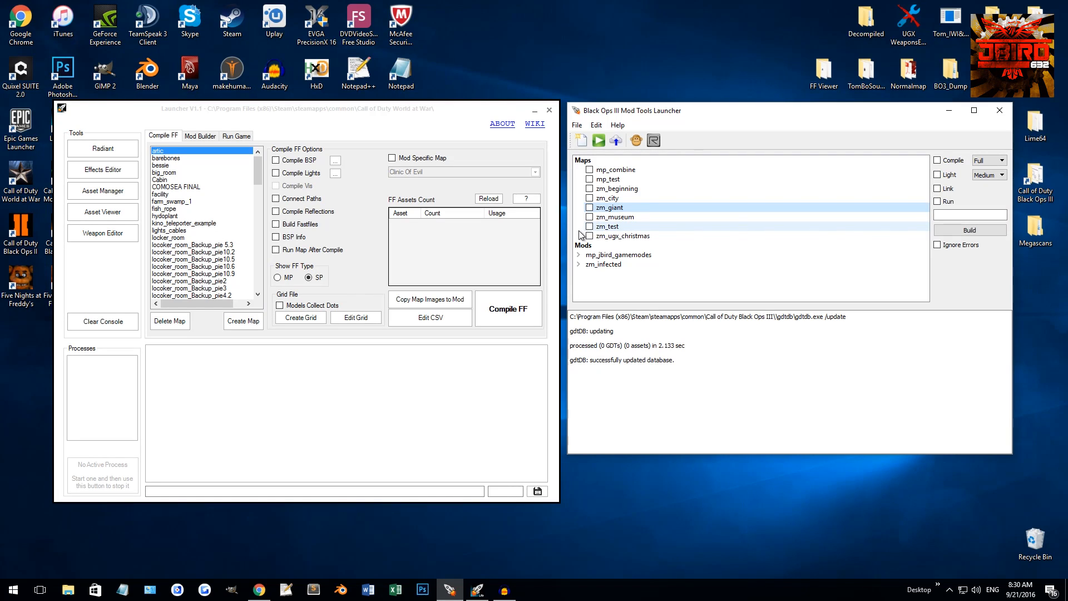
left_click(608, 207)
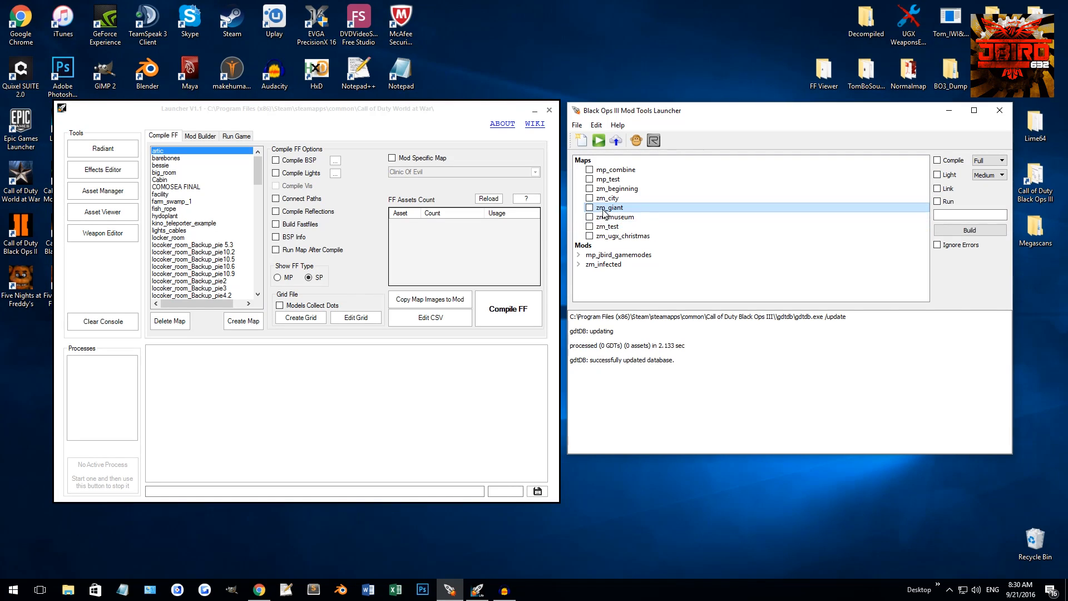
left_click(590, 226)
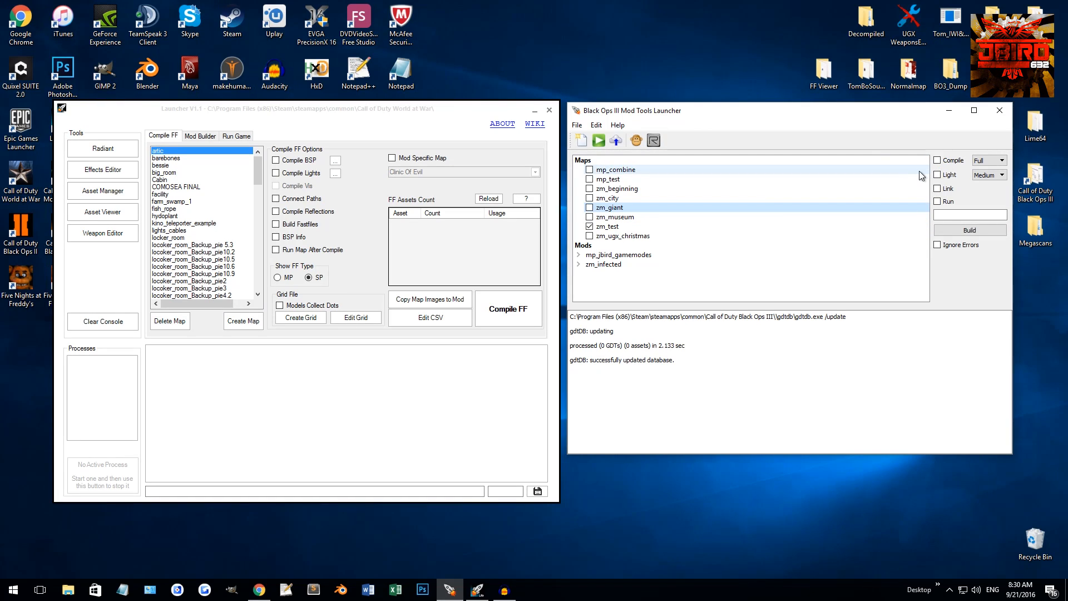
mouse_move(870, 120)
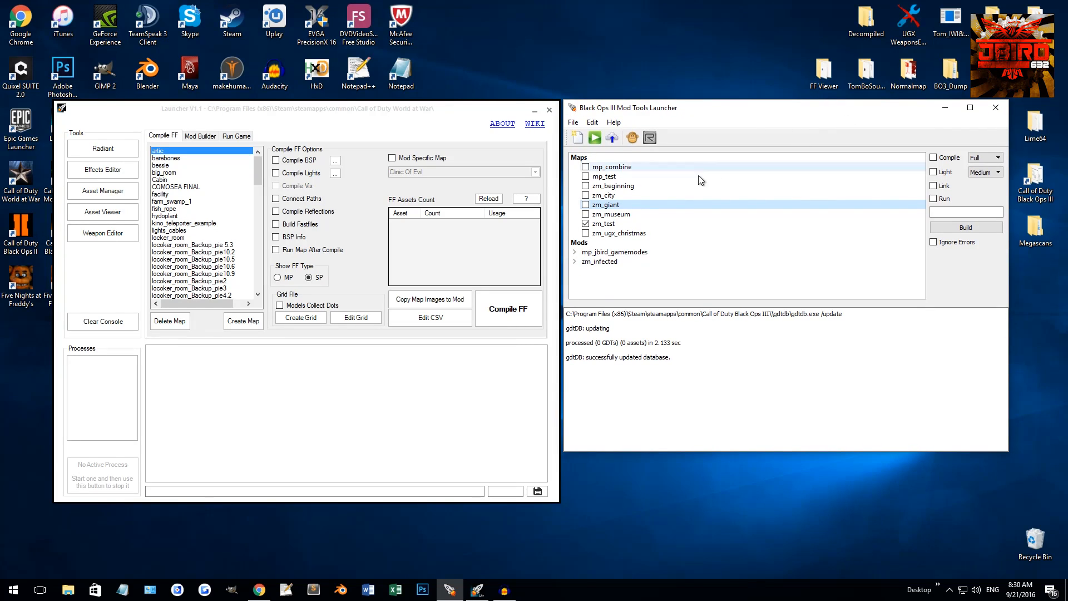
Select zm_test and change the lighting quality from Medium to Low.
left_click(603, 224)
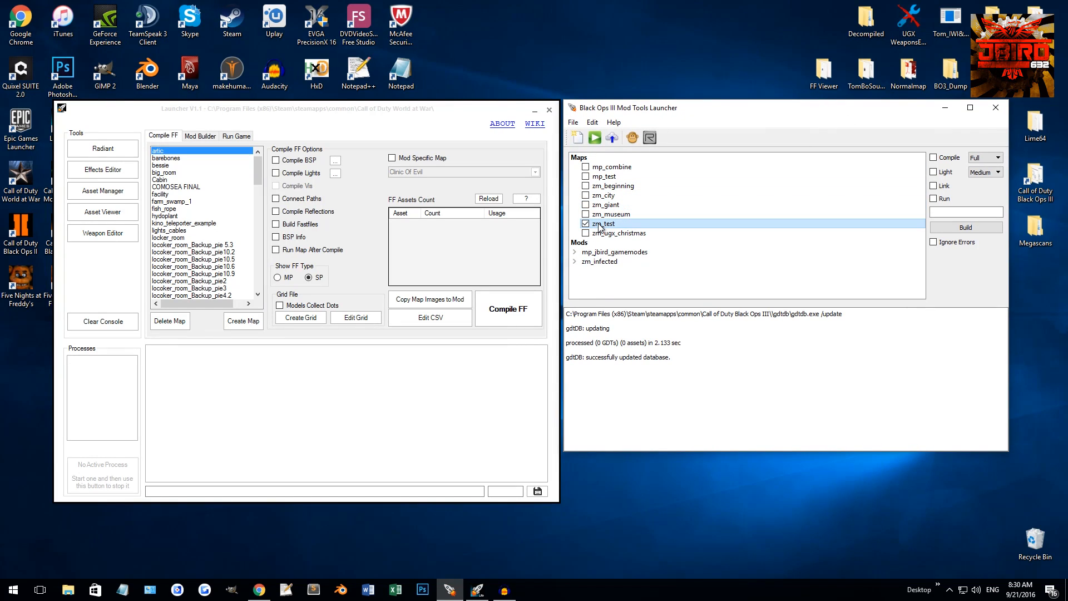
mouse_move(676, 271)
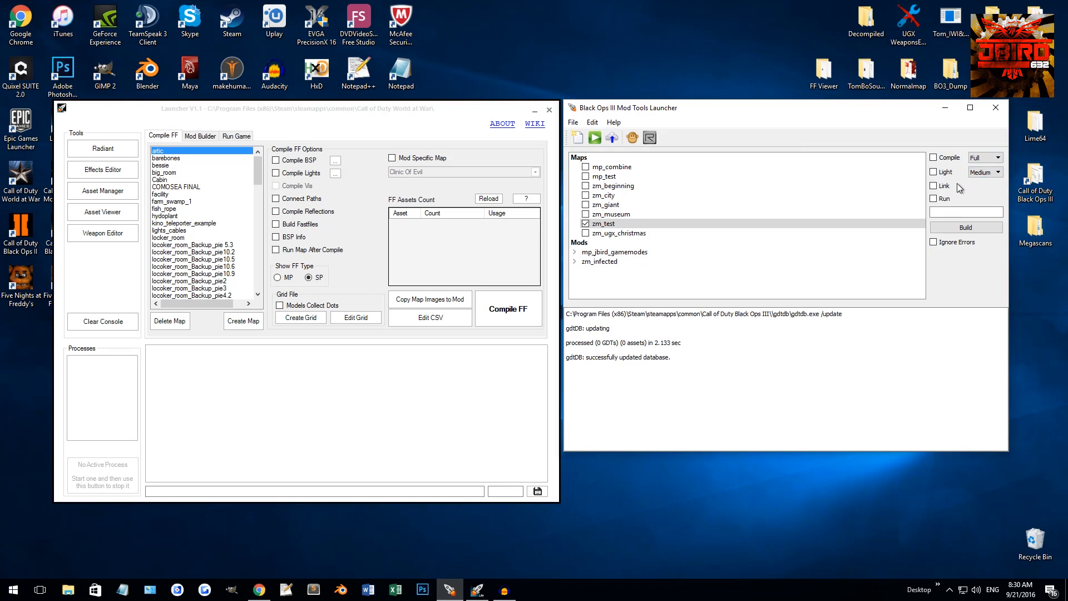
left_click(983, 171)
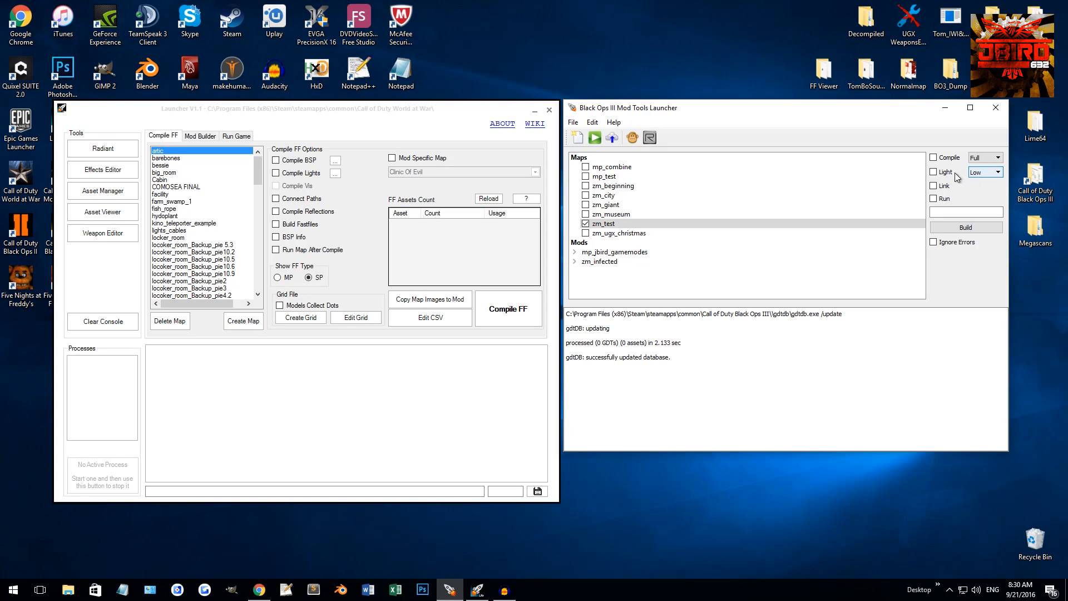
mouse_move(975, 185)
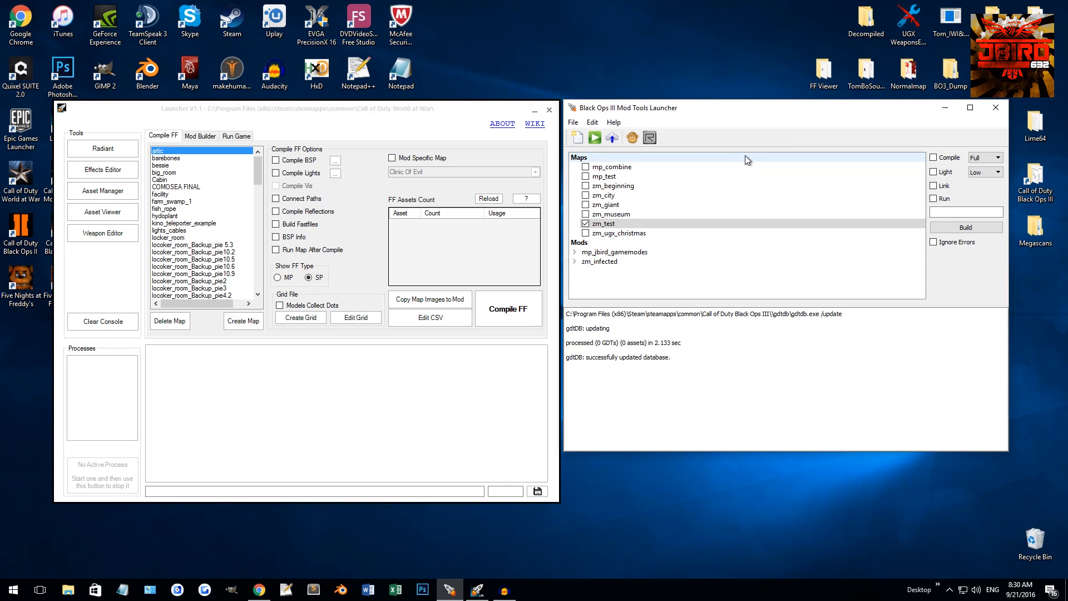
mouse_move(779, 116)
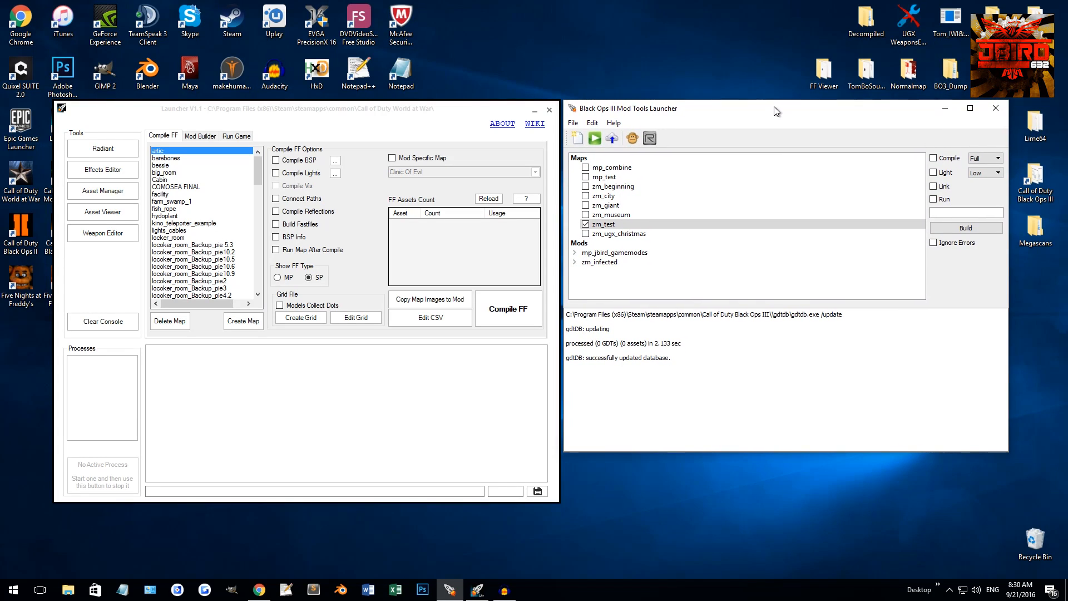
mouse_move(777, 100)
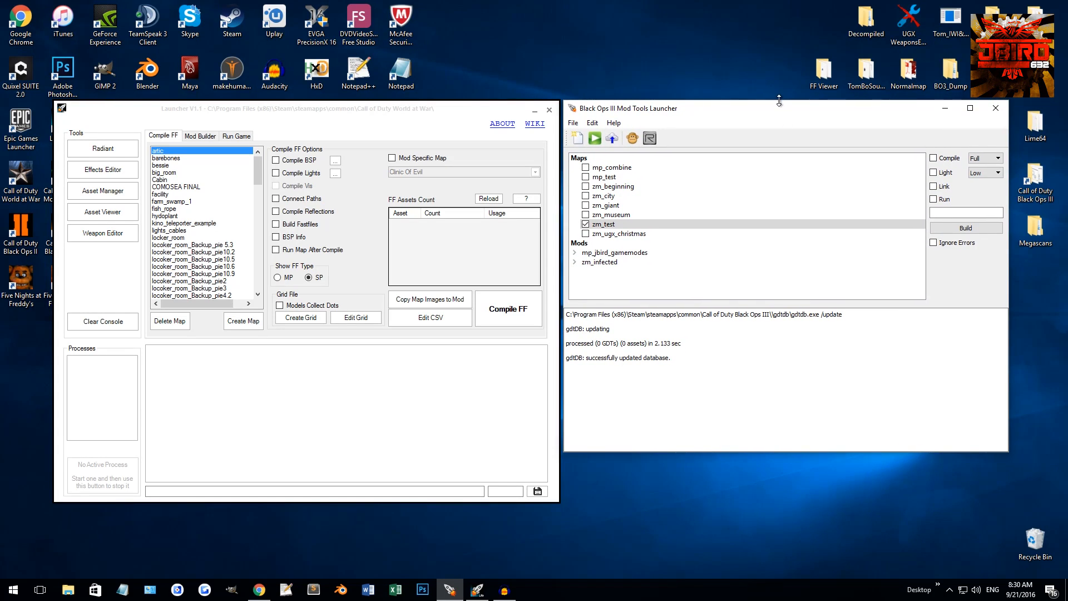
mouse_move(715, 117)
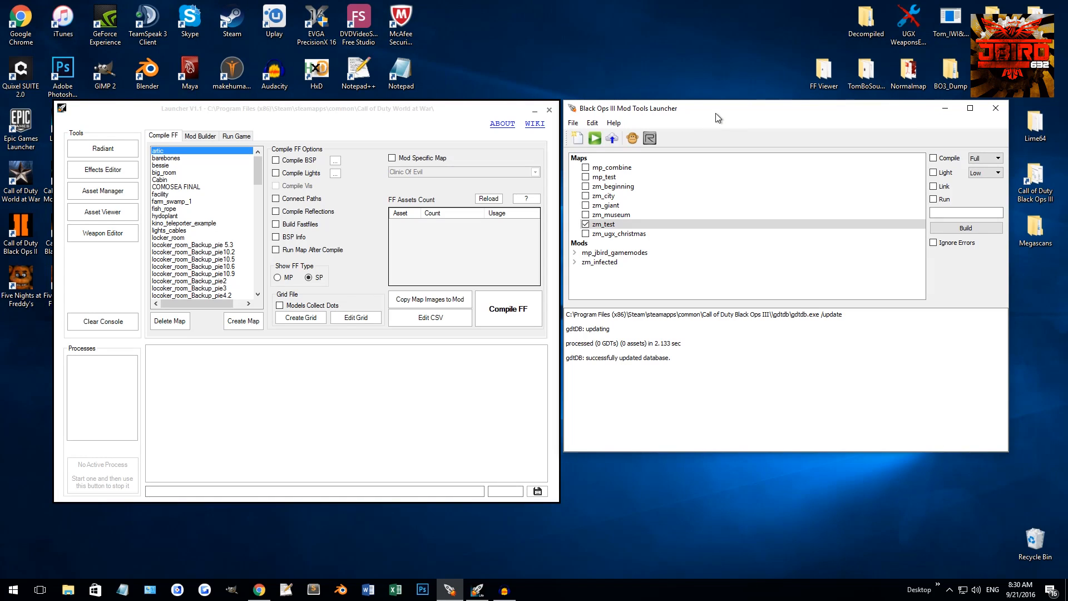
mouse_move(701, 125)
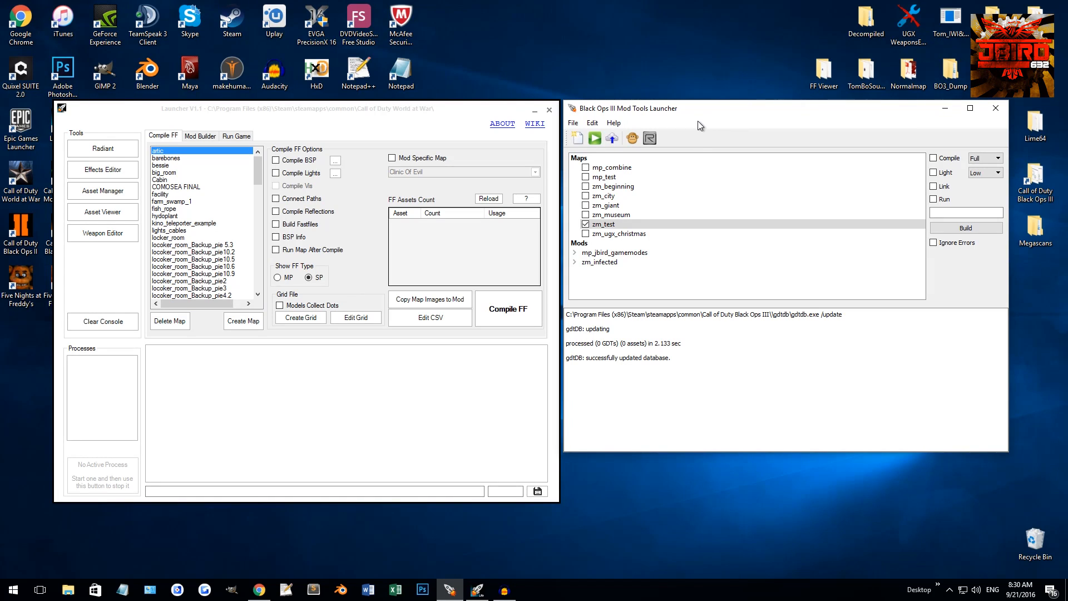
mouse_move(719, 138)
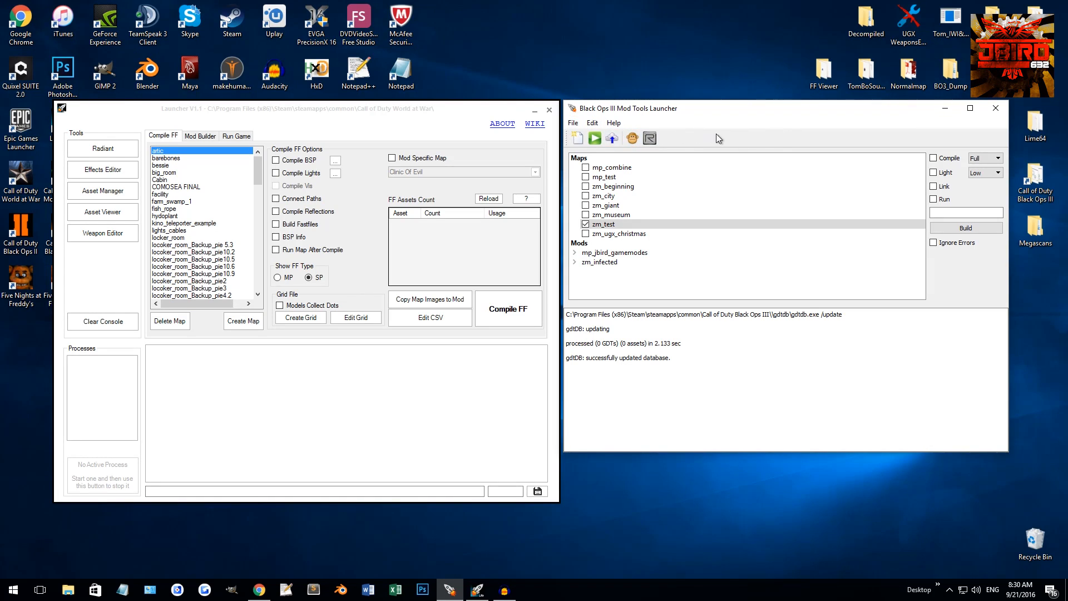
mouse_move(883, 142)
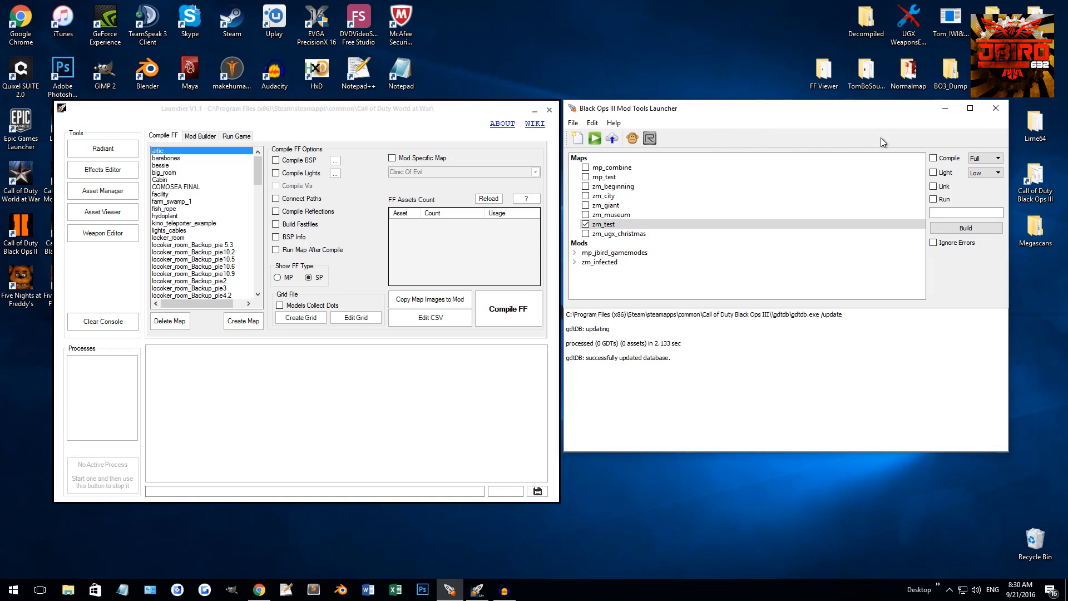